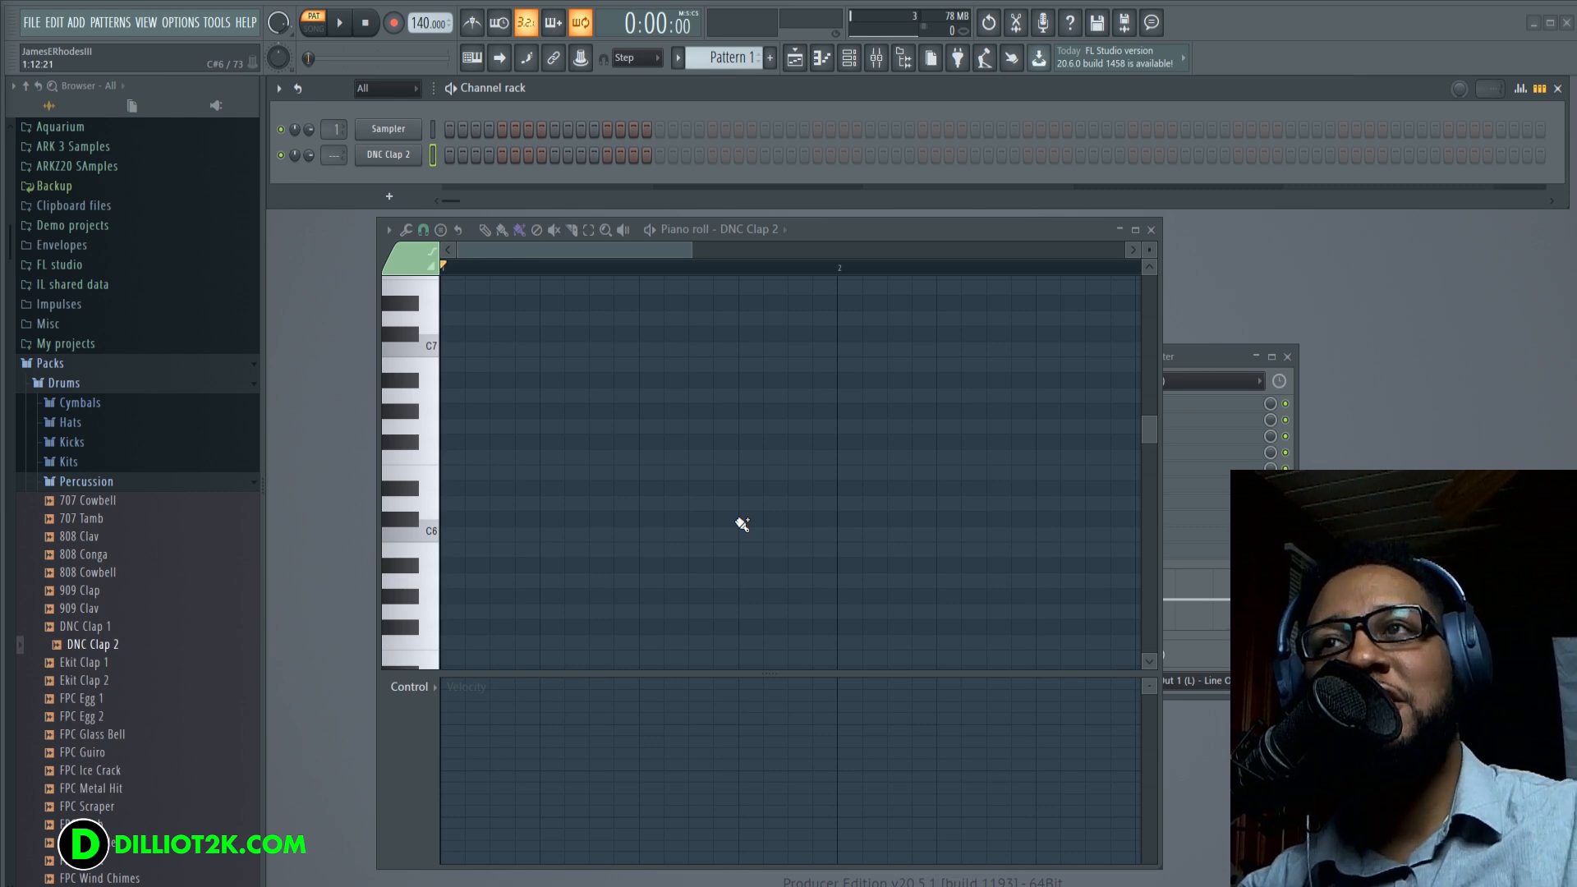
mouse_move(740, 449)
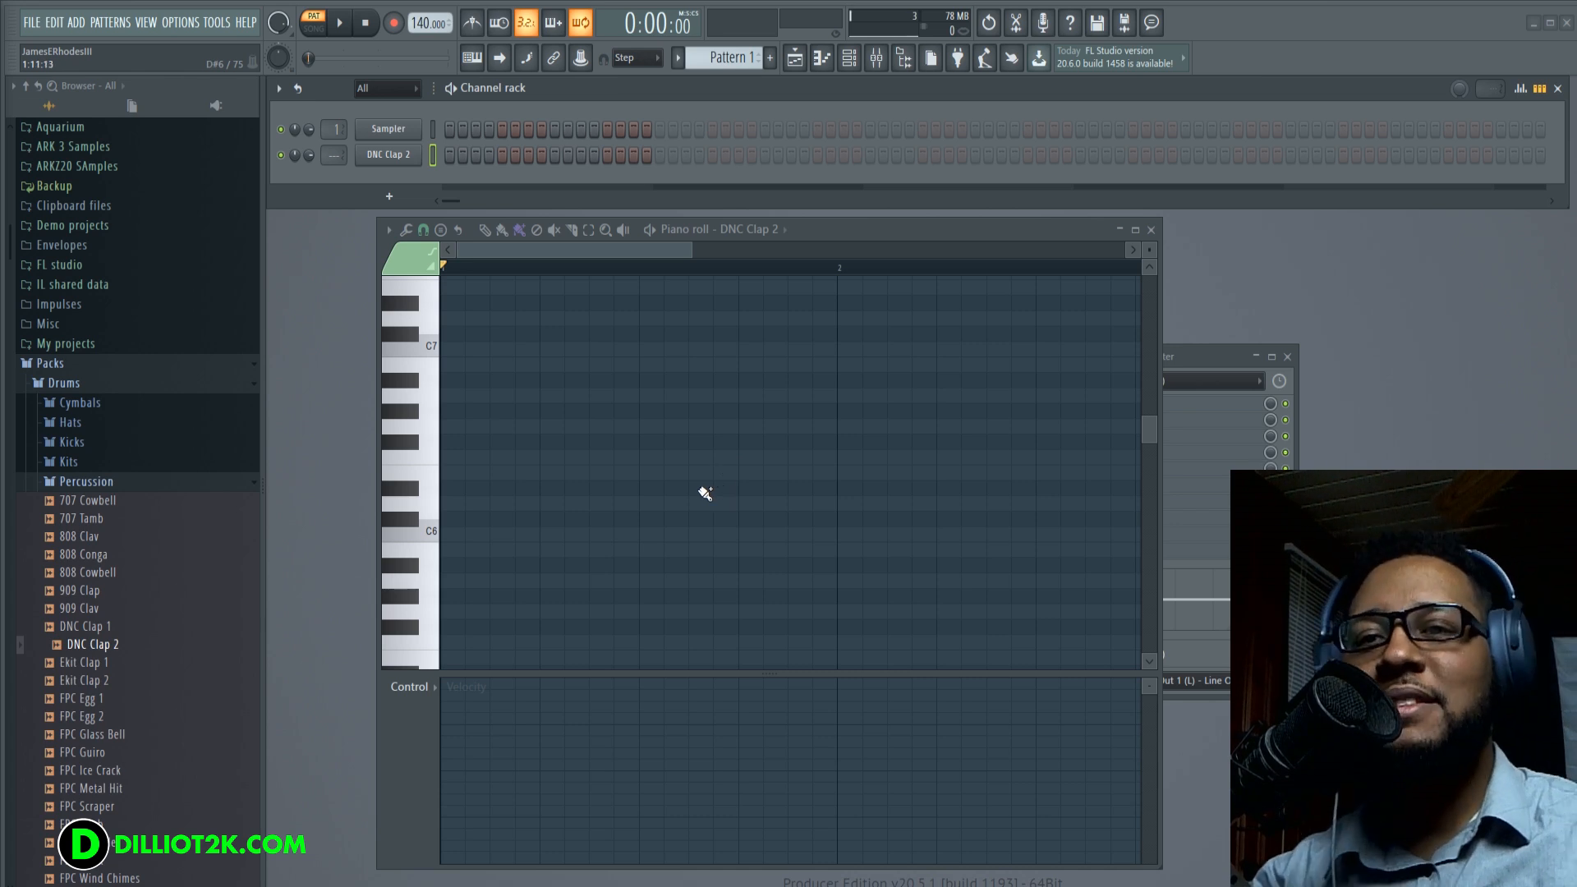
mouse_move(684, 468)
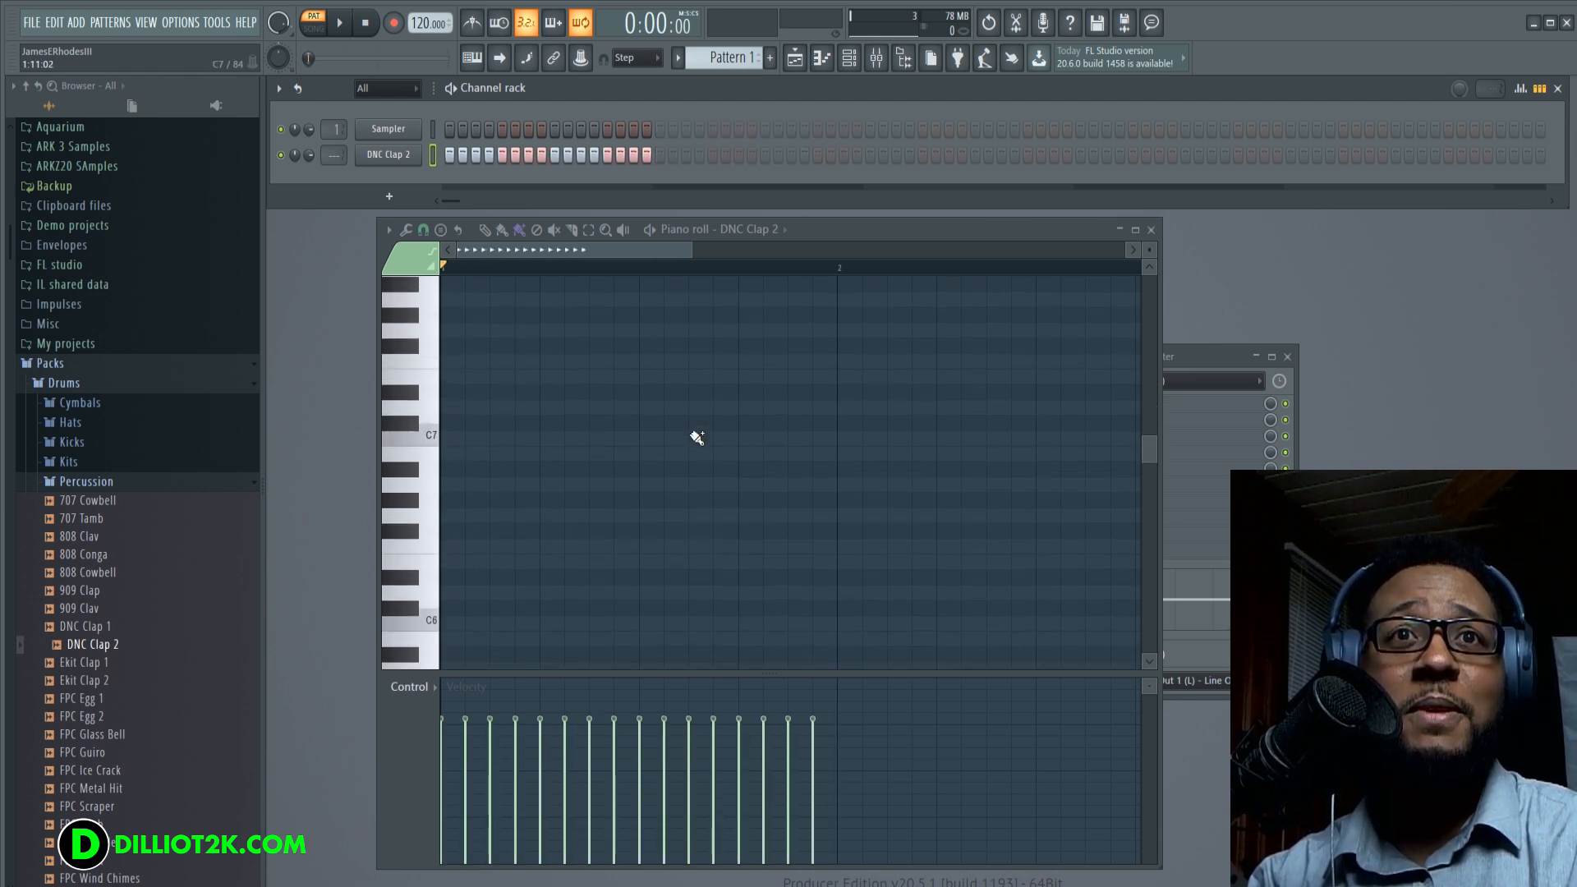
- Play back the sixteen-step DNC Clap 2 pattern, then stop it
left_click(340, 22)
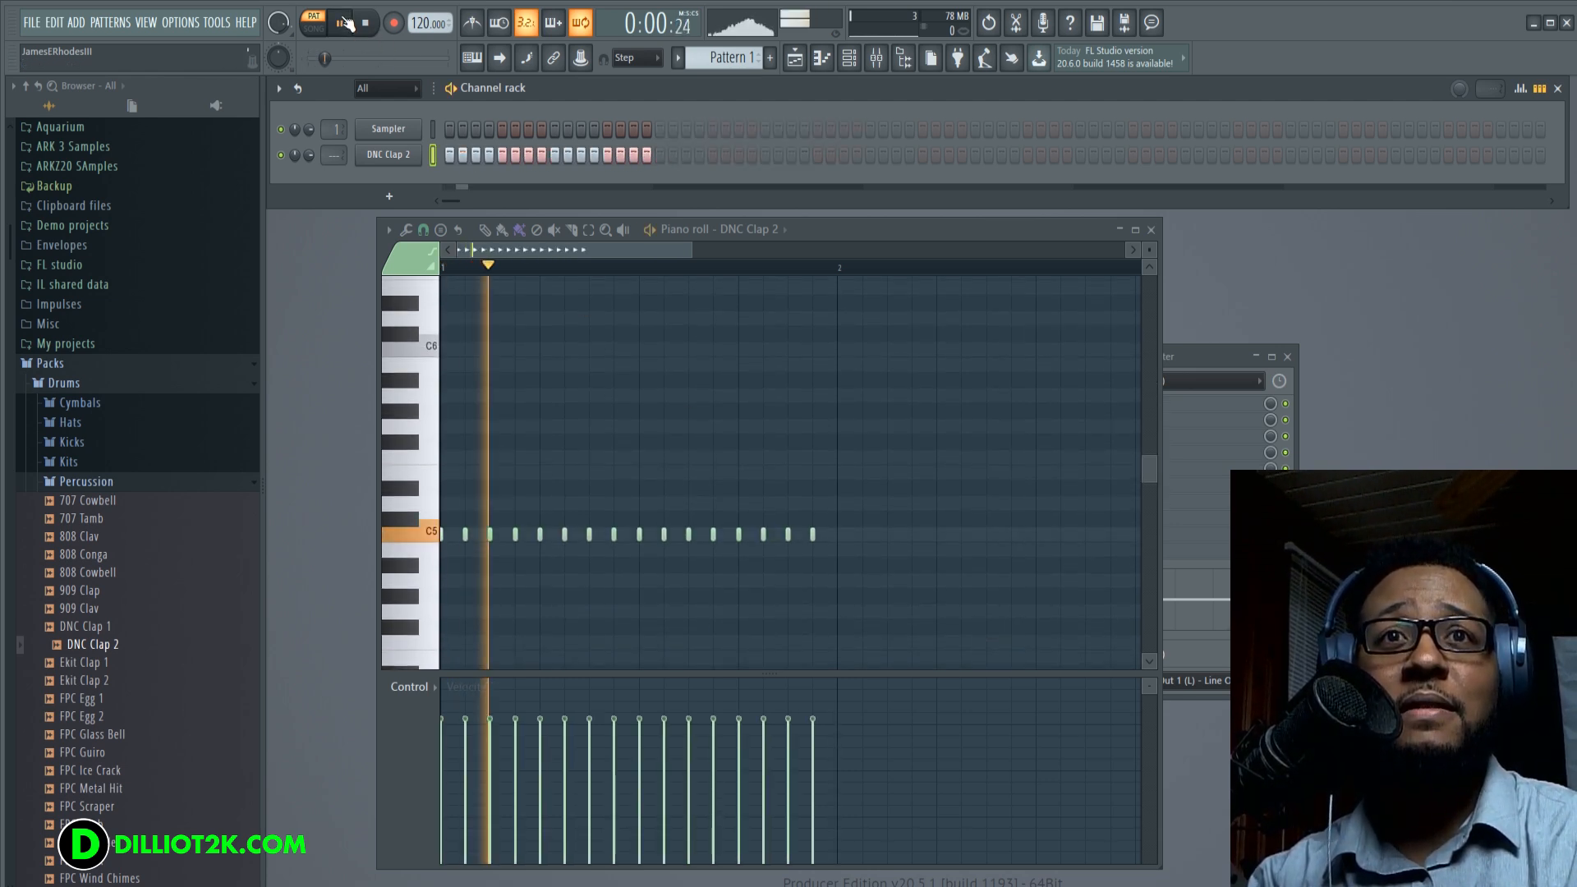
left_click(365, 22)
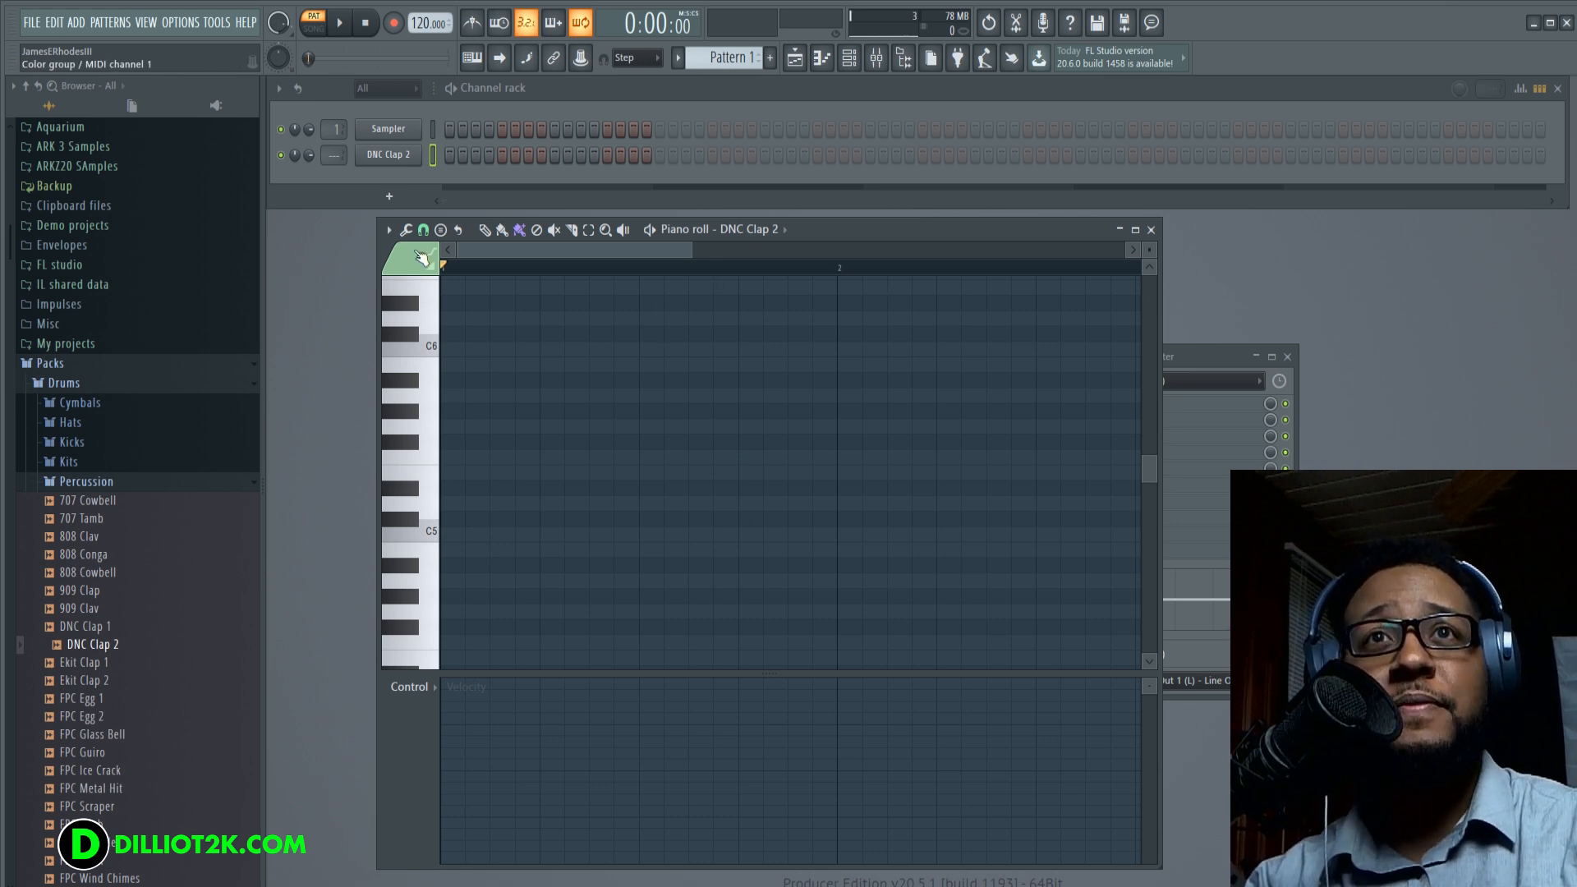
left_click(423, 229)
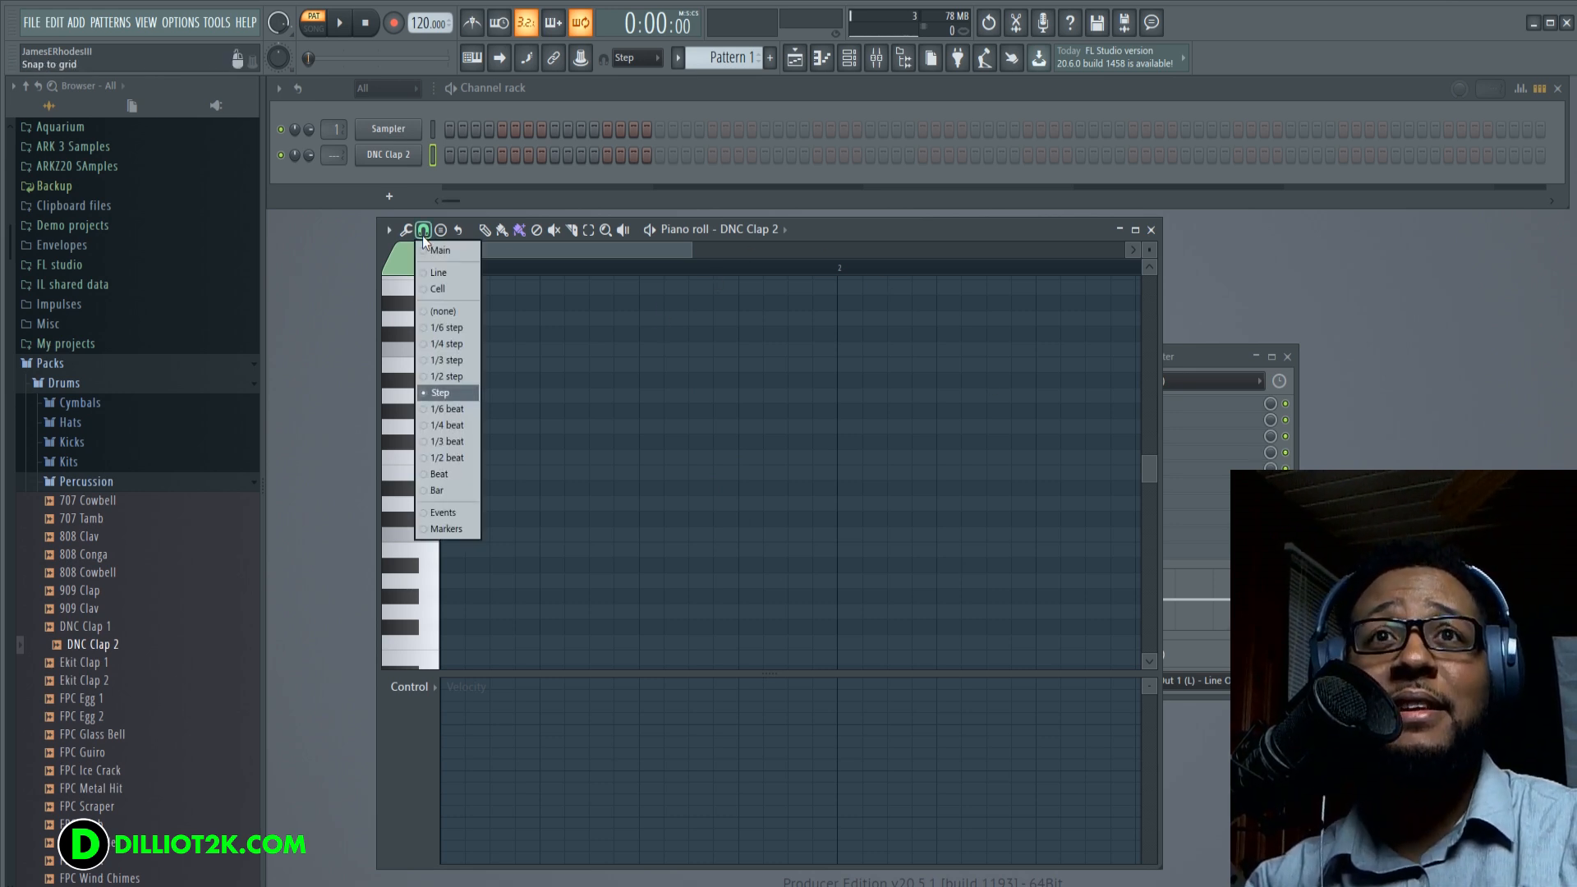
left_click(445, 359)
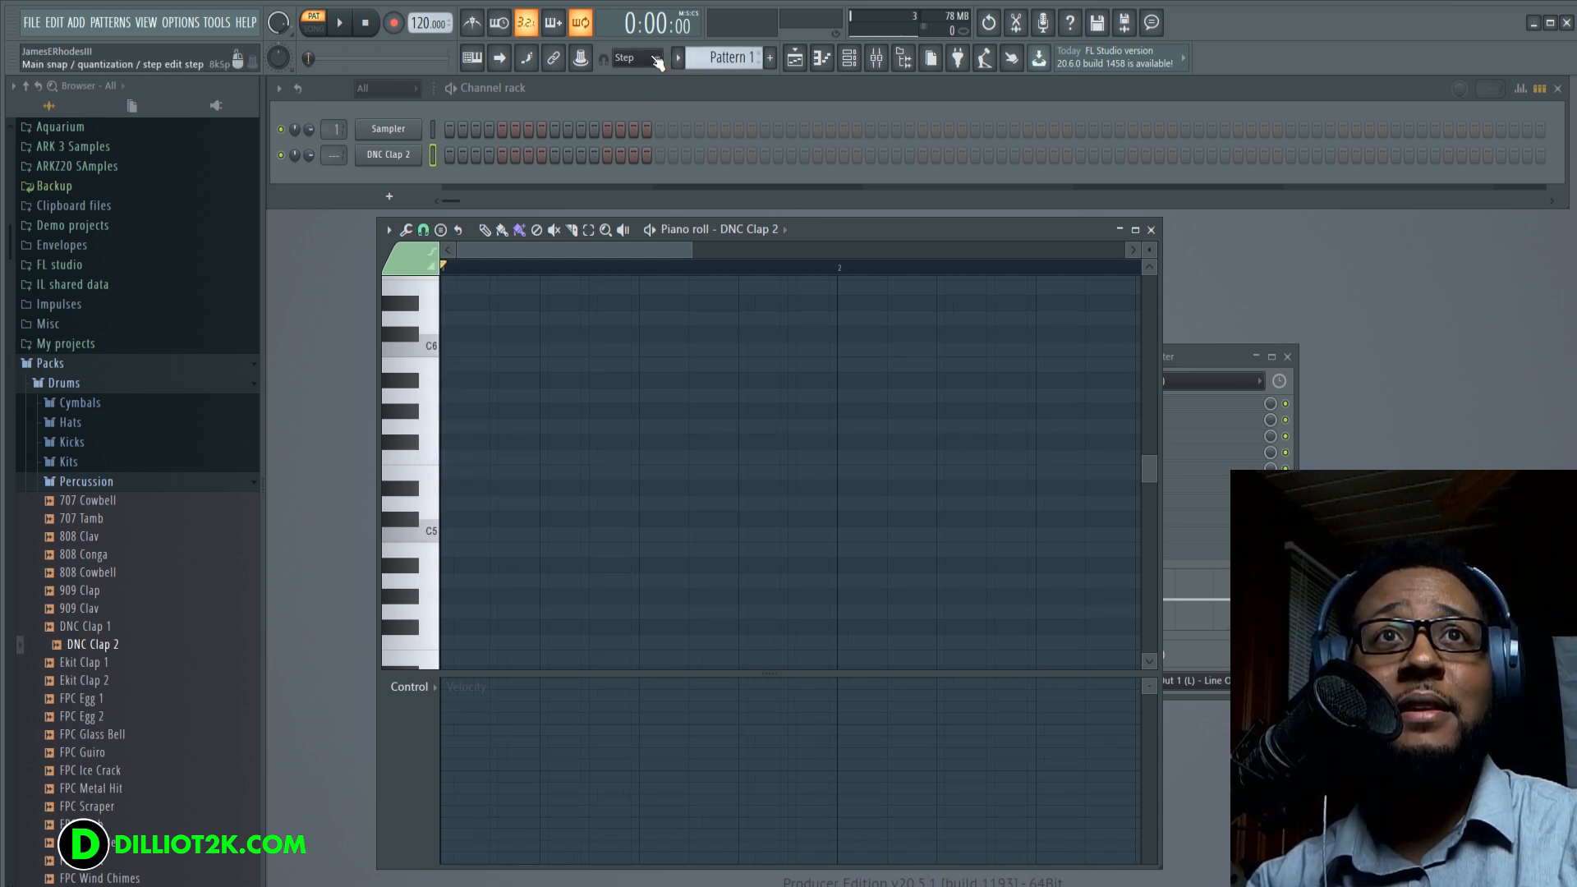
left_click(633, 57)
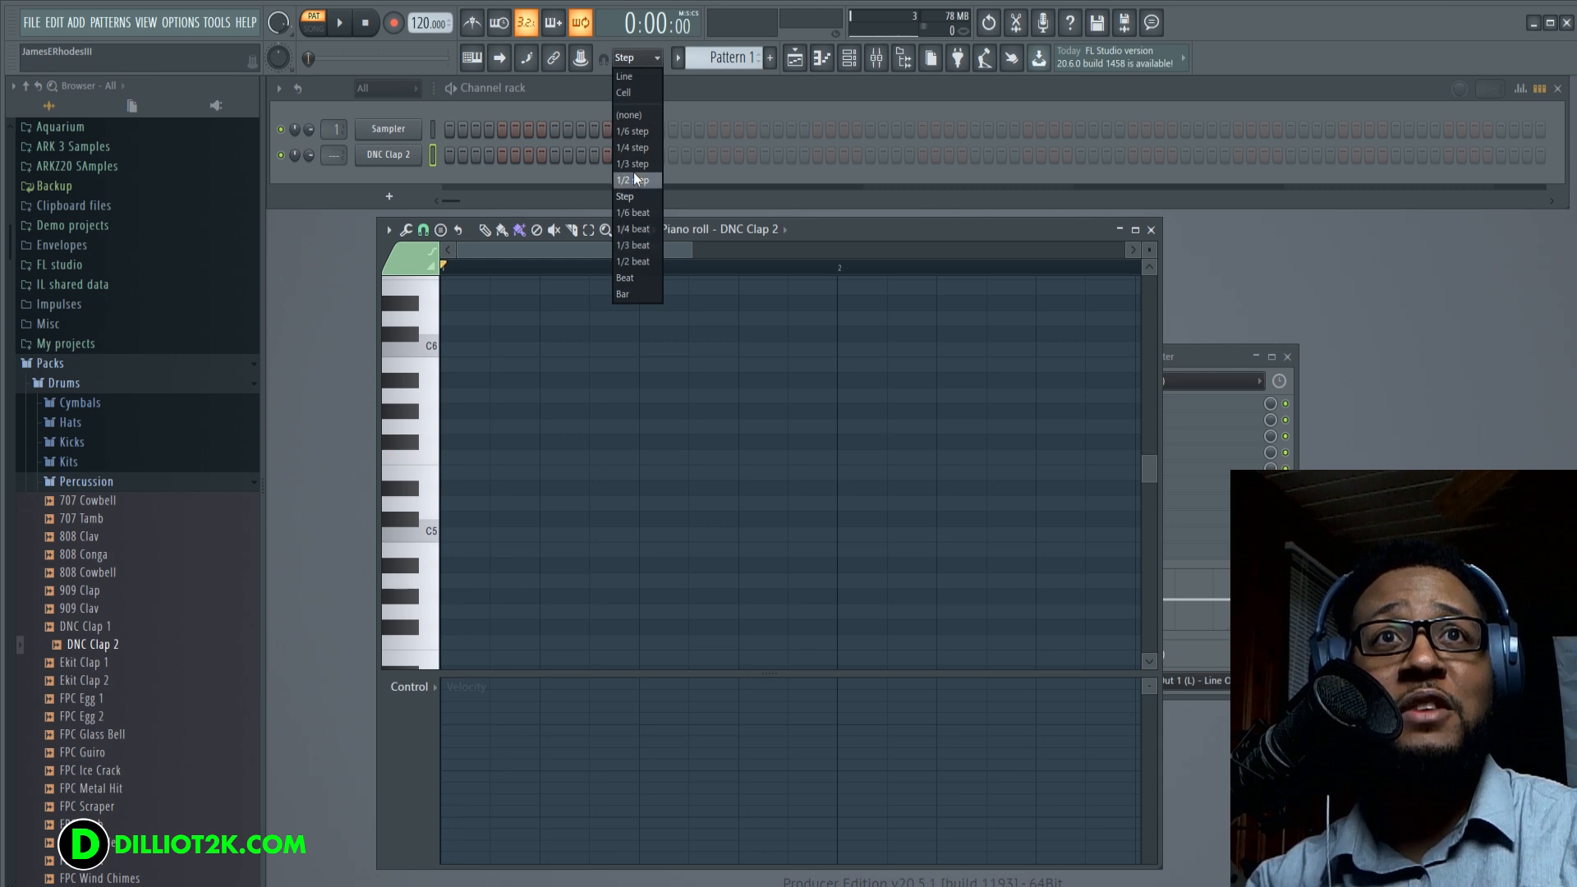
mouse_move(633, 197)
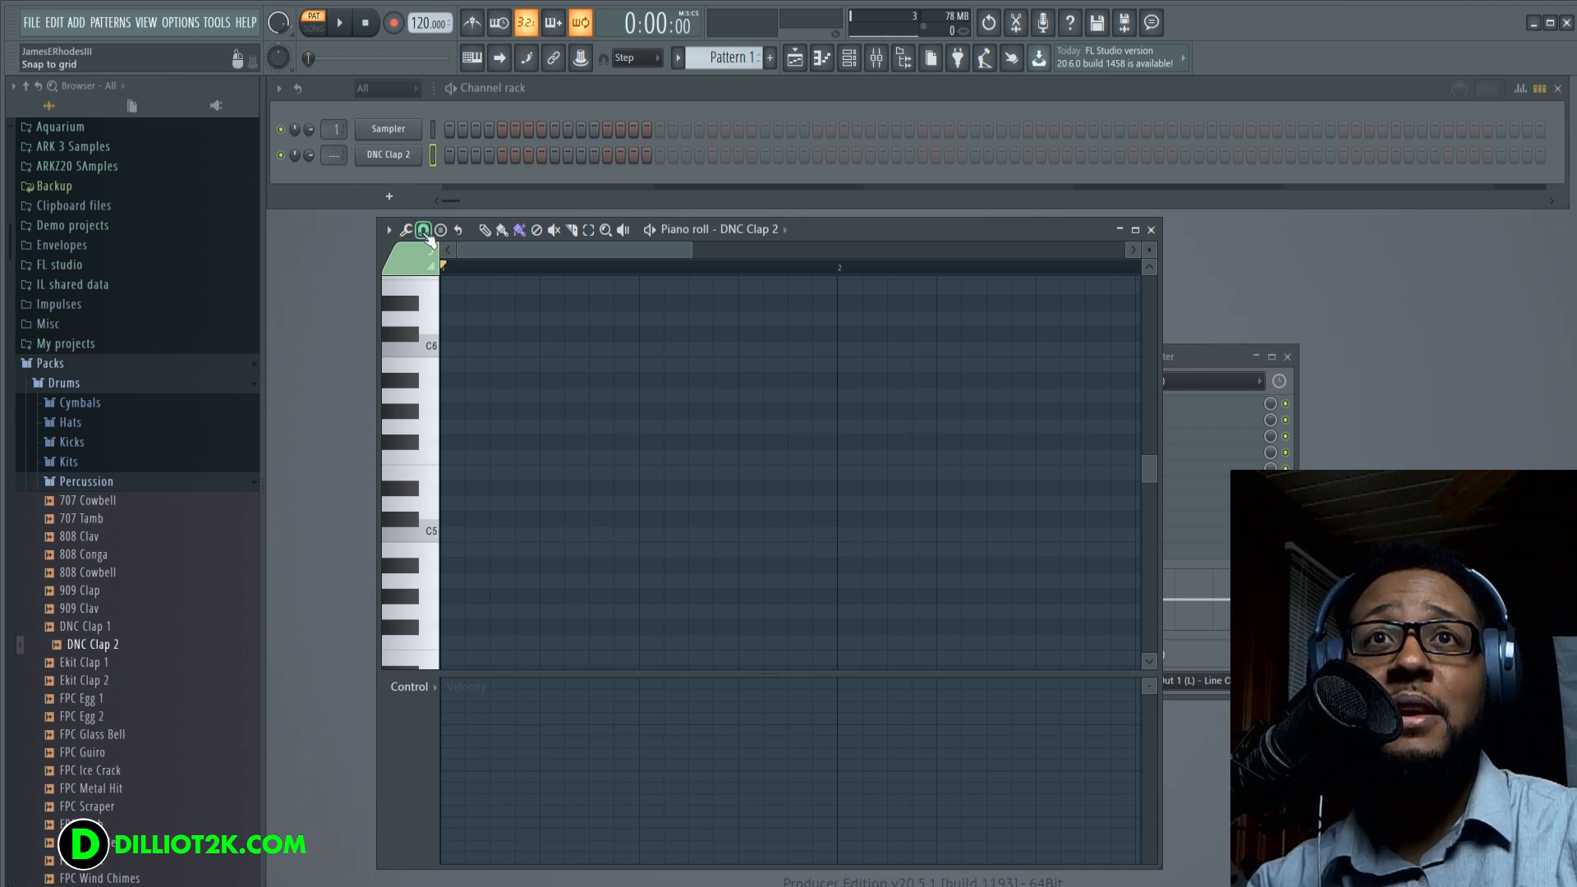
left_click(422, 229)
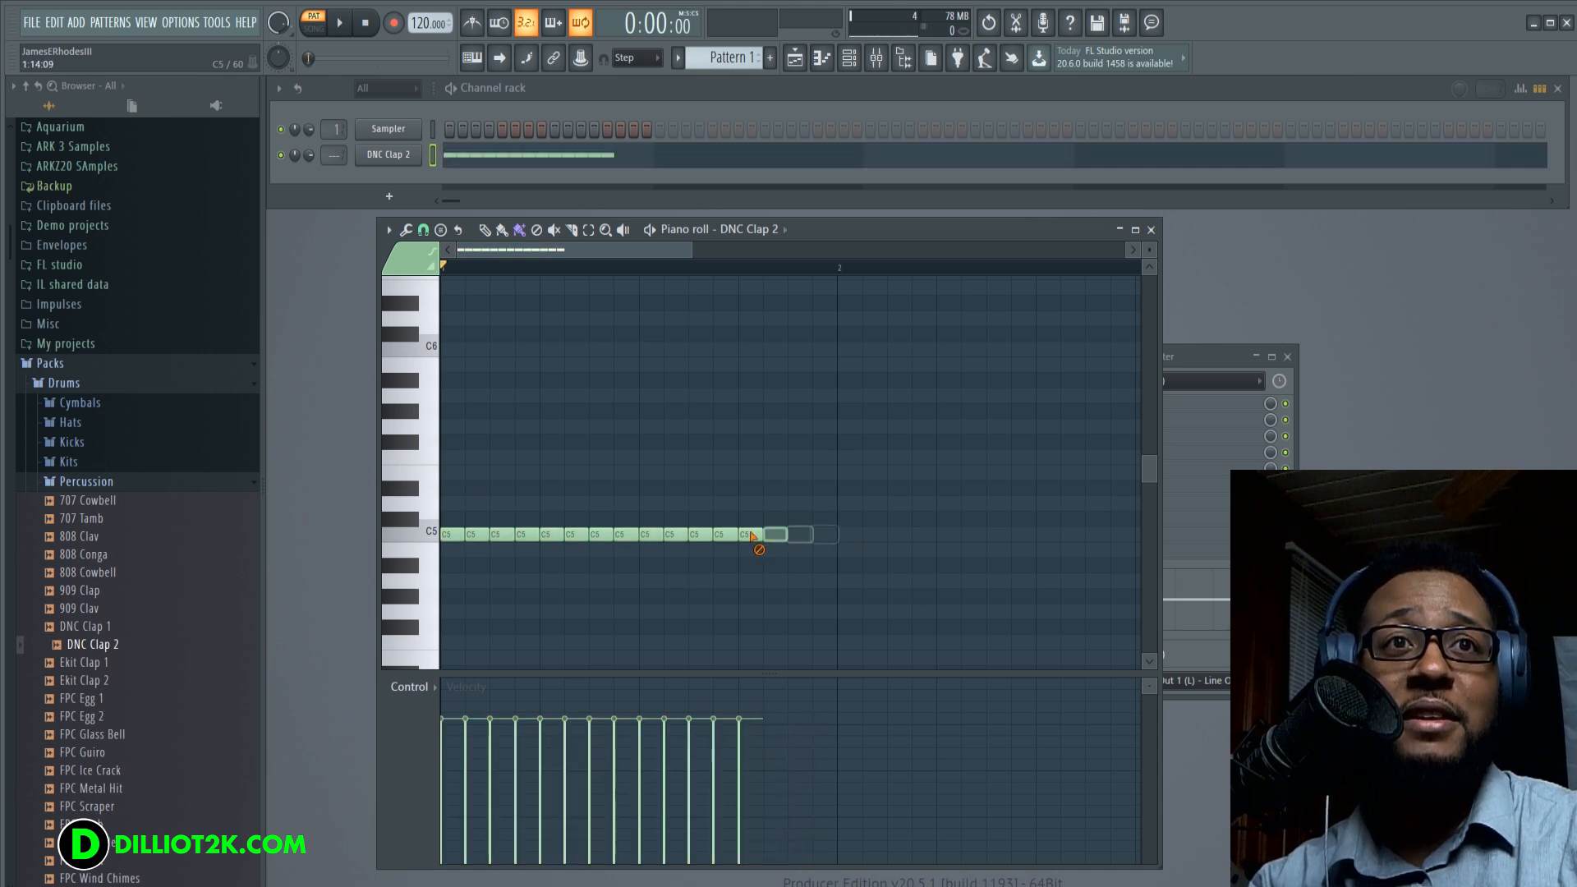
left_click(423, 230)
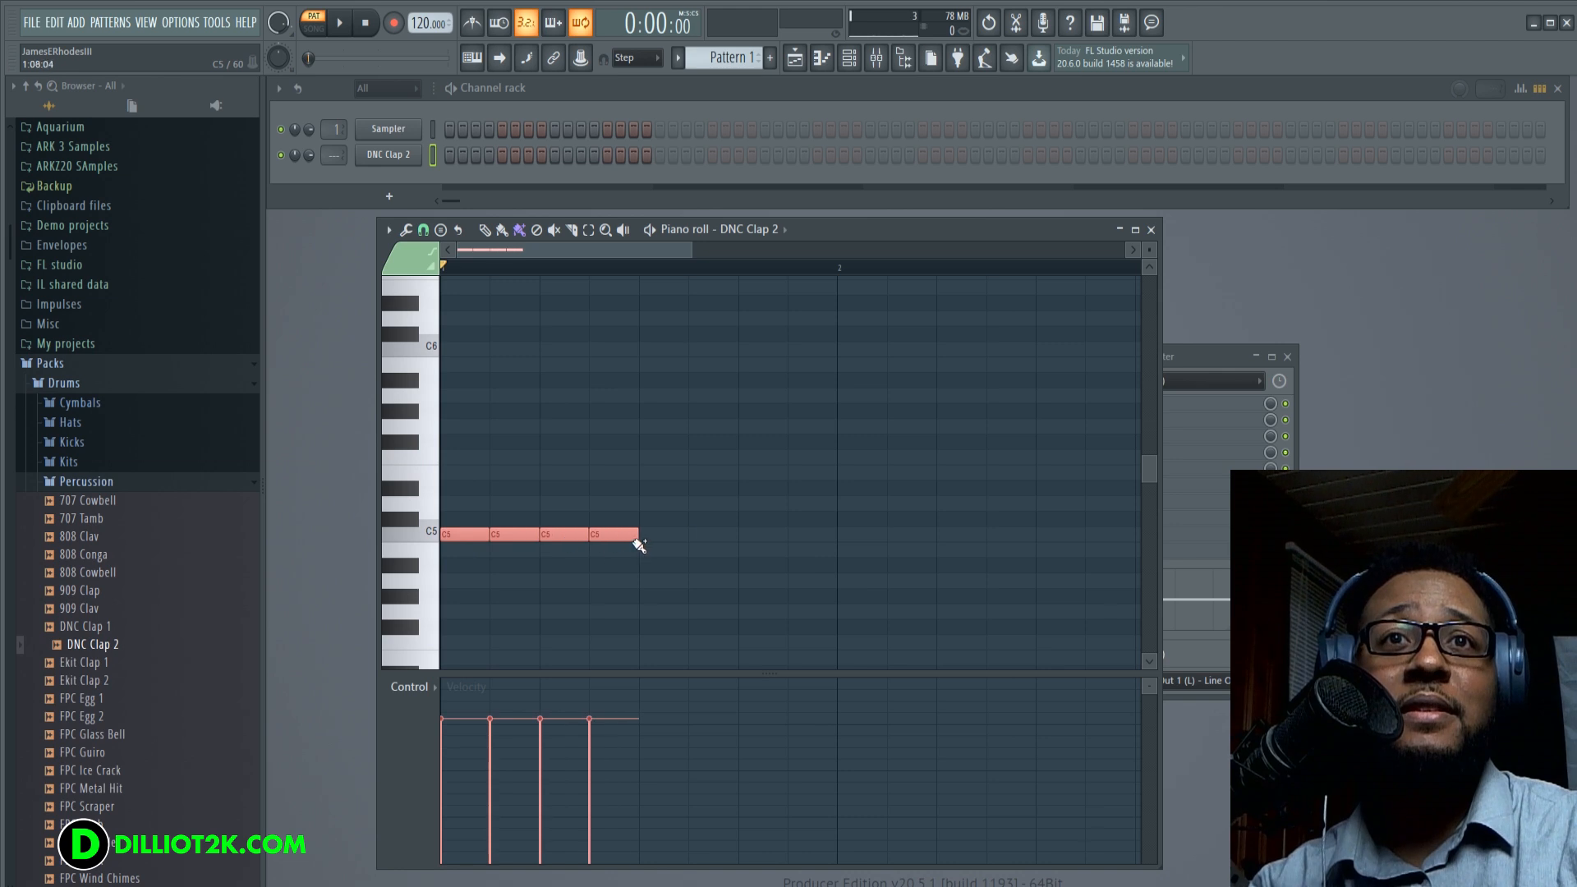
left_click(340, 22)
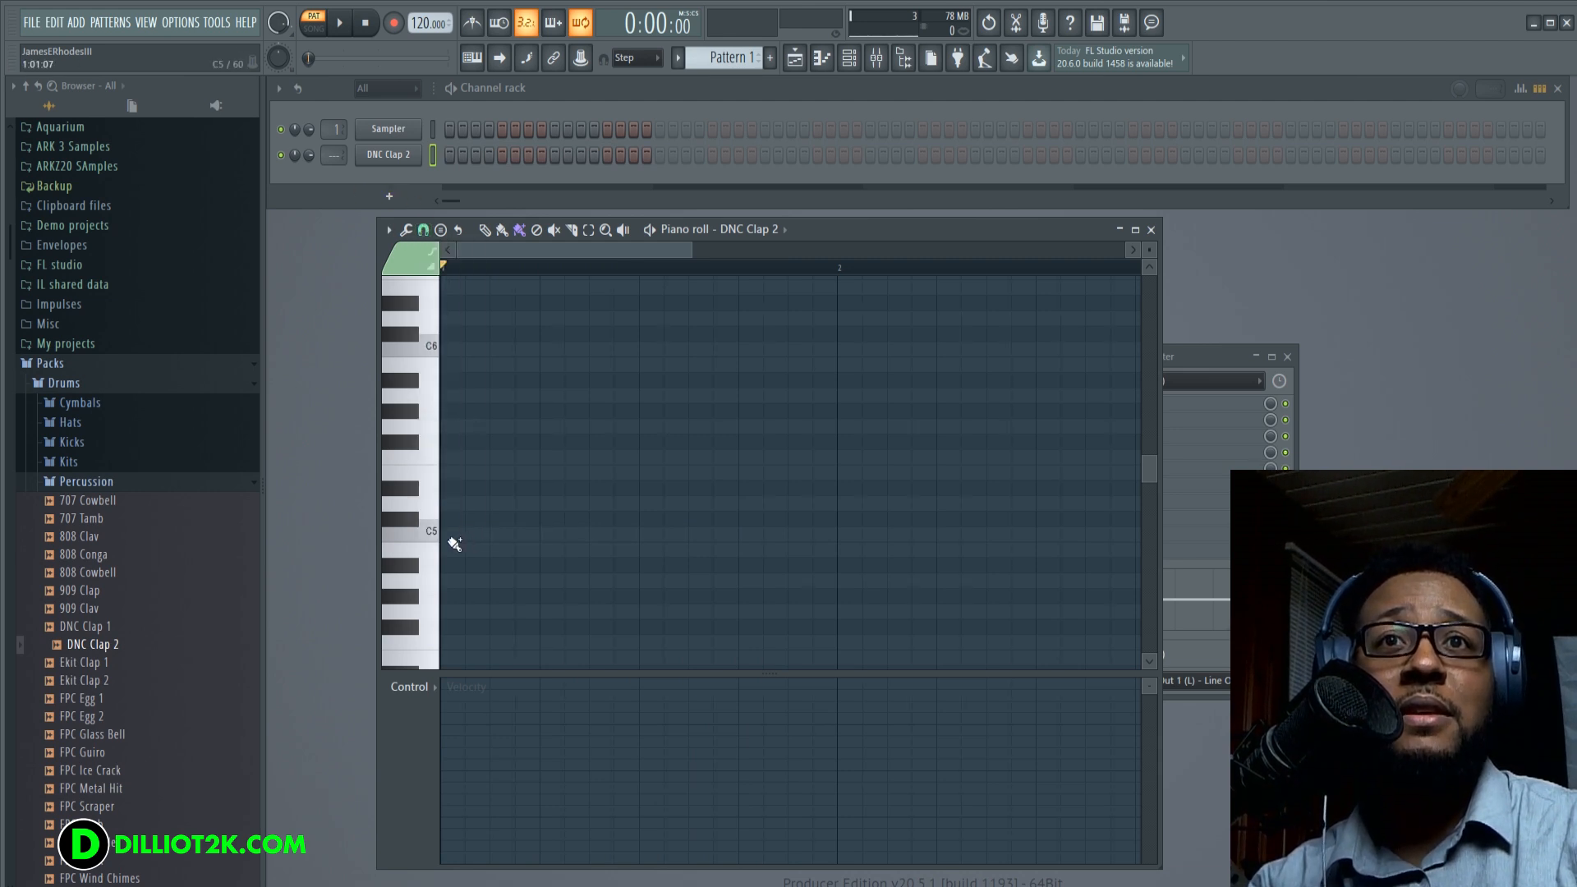
- Audition the C5 clap pattern and stop playback
left_click(339, 22)
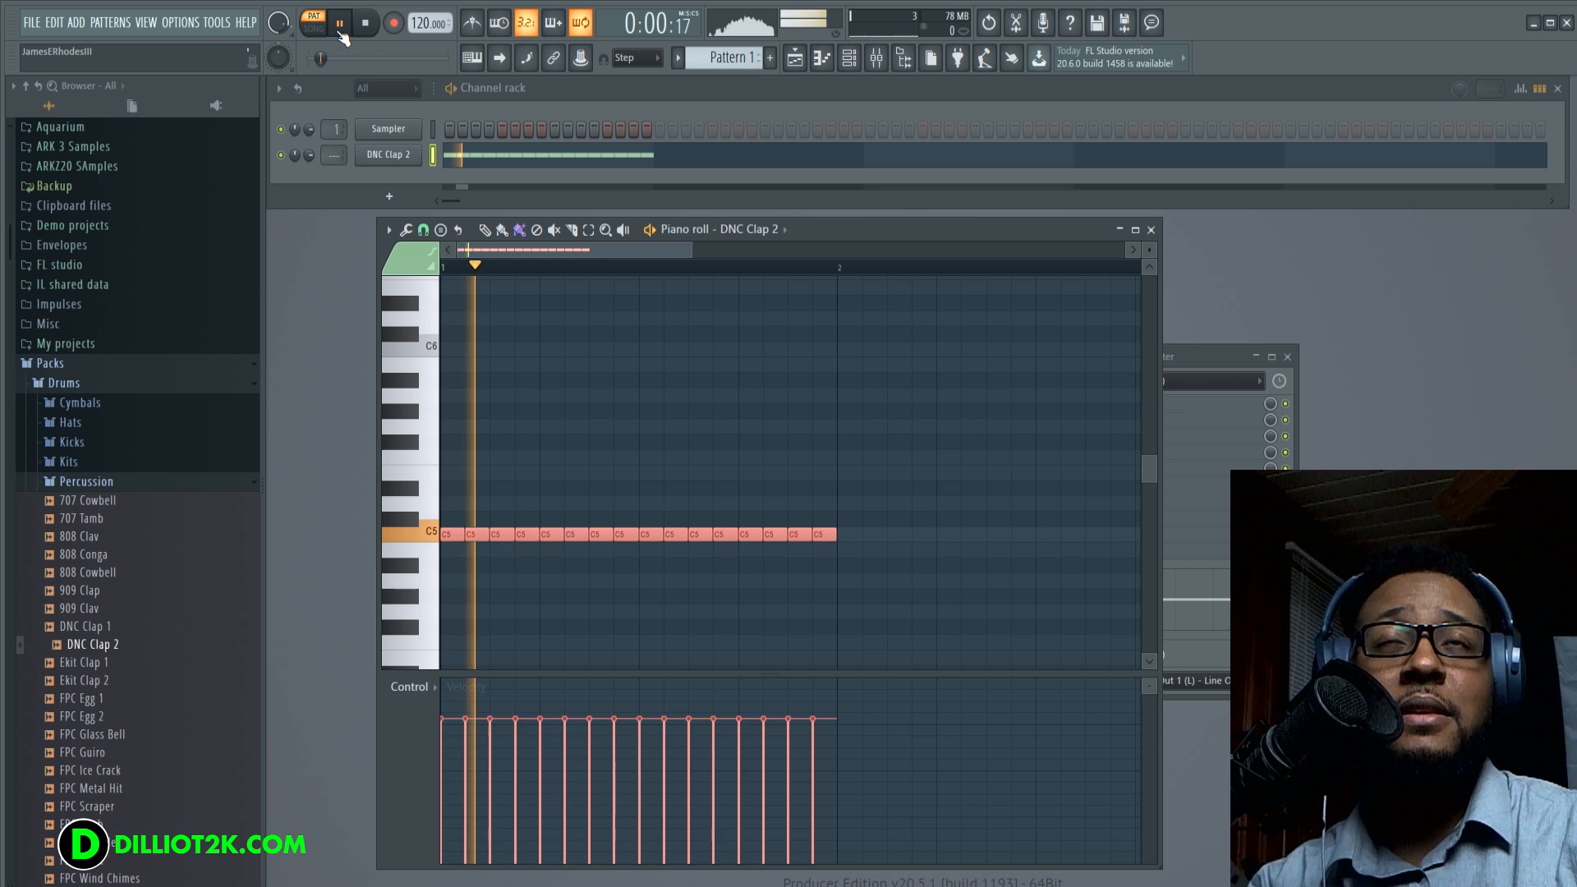
left_click(365, 22)
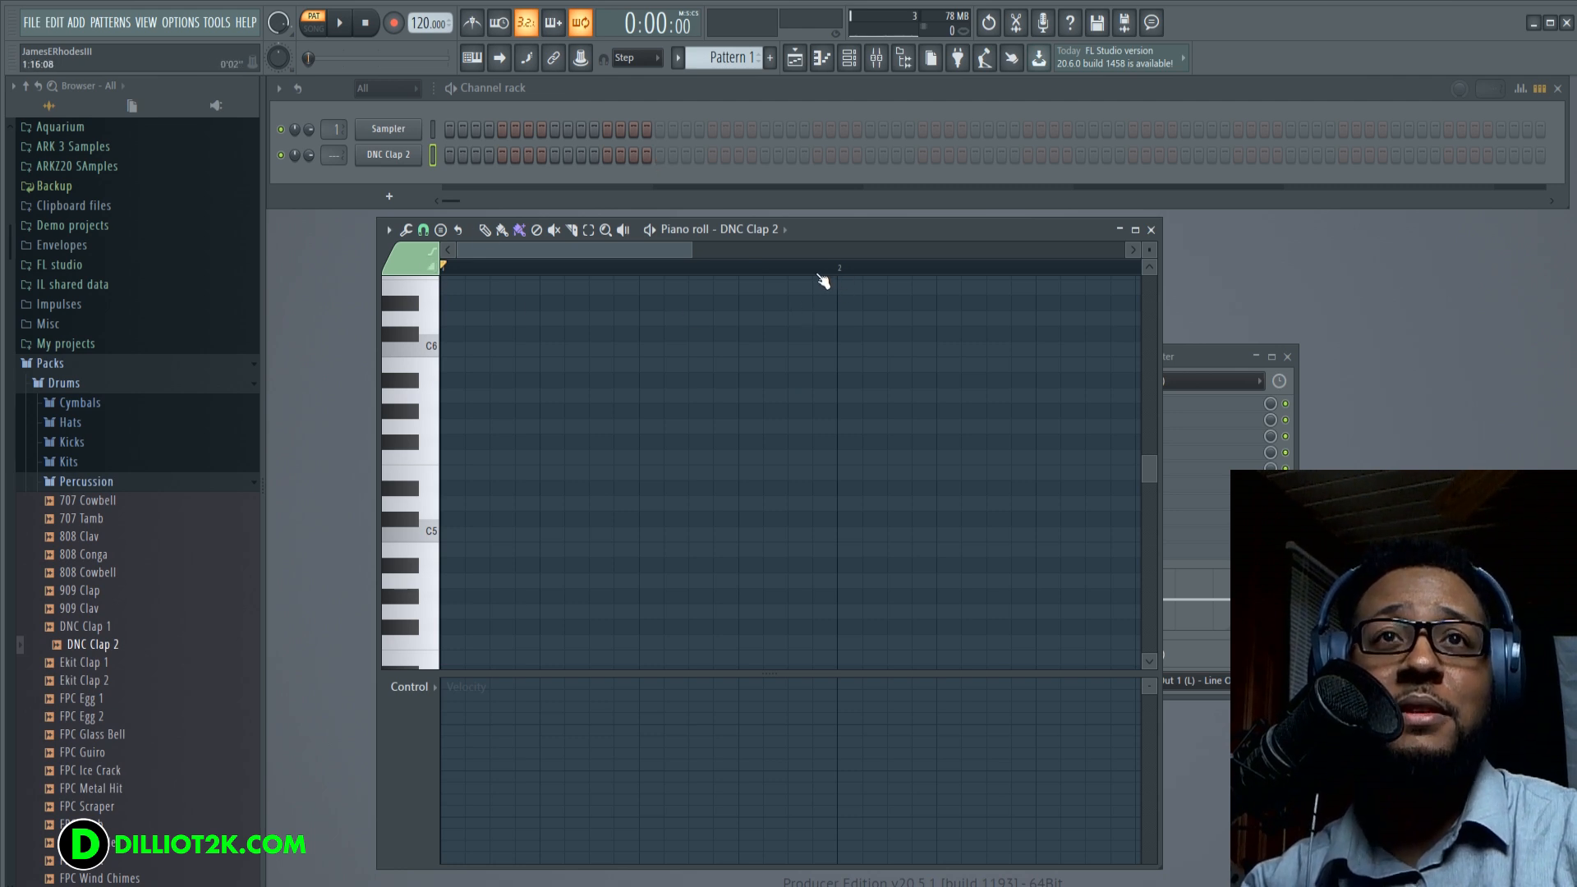
mouse_move(490, 361)
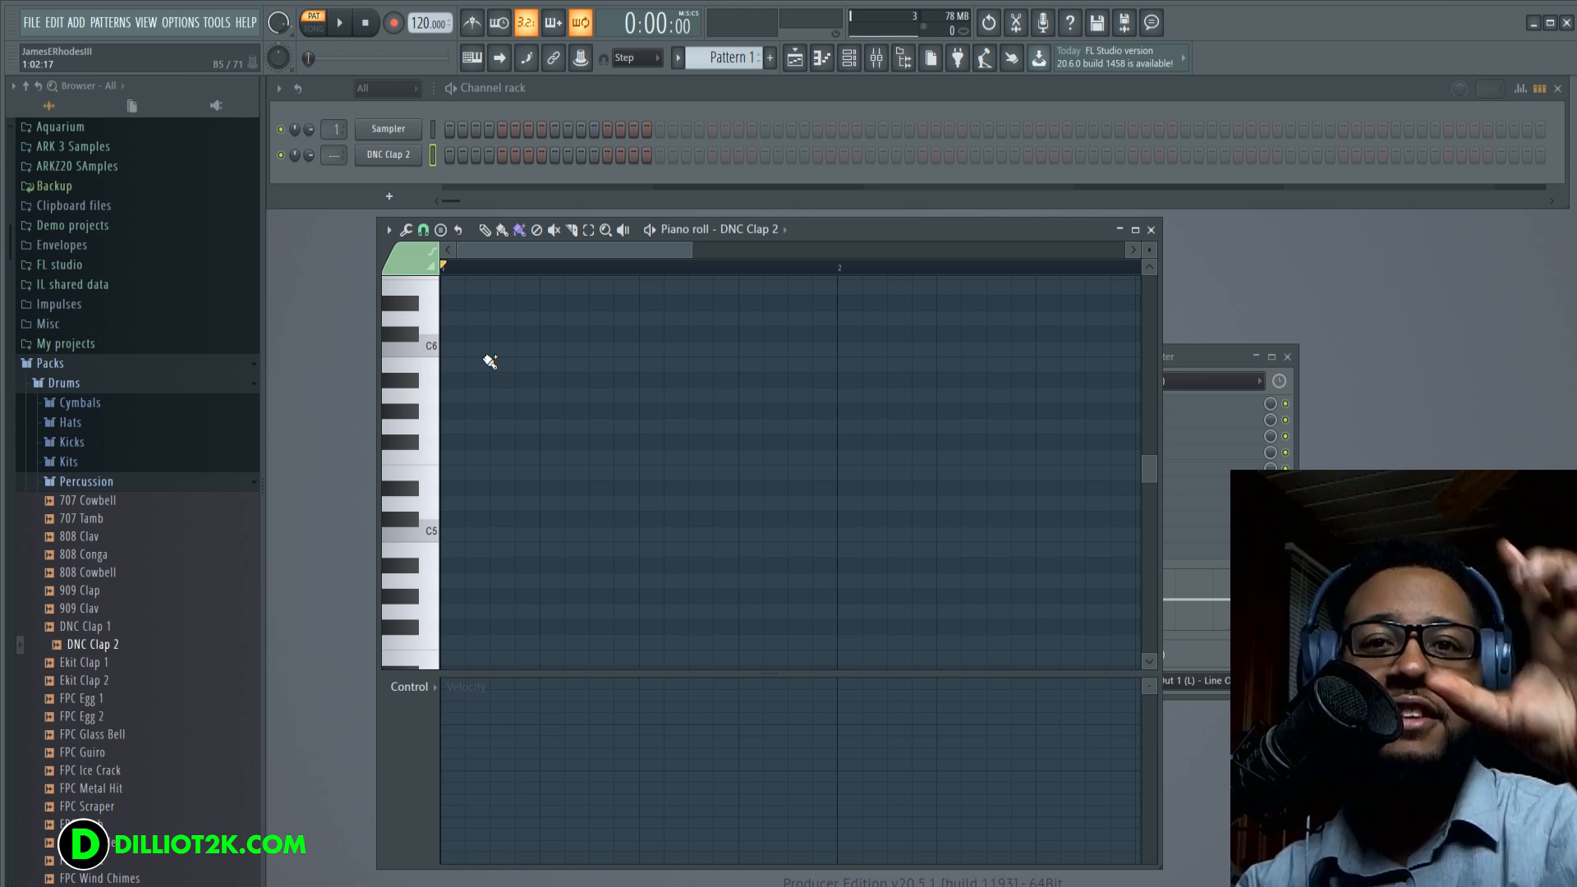
mouse_move(442, 553)
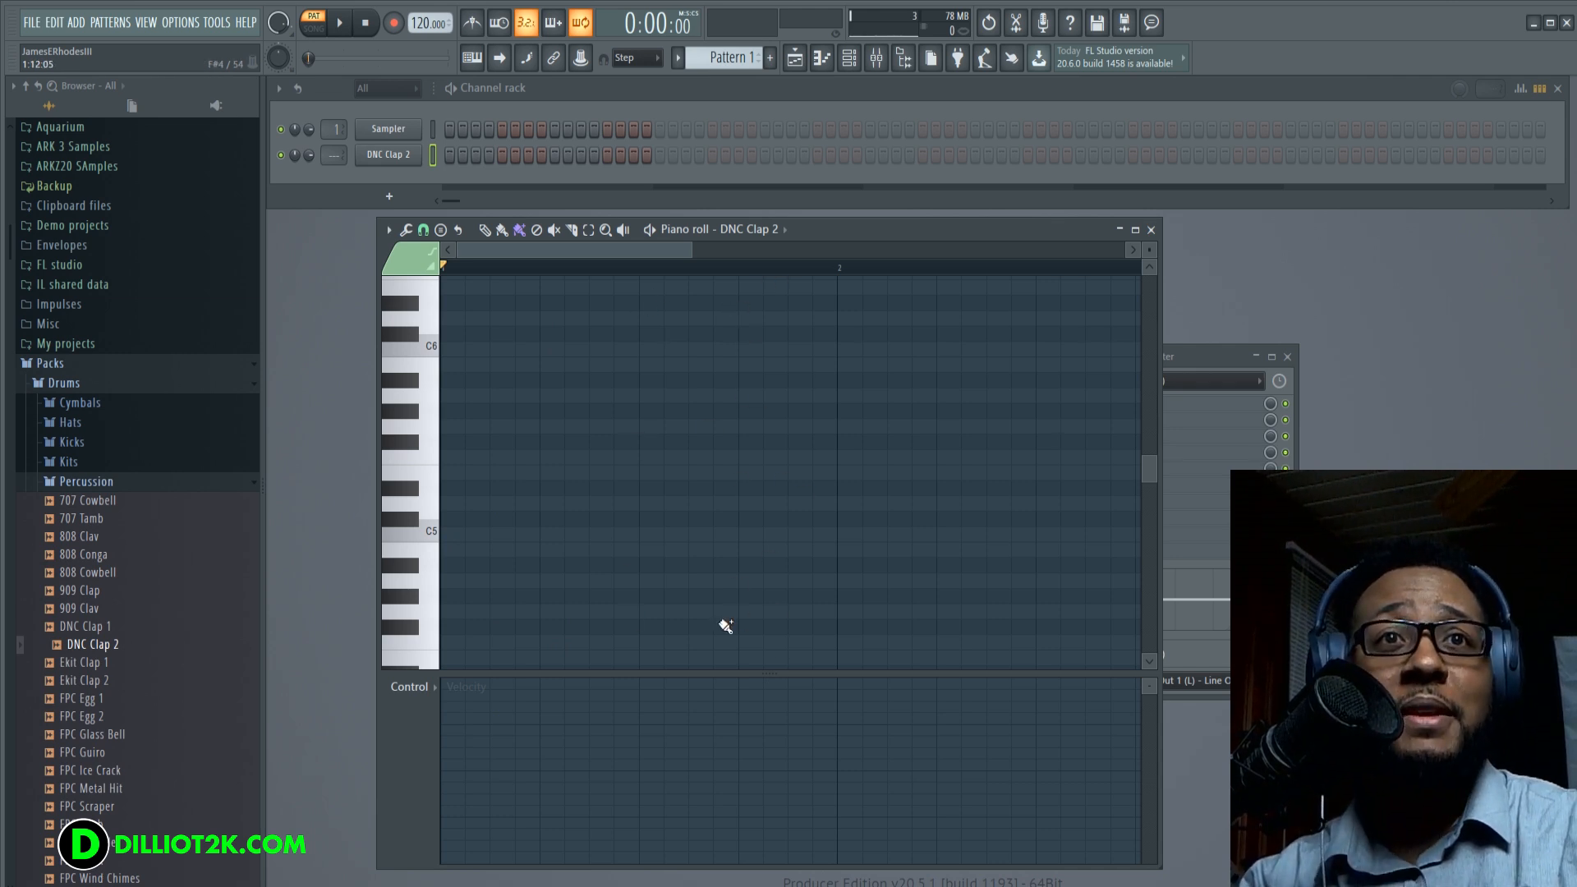
mouse_move(457, 542)
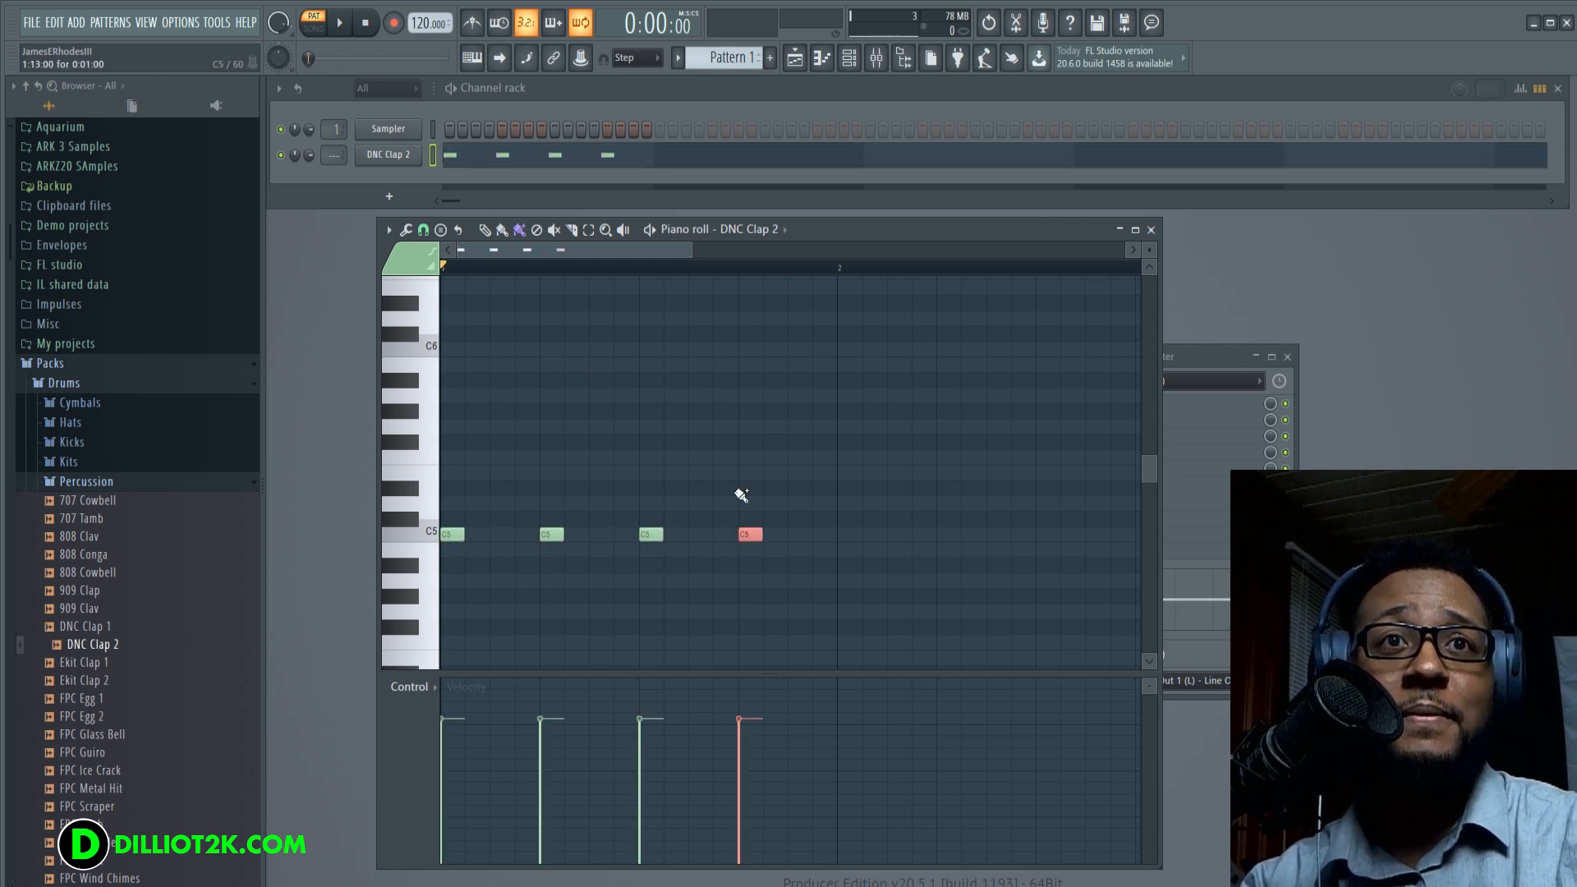
- Set piano roll snap to 1/4 beat, quantize the clap notes, and audition them
left_click(339, 22)
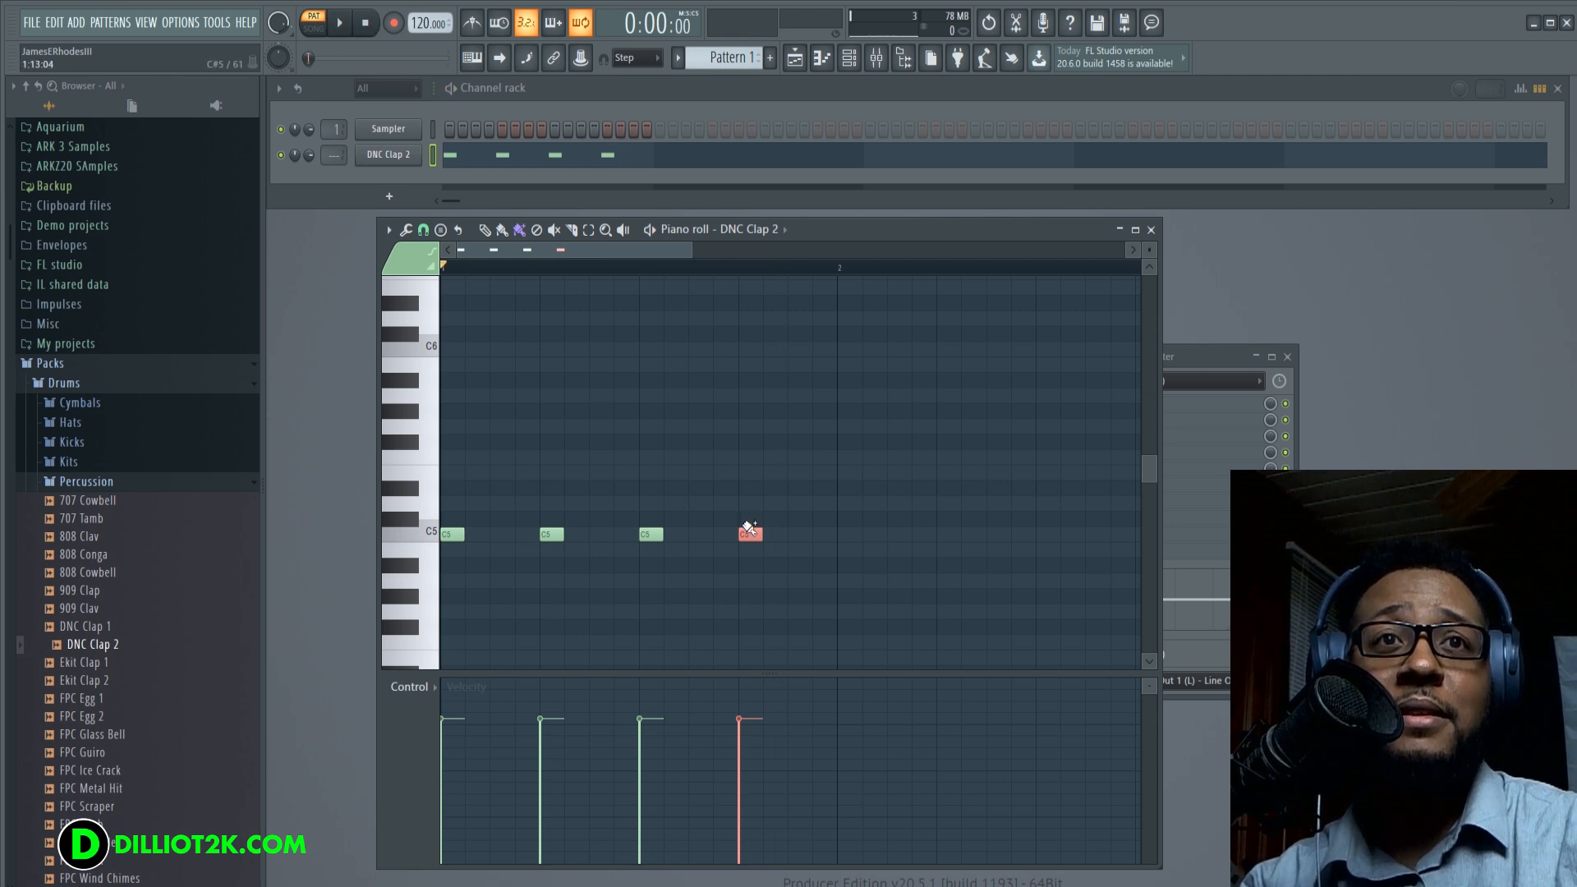
left_click(422, 230)
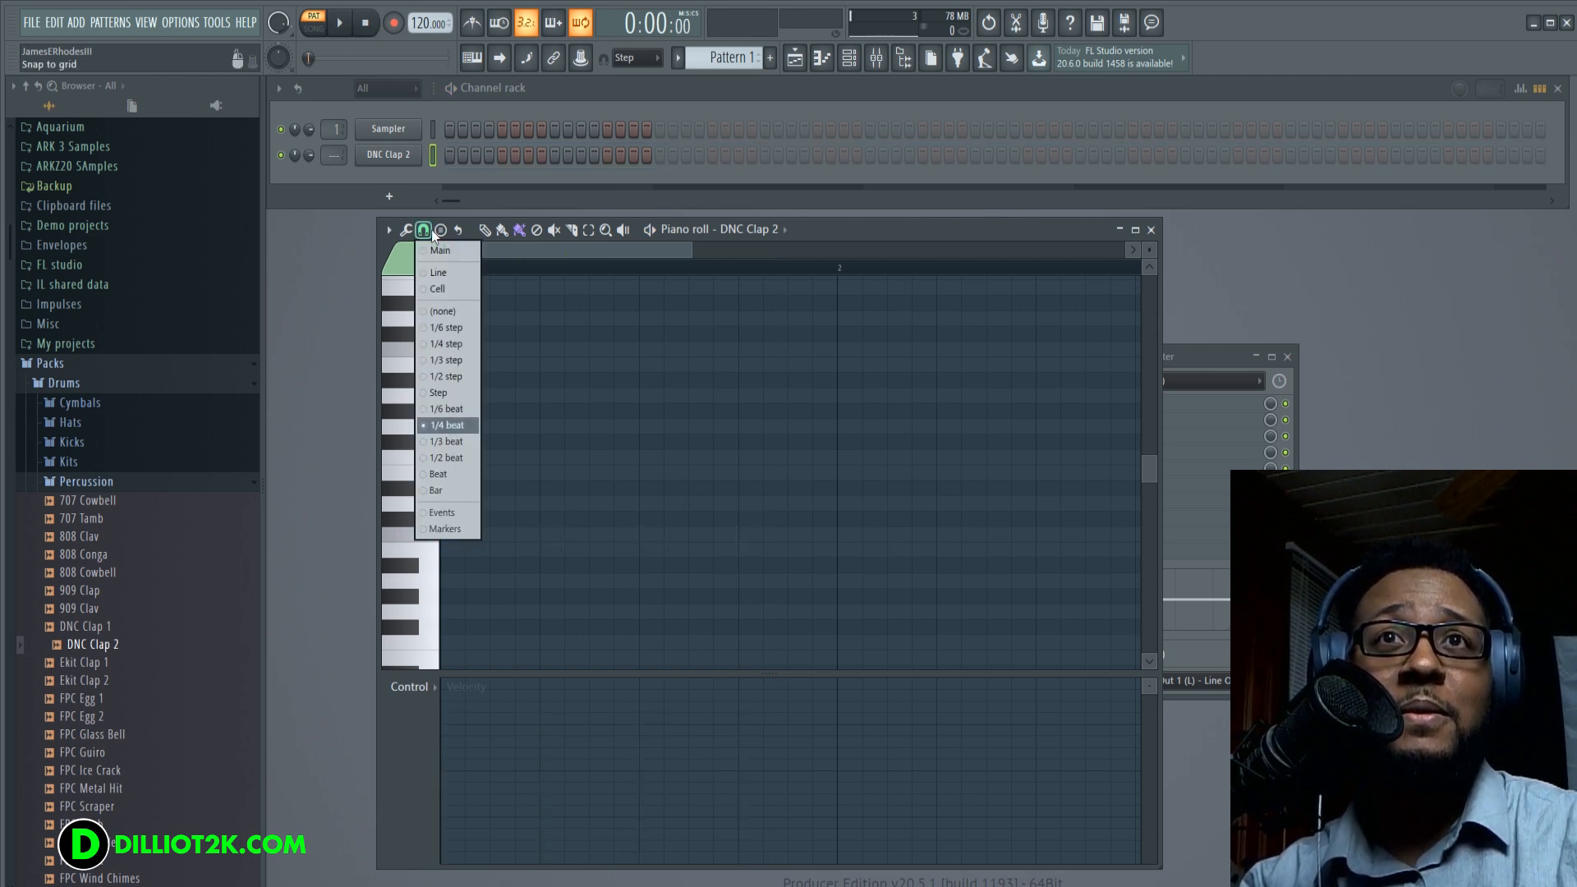
left_click(445, 457)
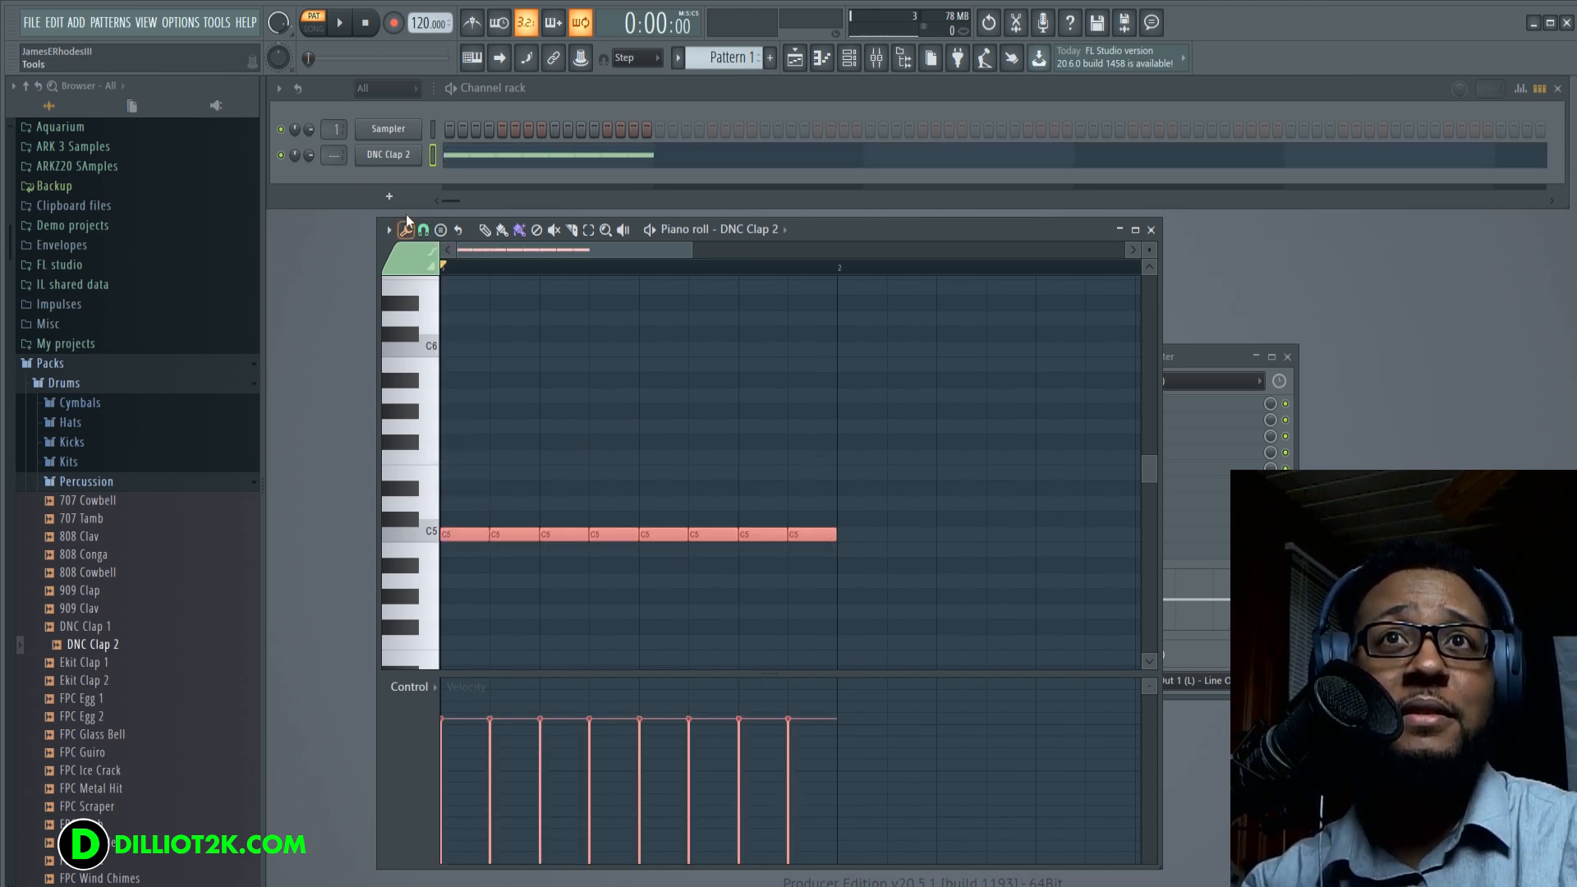
left_click(422, 230)
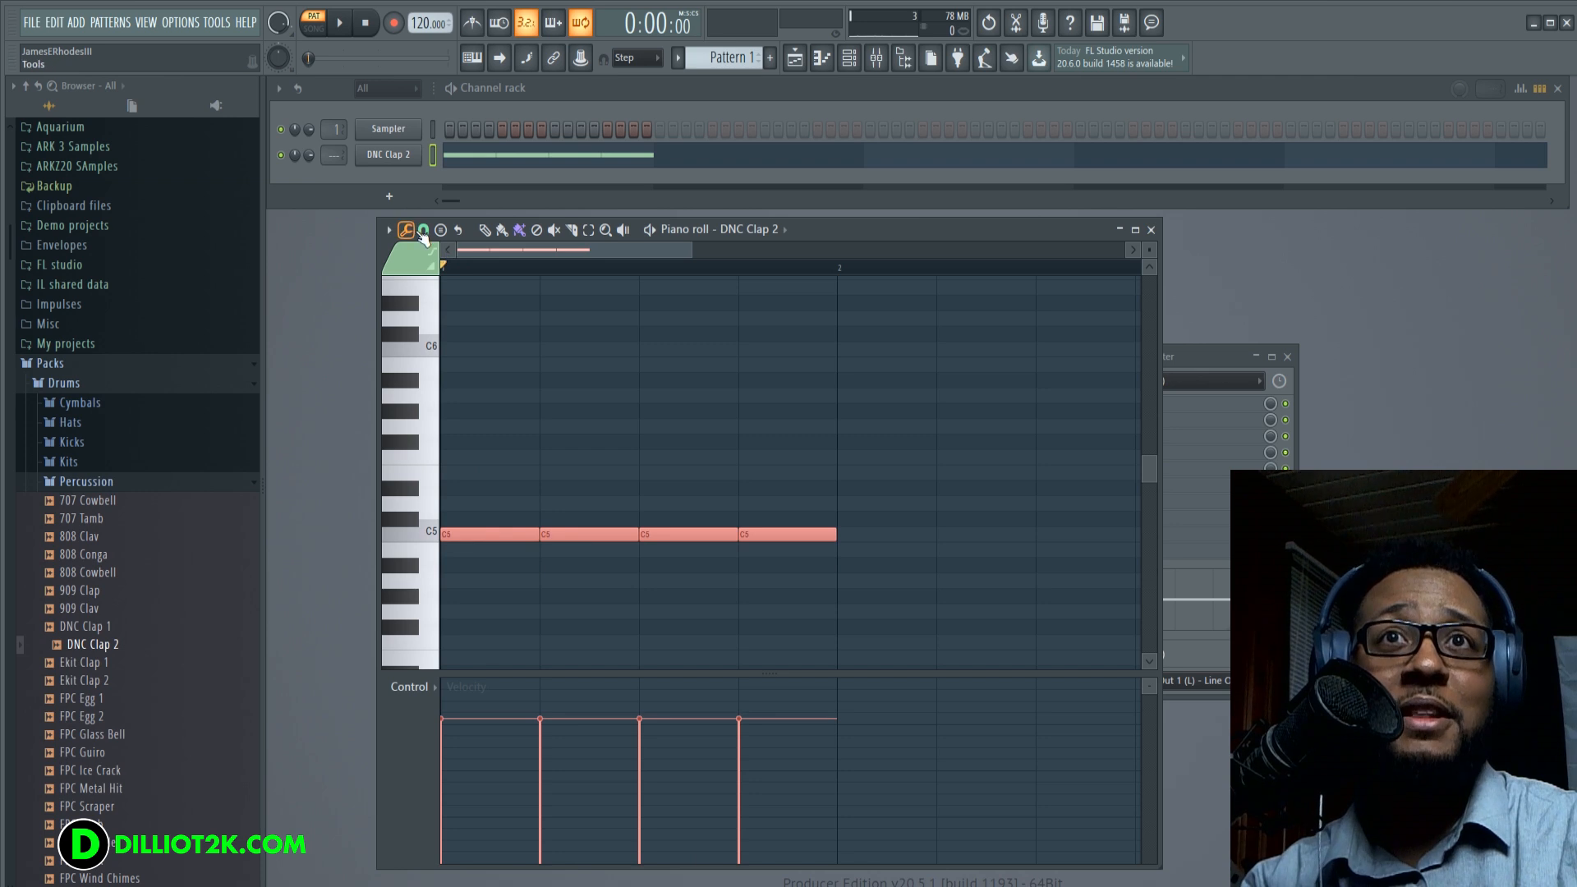
left_click(340, 22)
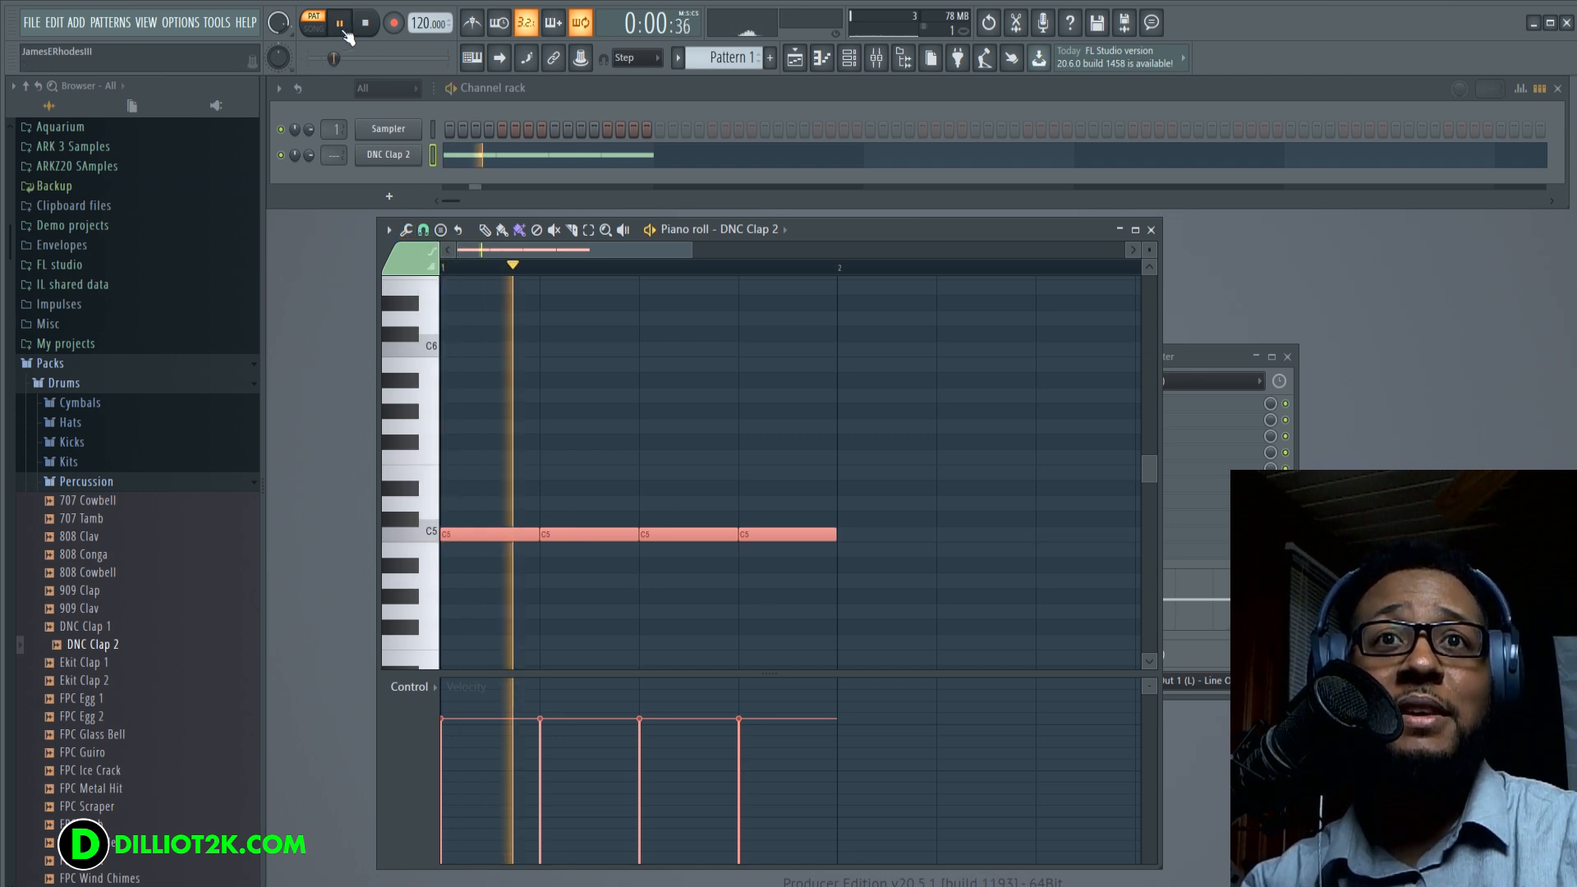
left_click(339, 22)
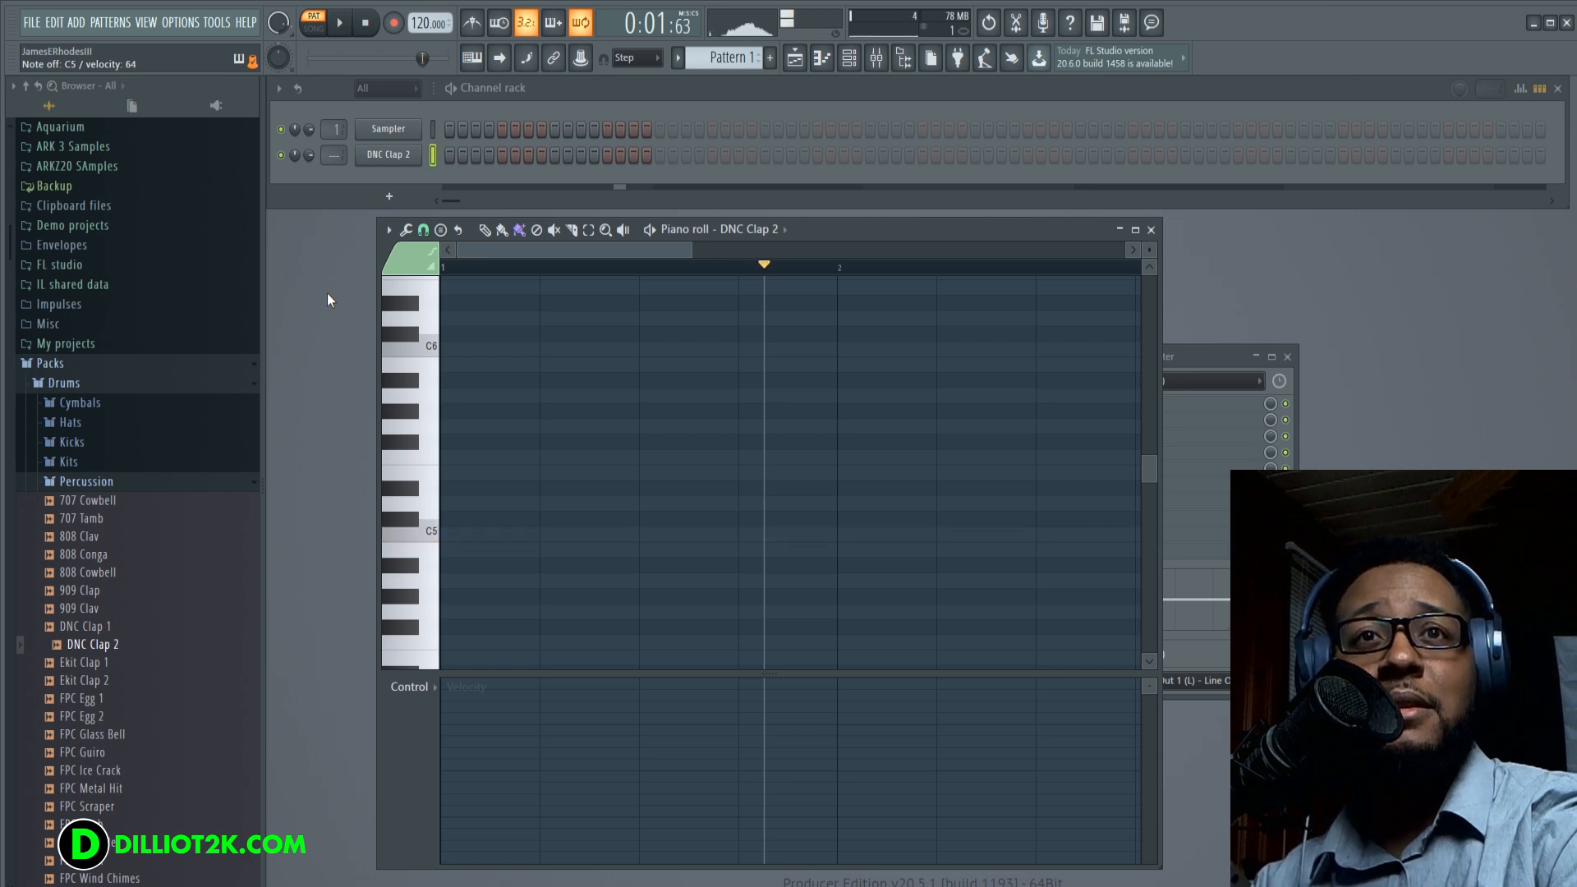
- Set the main toolbar Snap dropdown to (none)
left_click(413, 531)
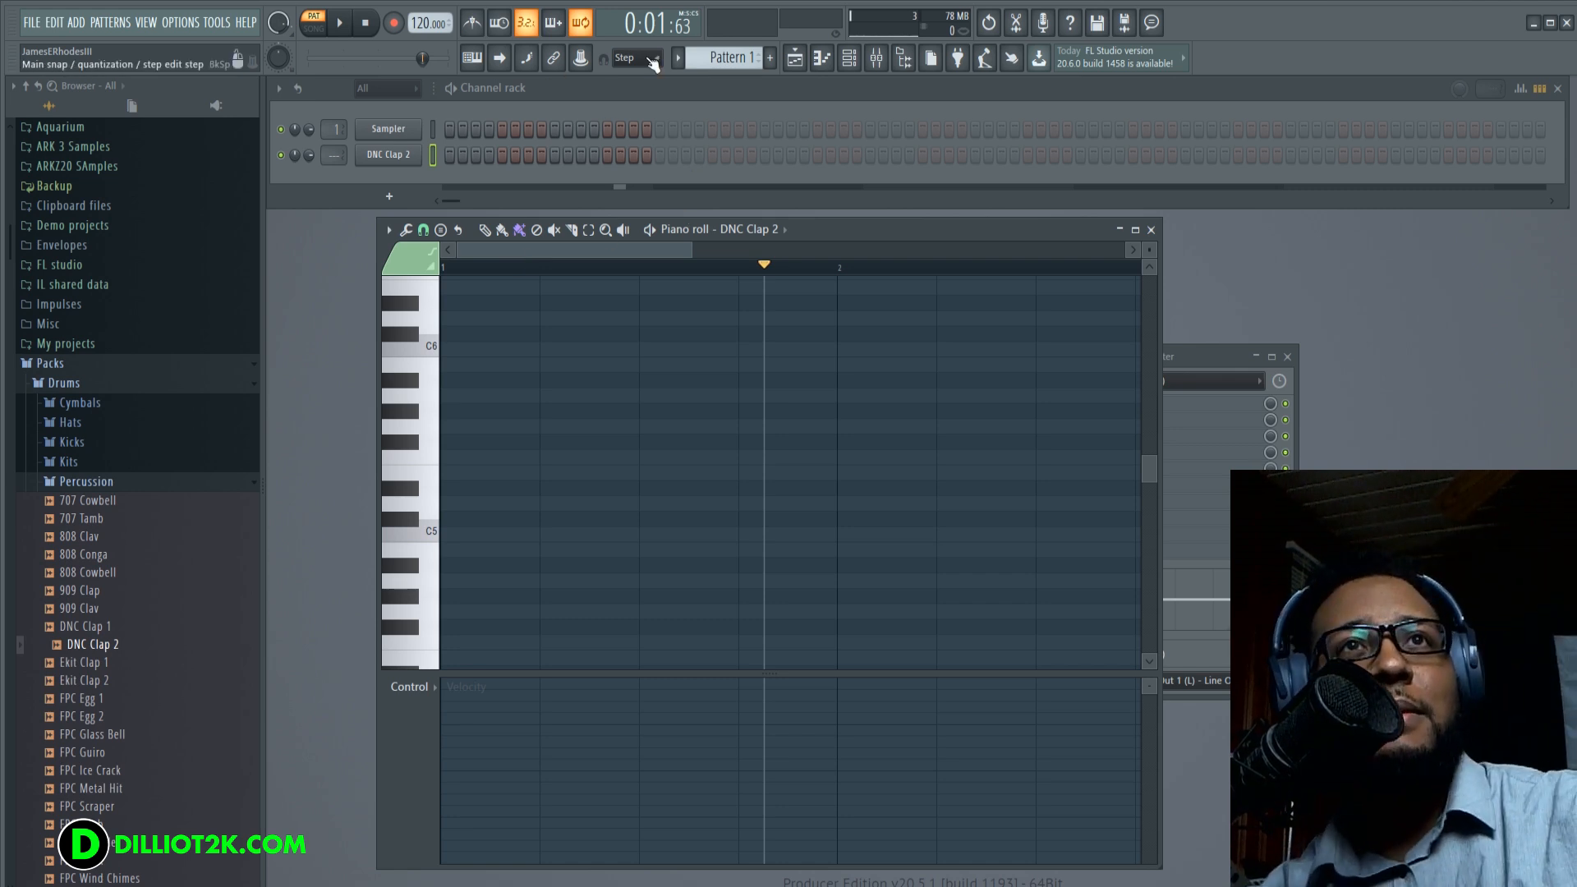
left_click(651, 57)
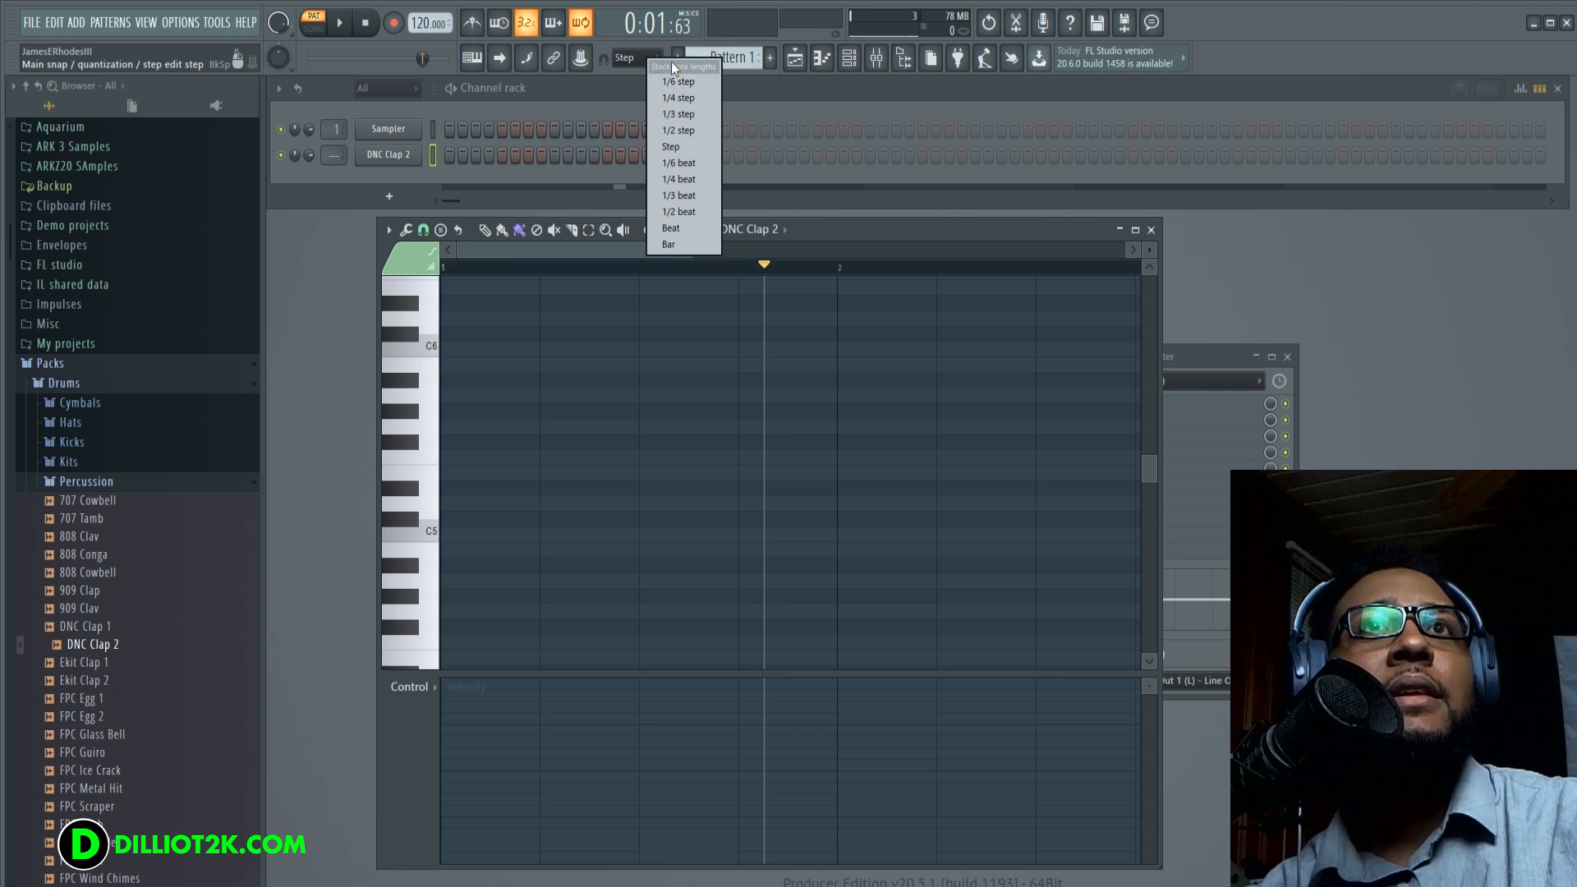
mouse_move(678, 113)
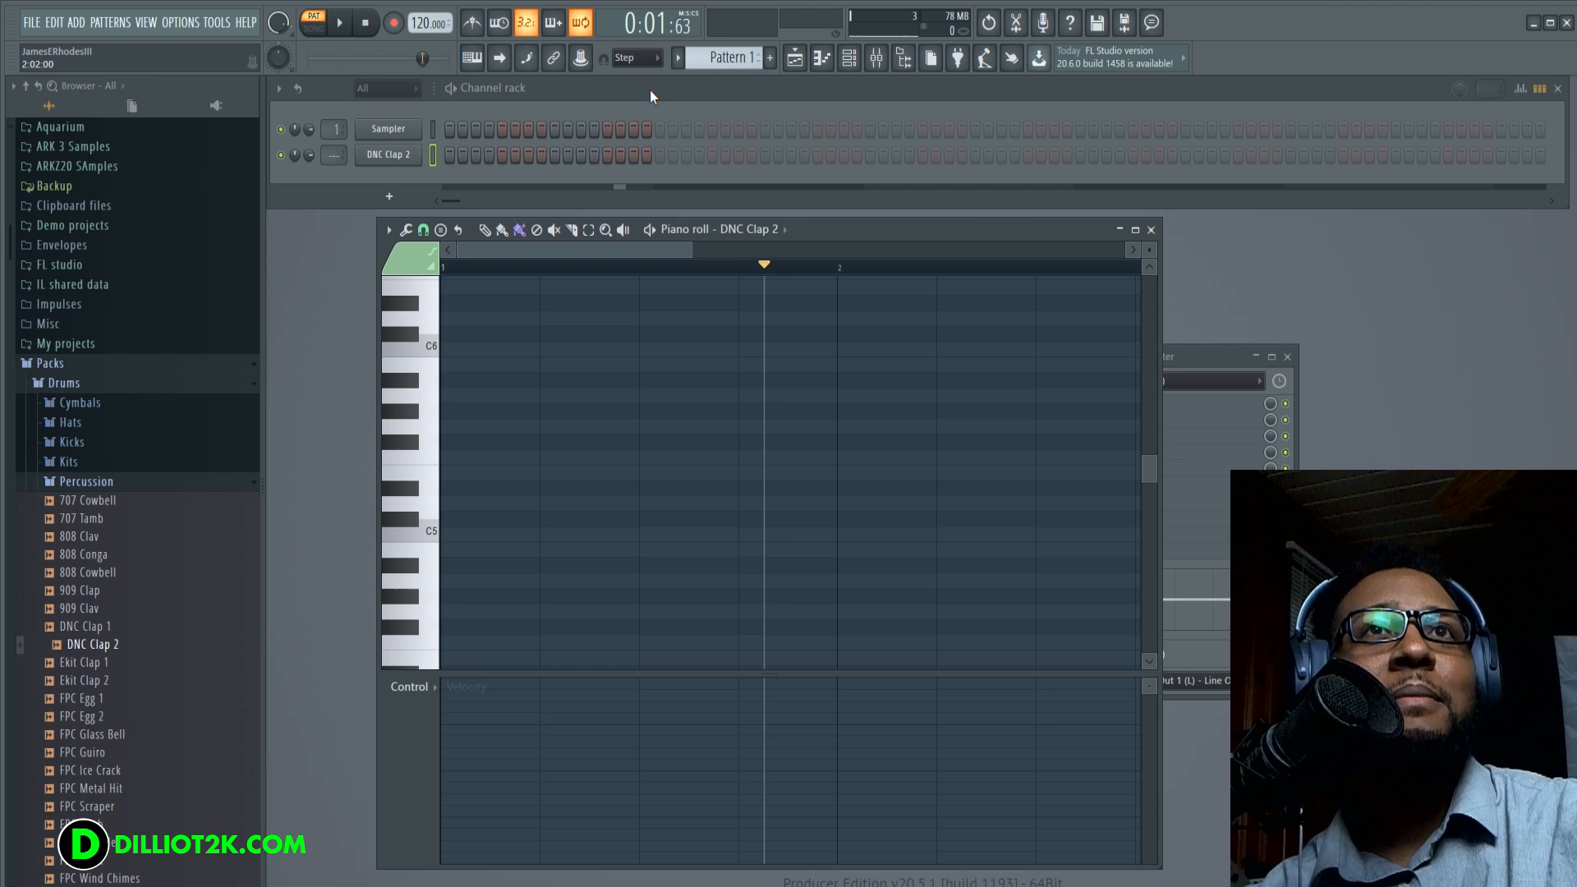
left_click(402, 531)
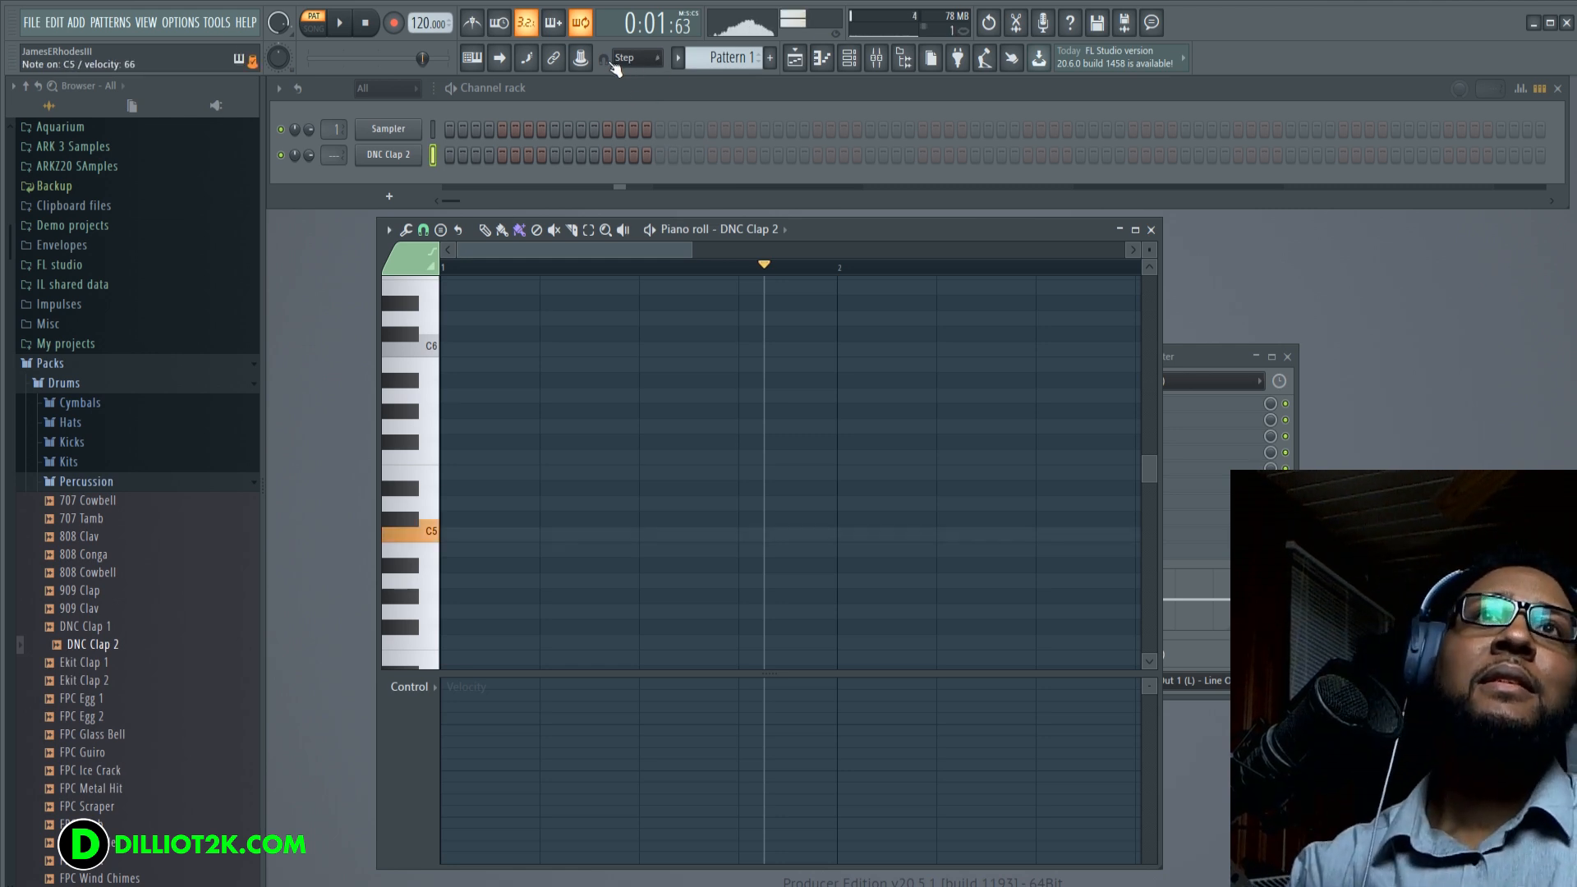
left_click(628, 57)
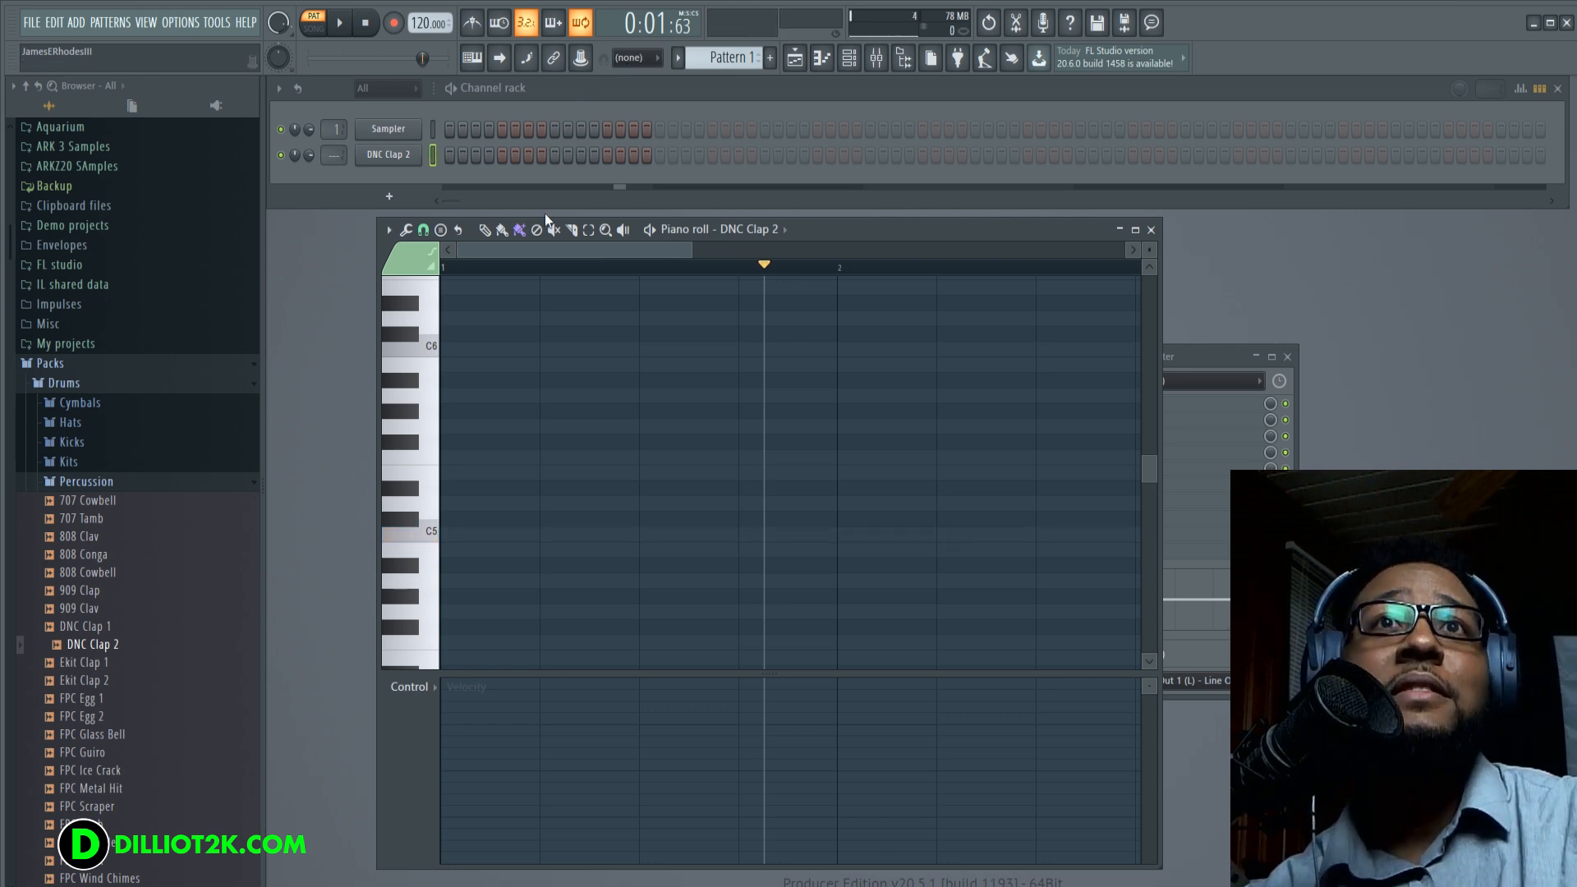
left_click(422, 229)
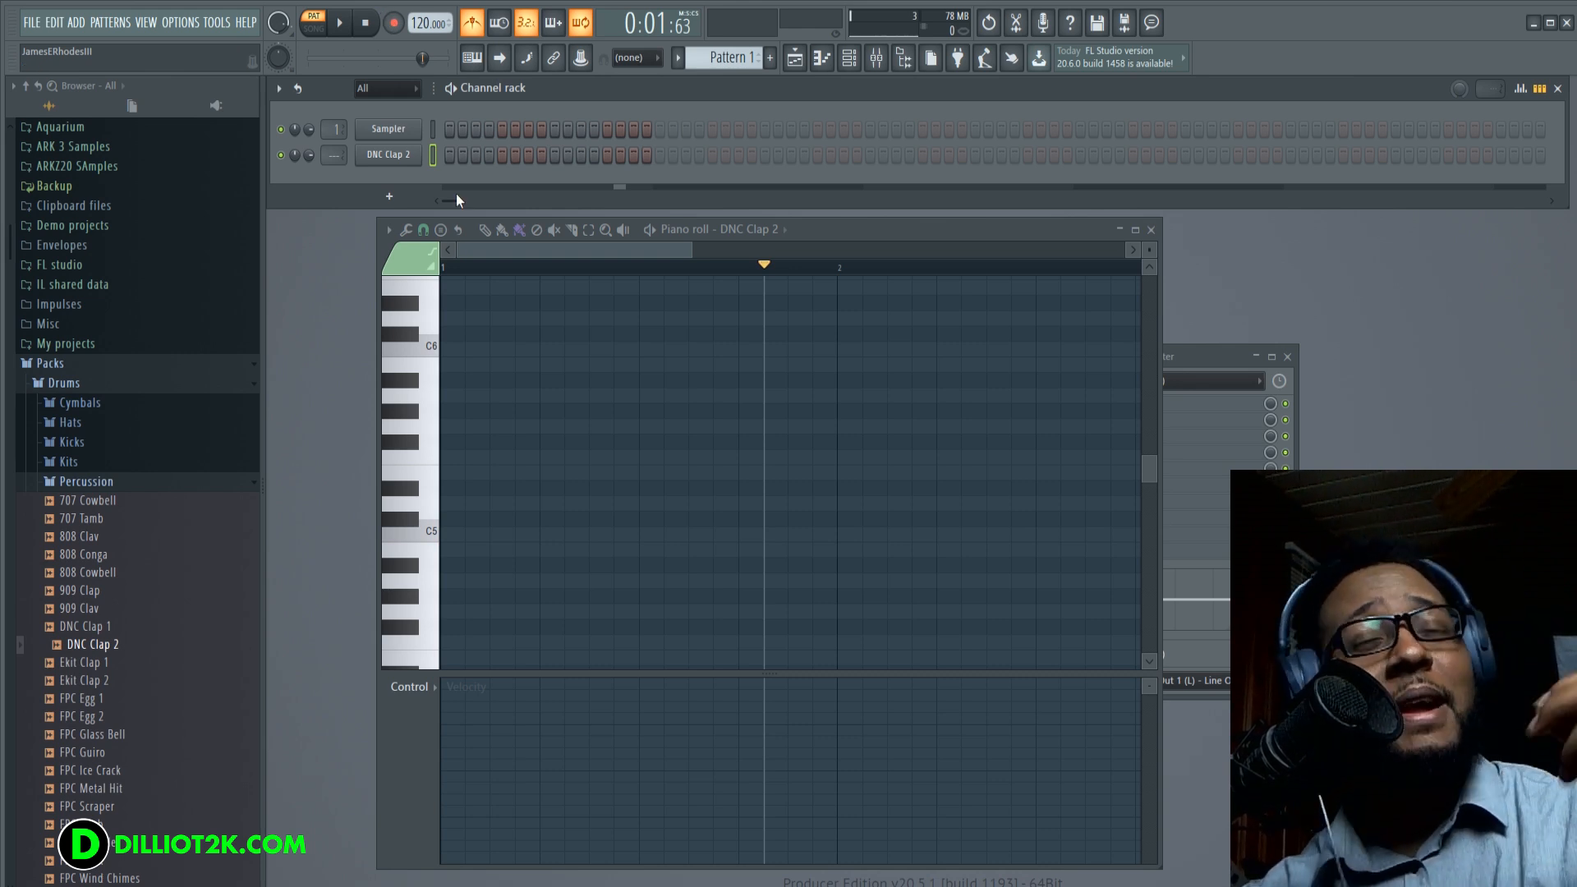
mouse_move(339, 22)
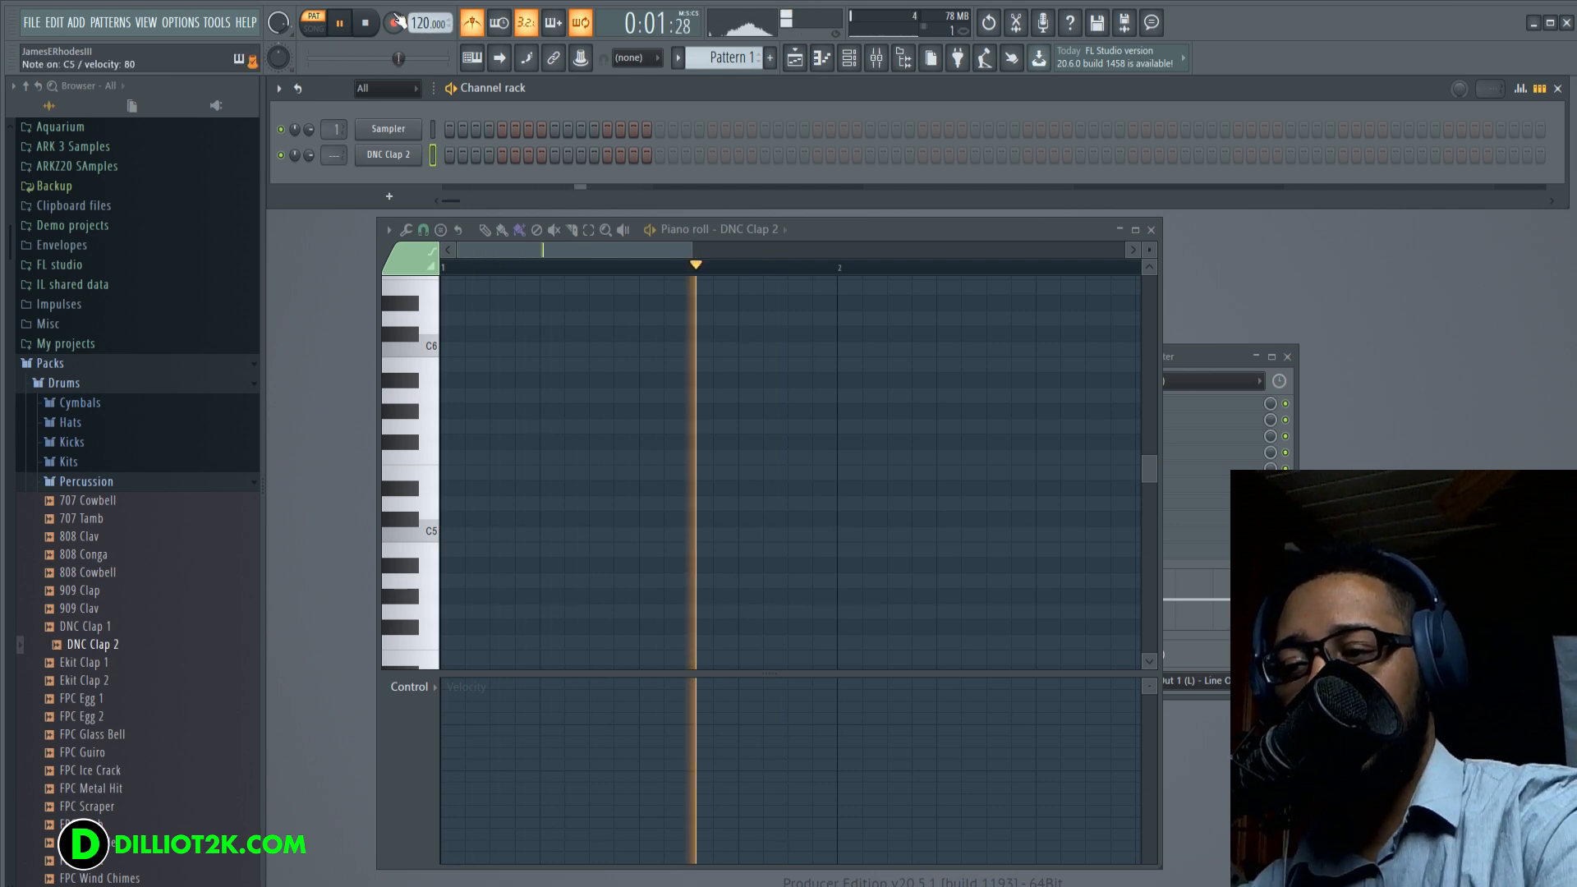
- Live-record seven C5 clap hits into DNC Clap 2, then stop recording
left_click(367, 22)
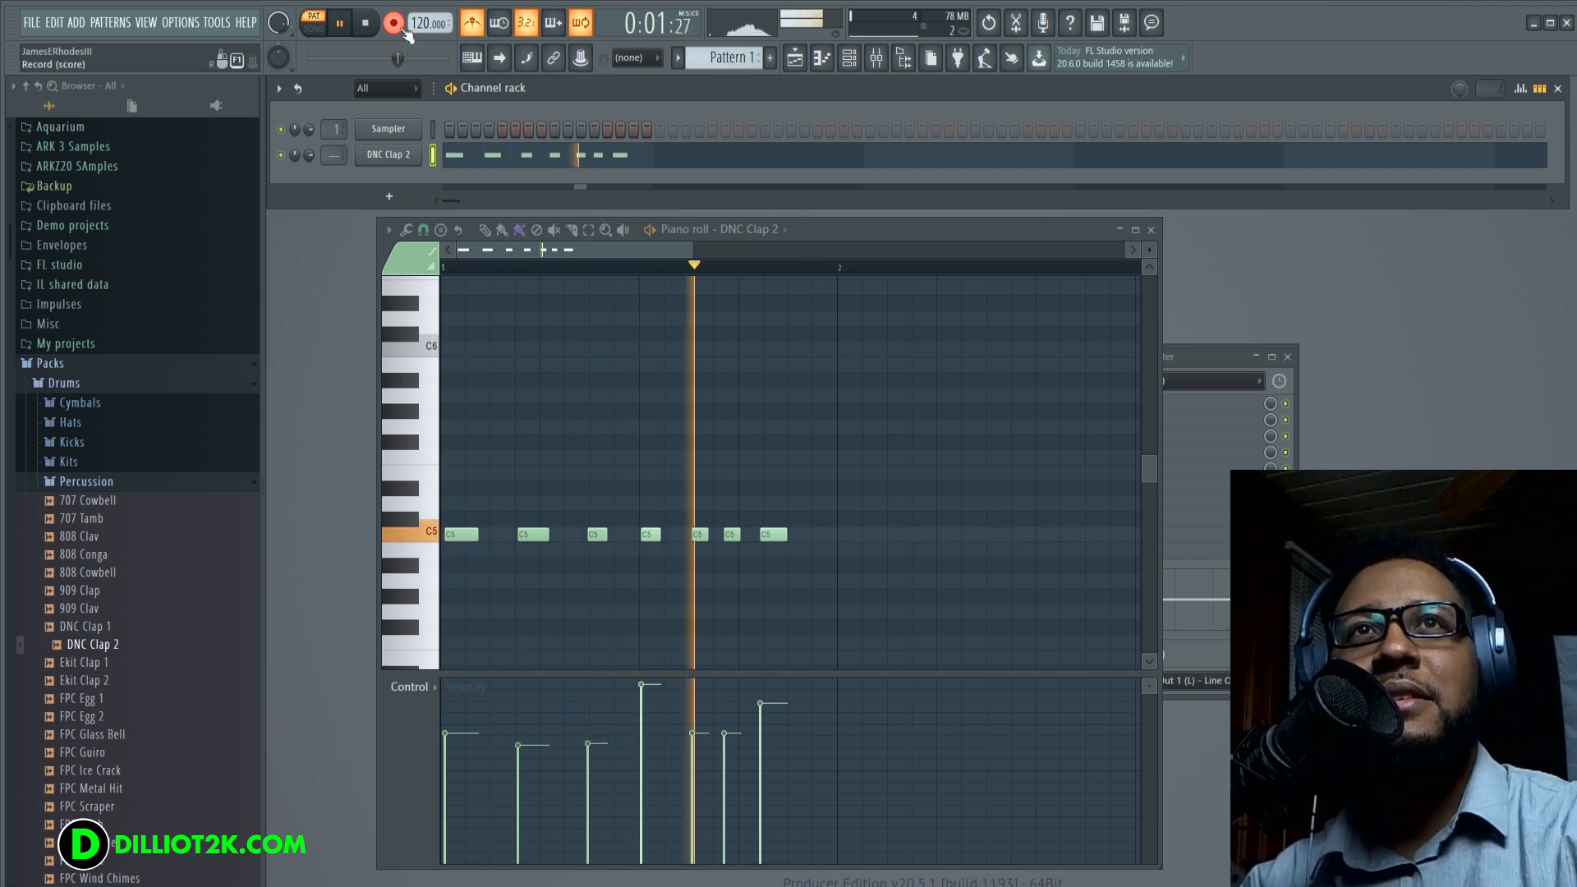
left_click(367, 22)
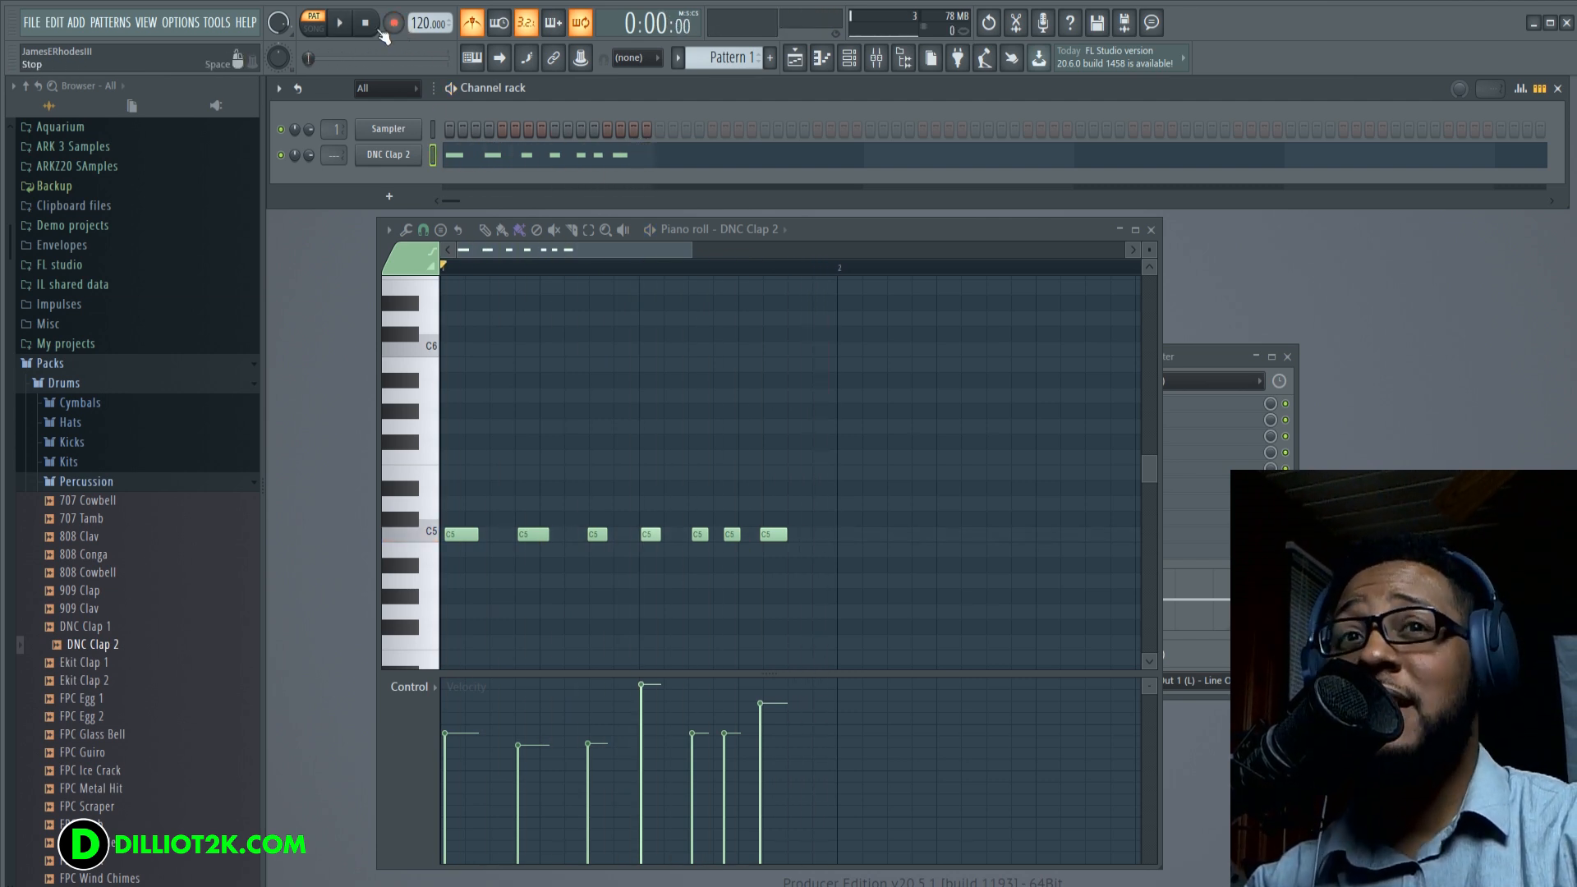
- Box-select the seven recorded clap notes and apply Quick quantize
left_click_drag(694, 422, 905, 588)
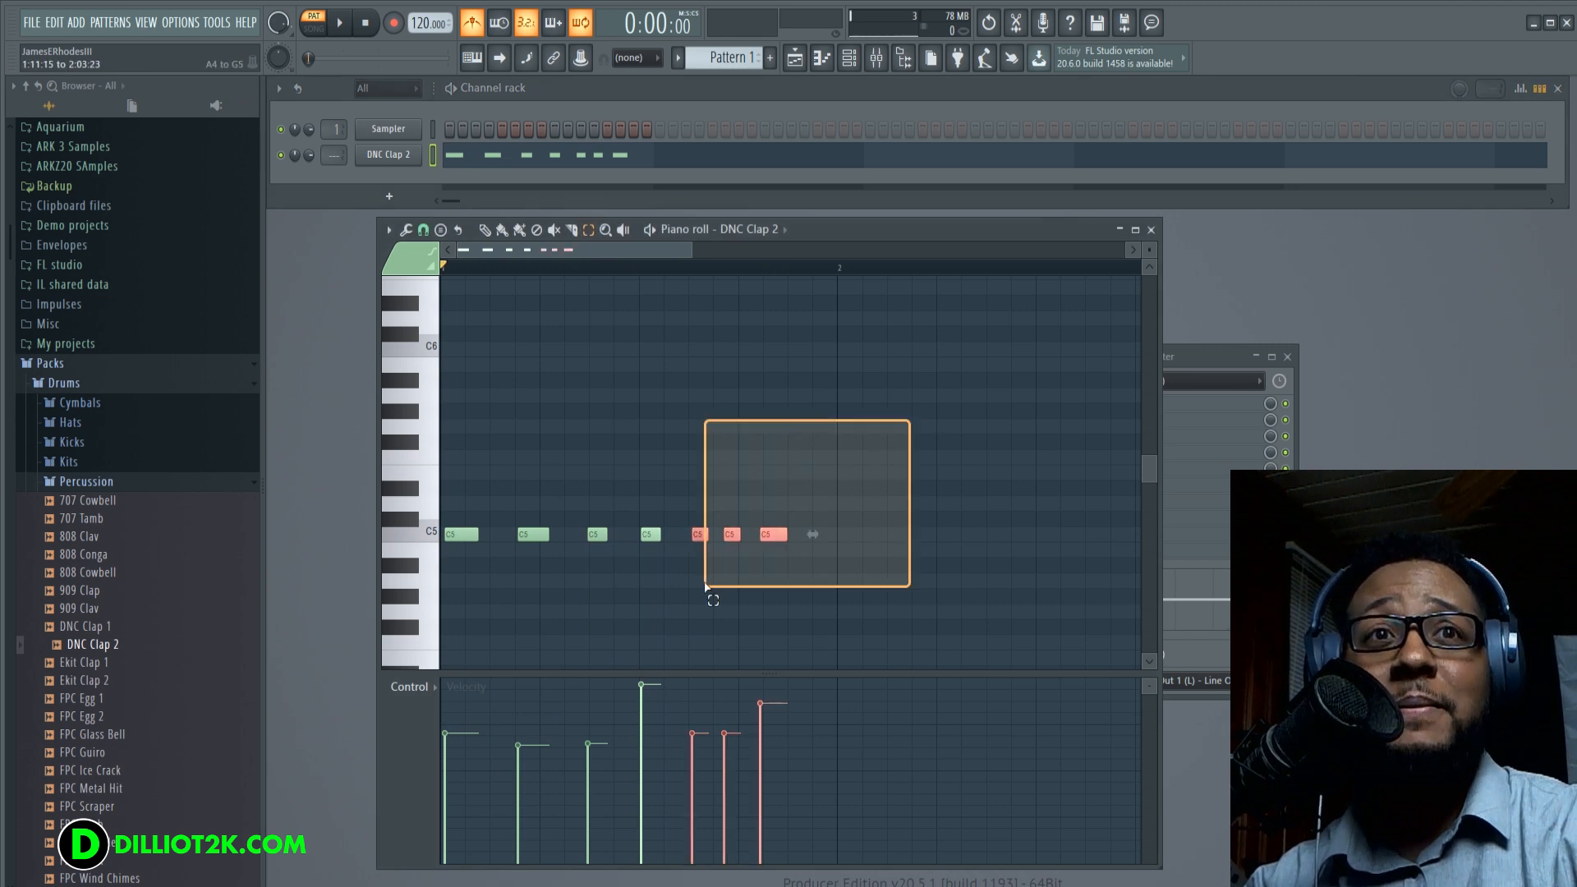
left_click(421, 229)
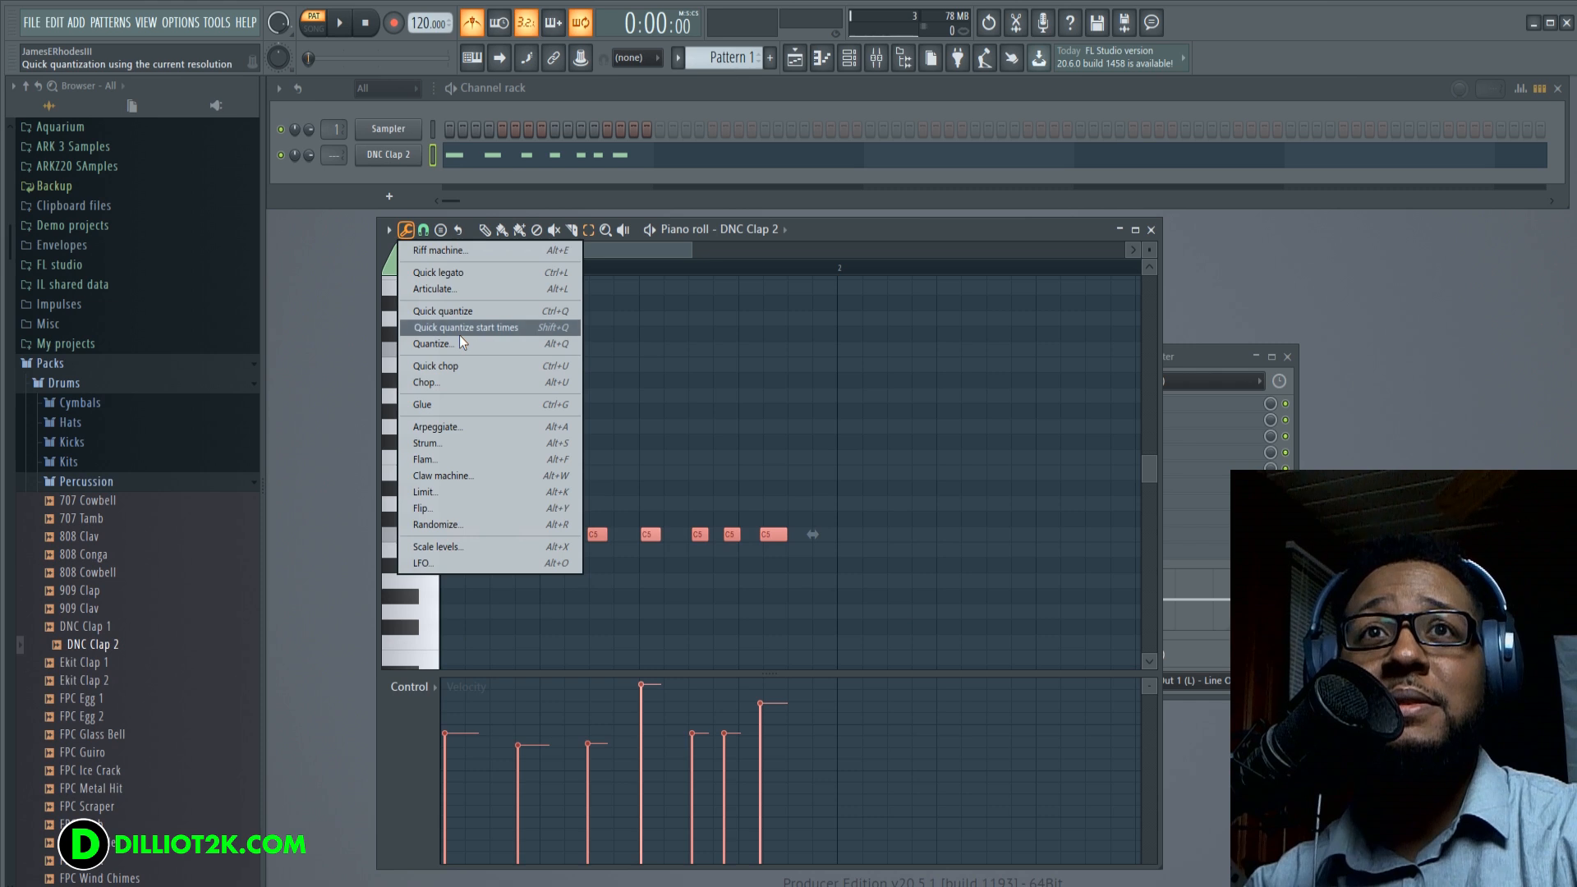
mouse_move(438, 344)
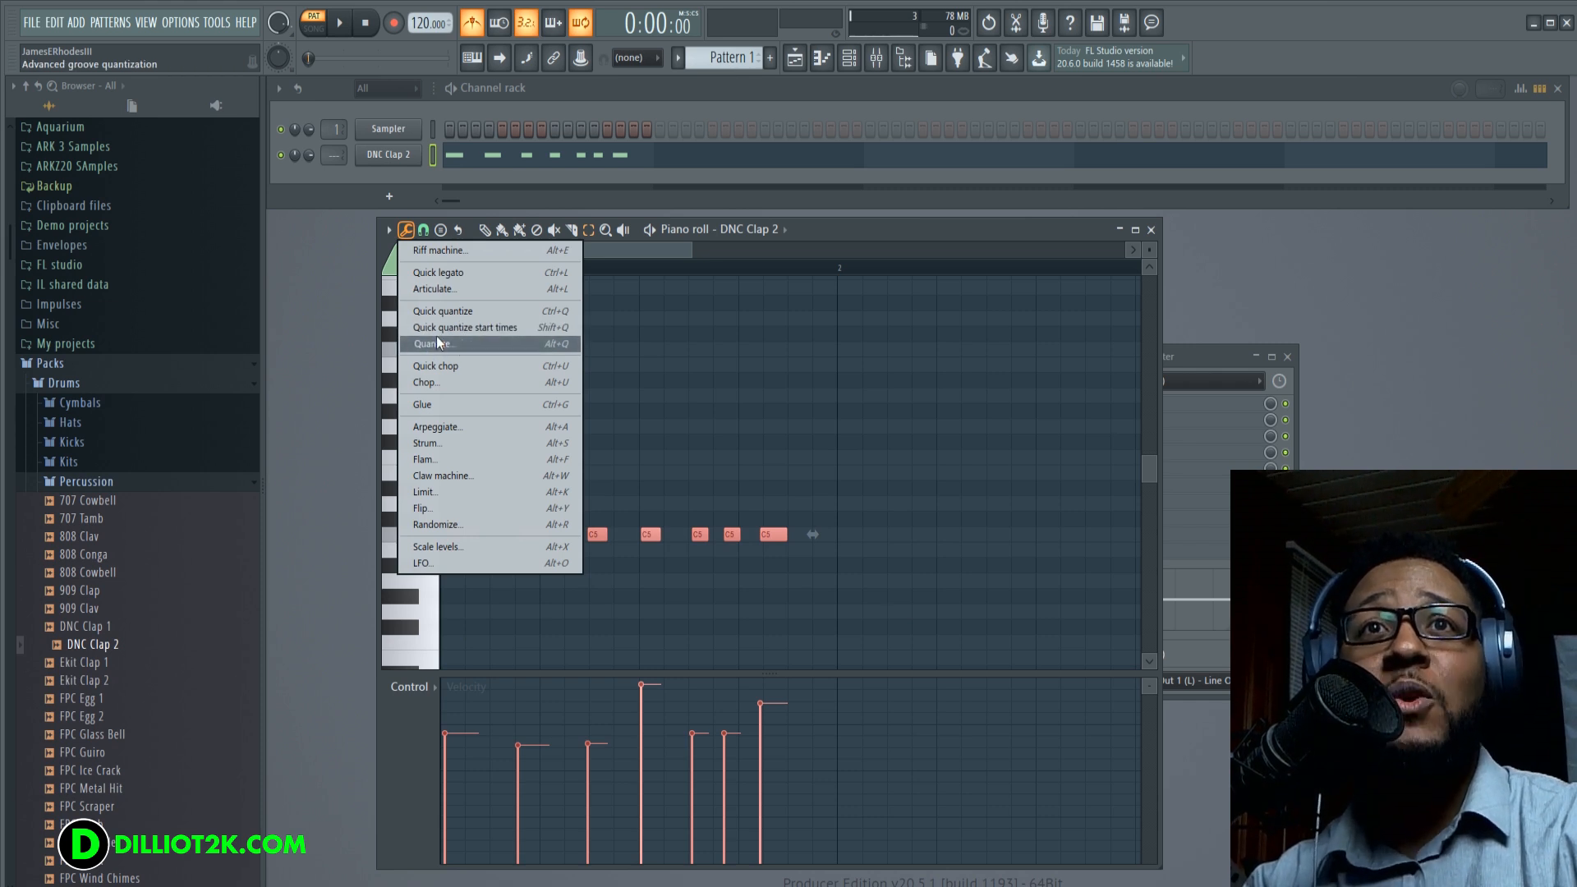
mouse_move(442, 310)
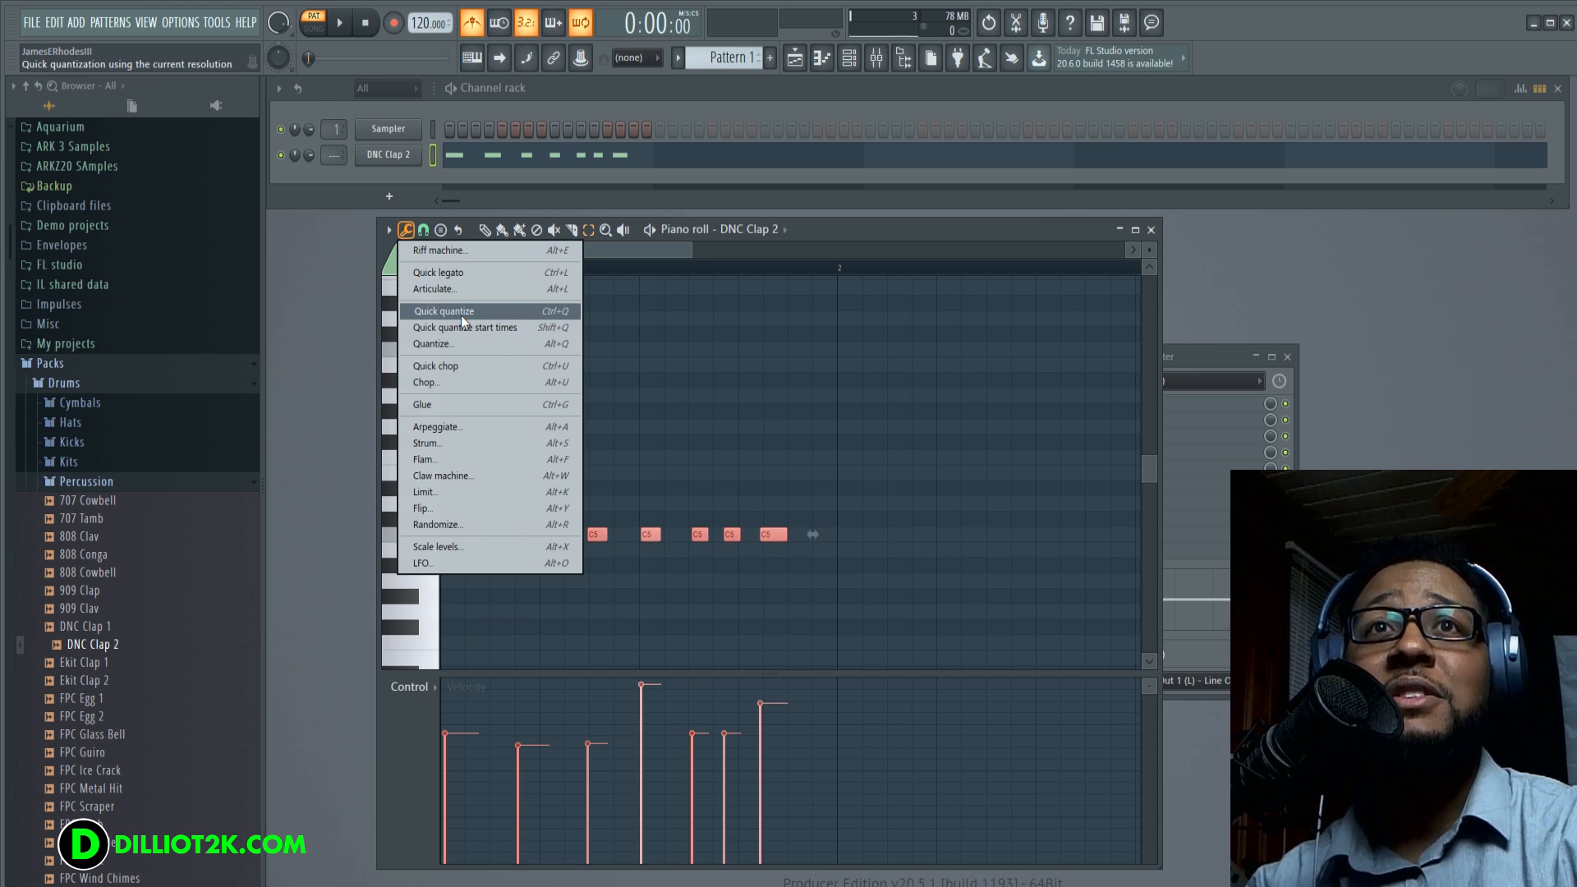
left_click(422, 229)
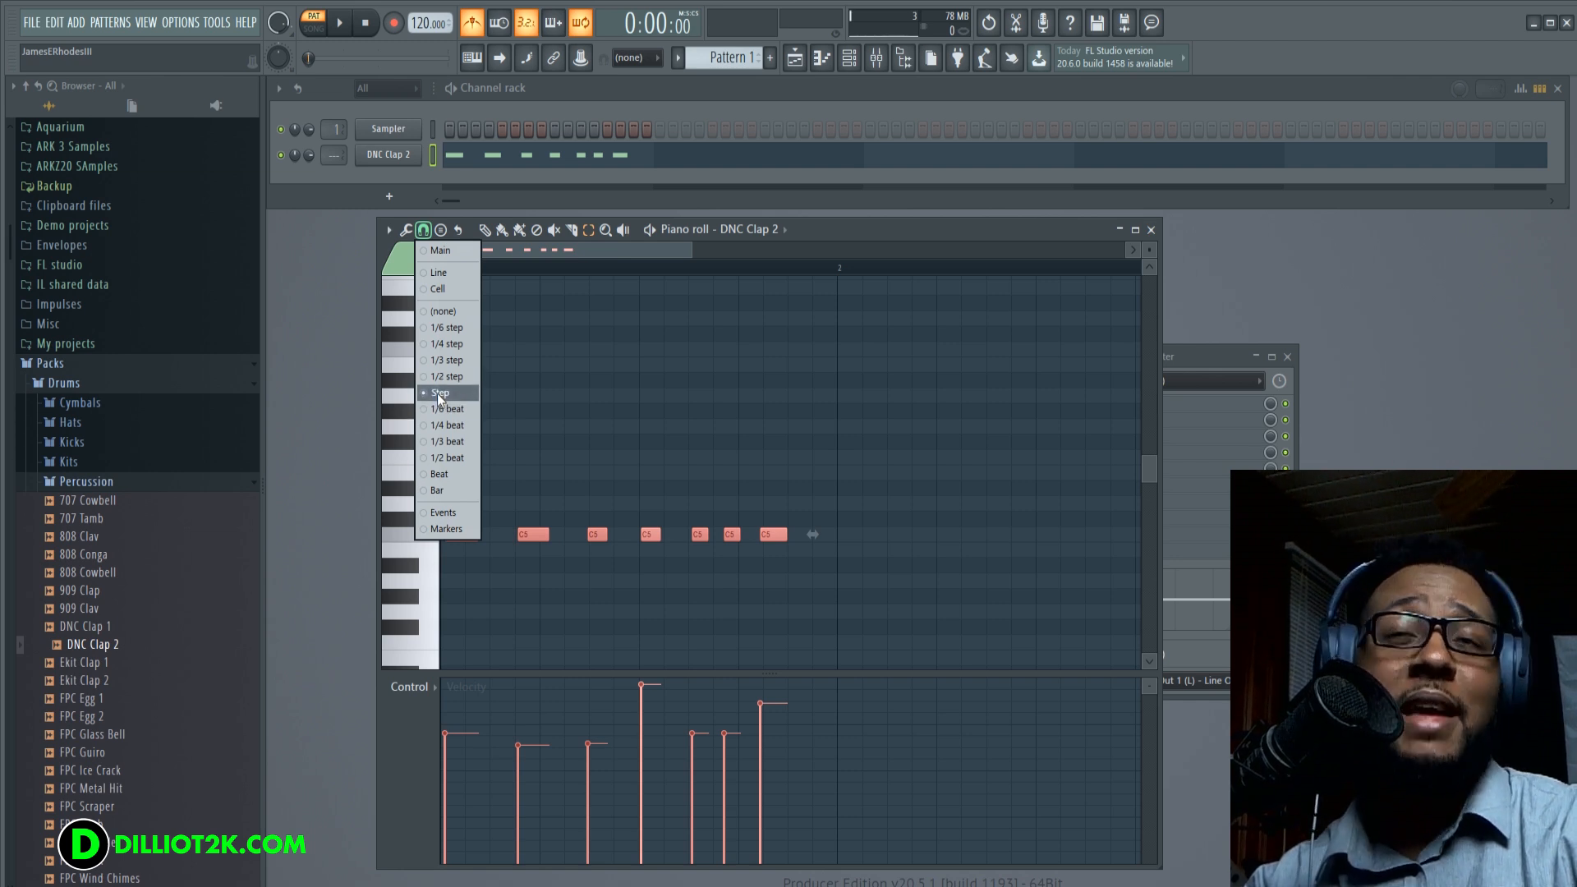
mouse_move(448, 425)
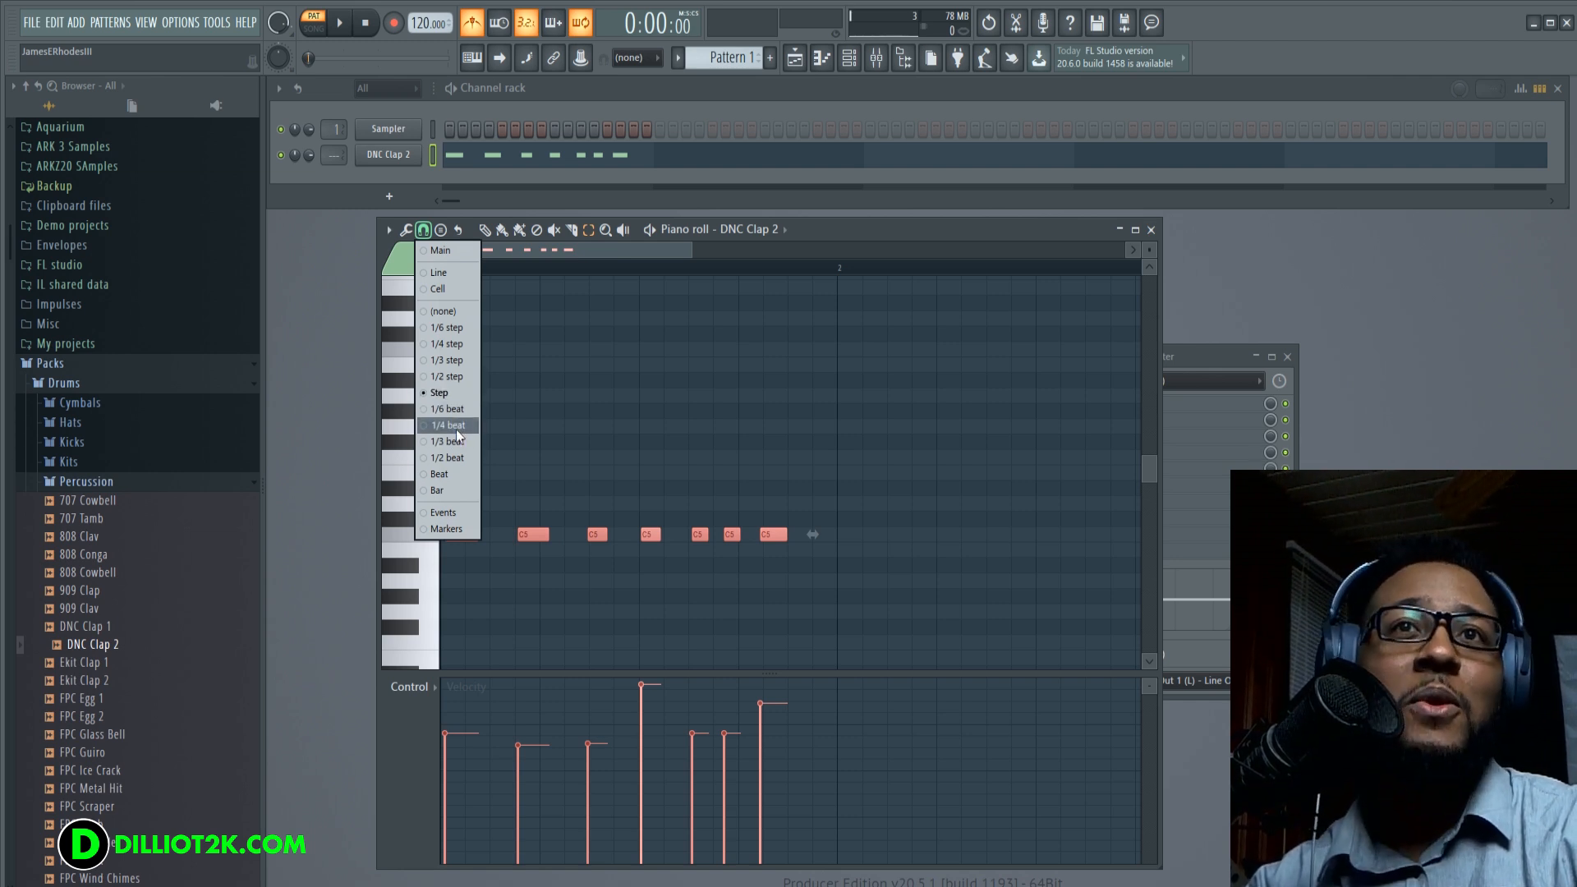
mouse_move(455, 483)
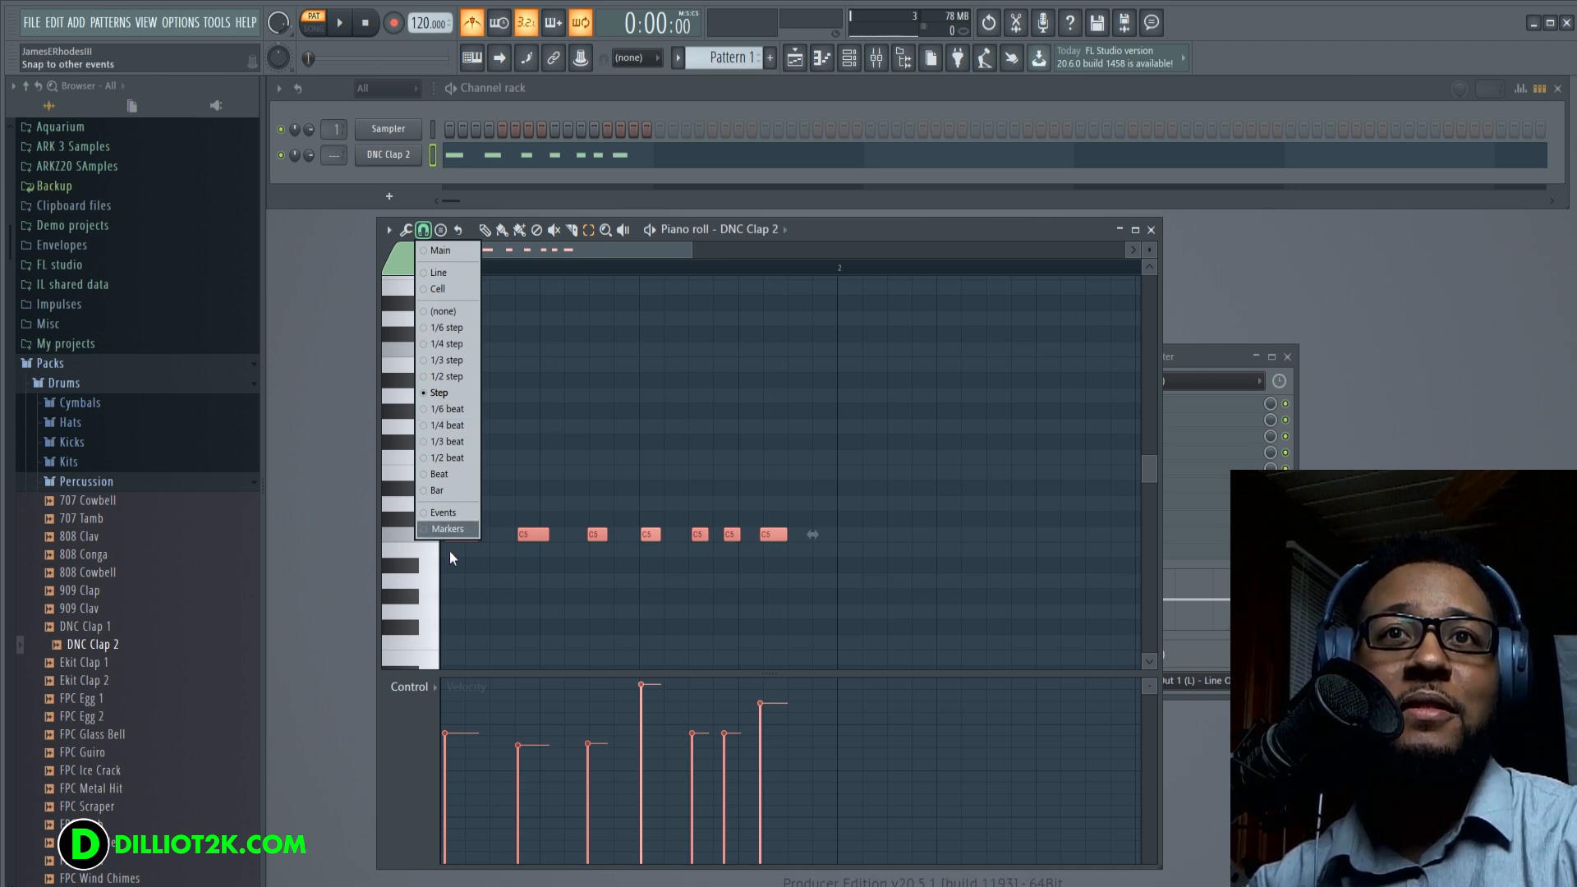
mouse_move(489, 545)
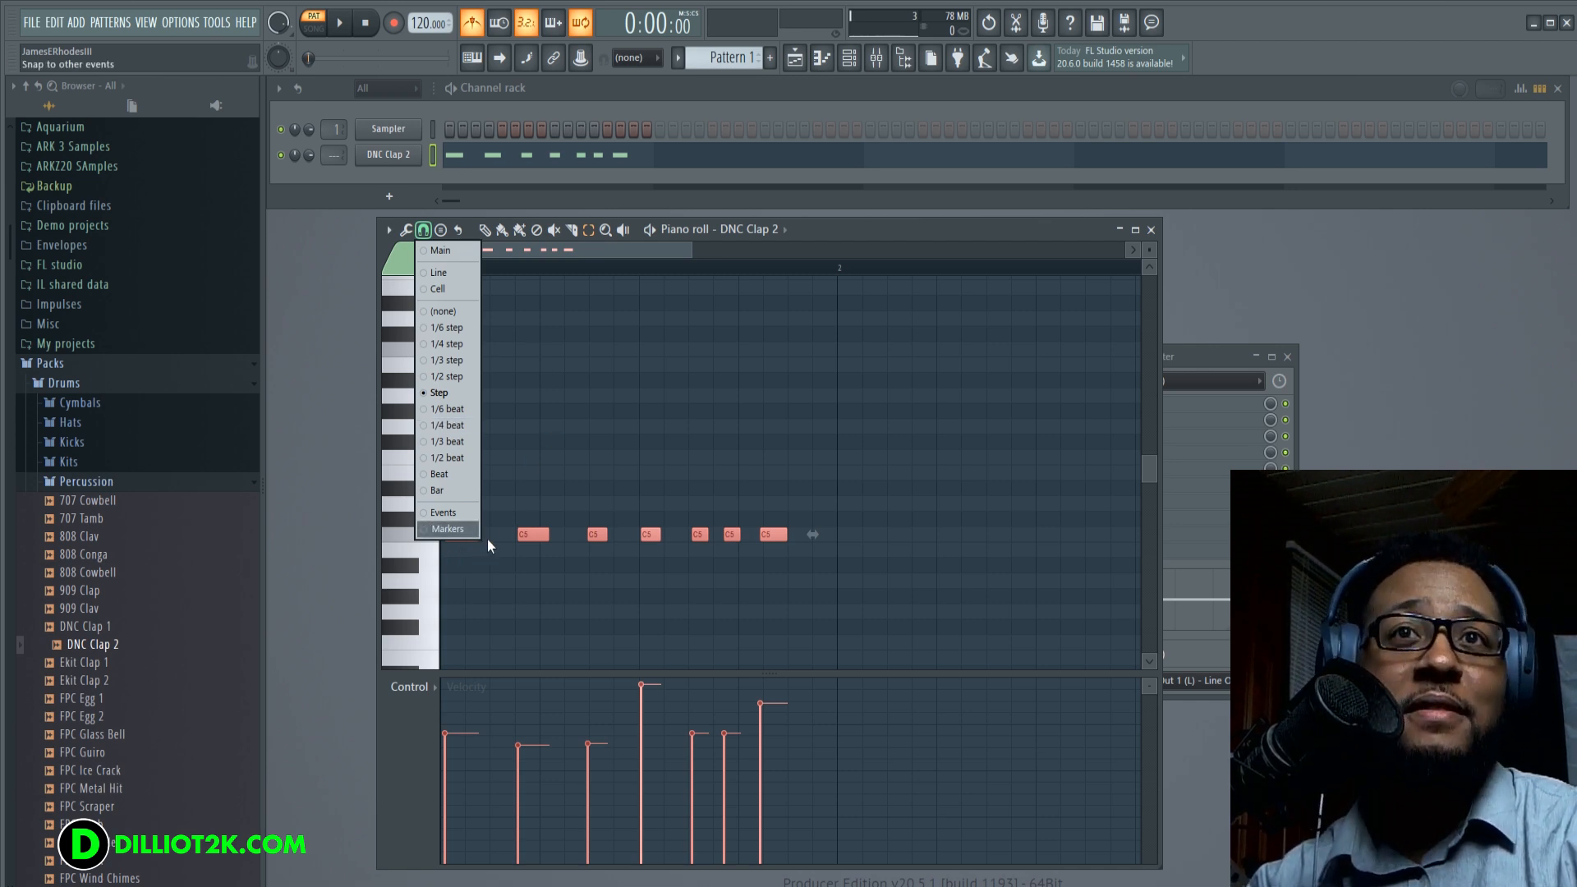
mouse_move(496, 548)
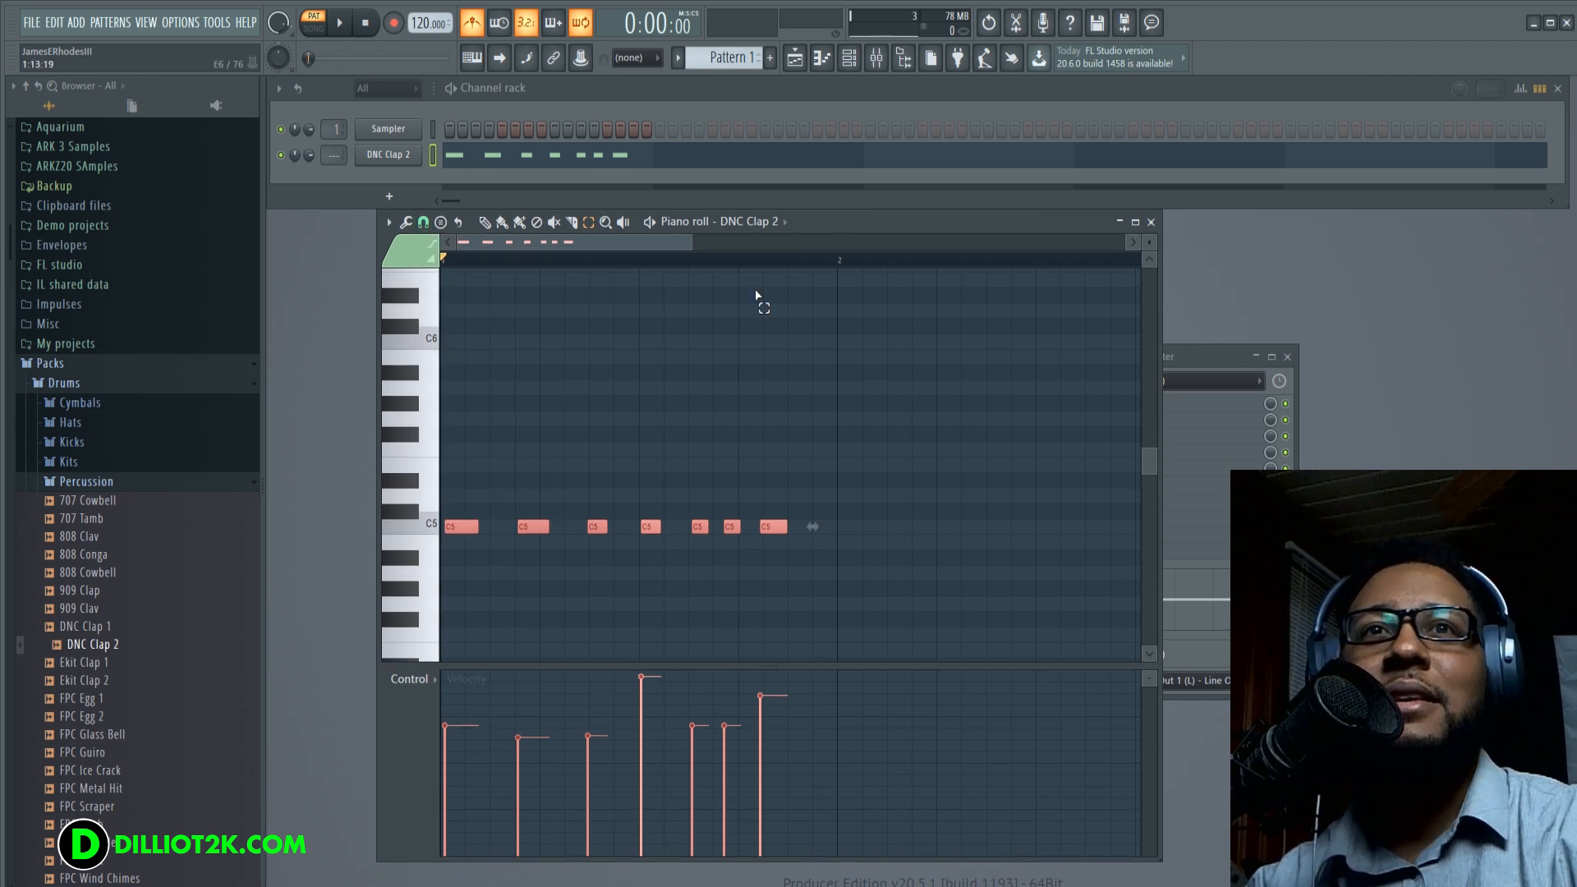
- Apply Quick quantize start times to the seven C5 clap notes
left_click(407, 221)
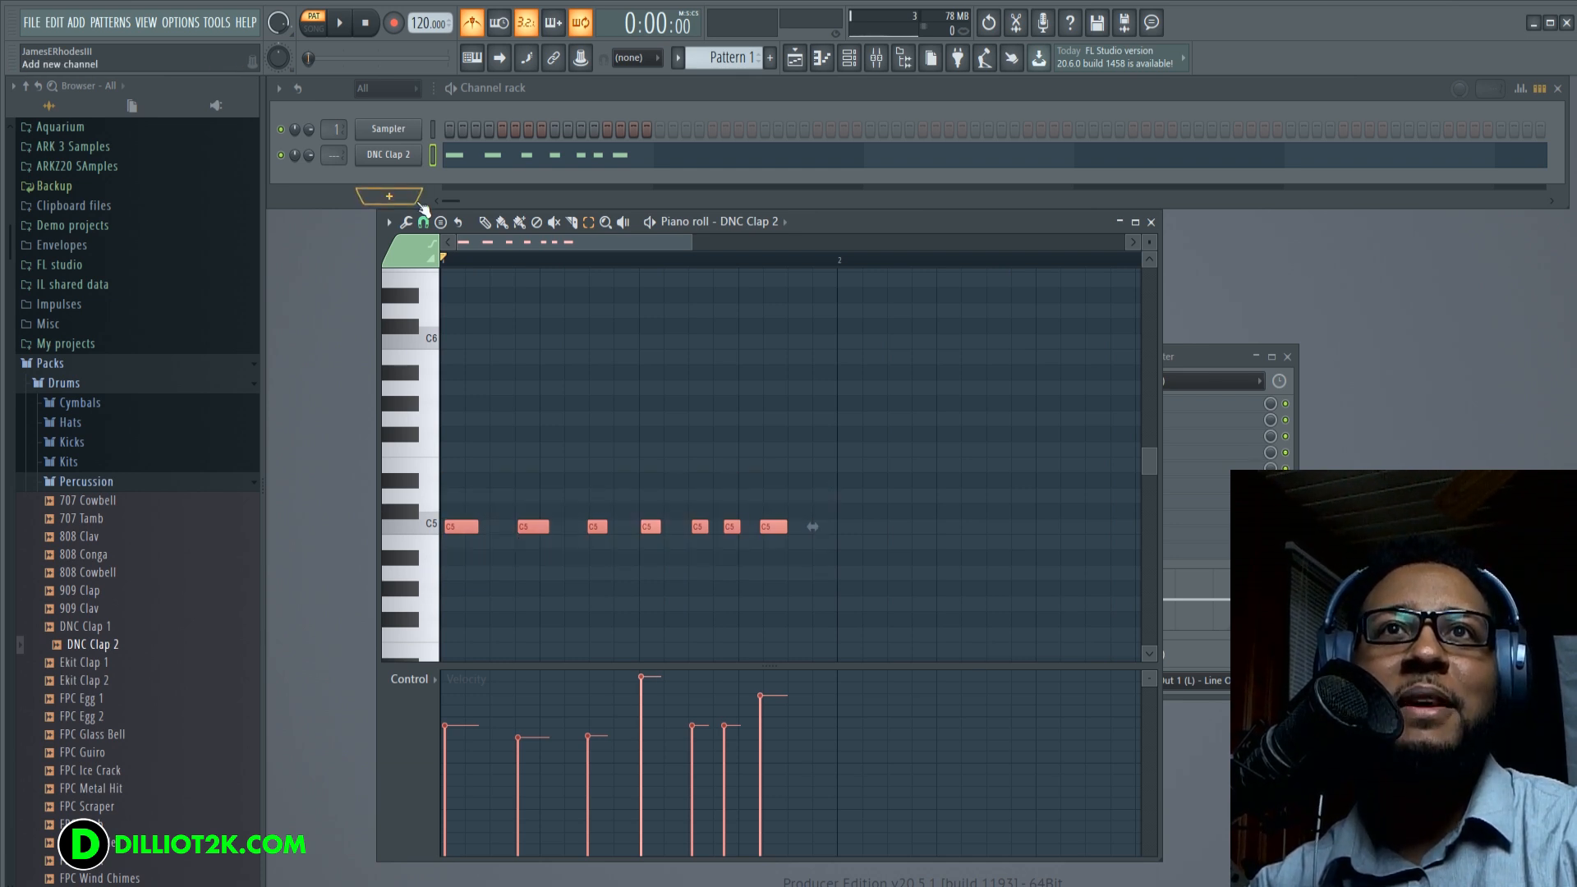
left_click(421, 223)
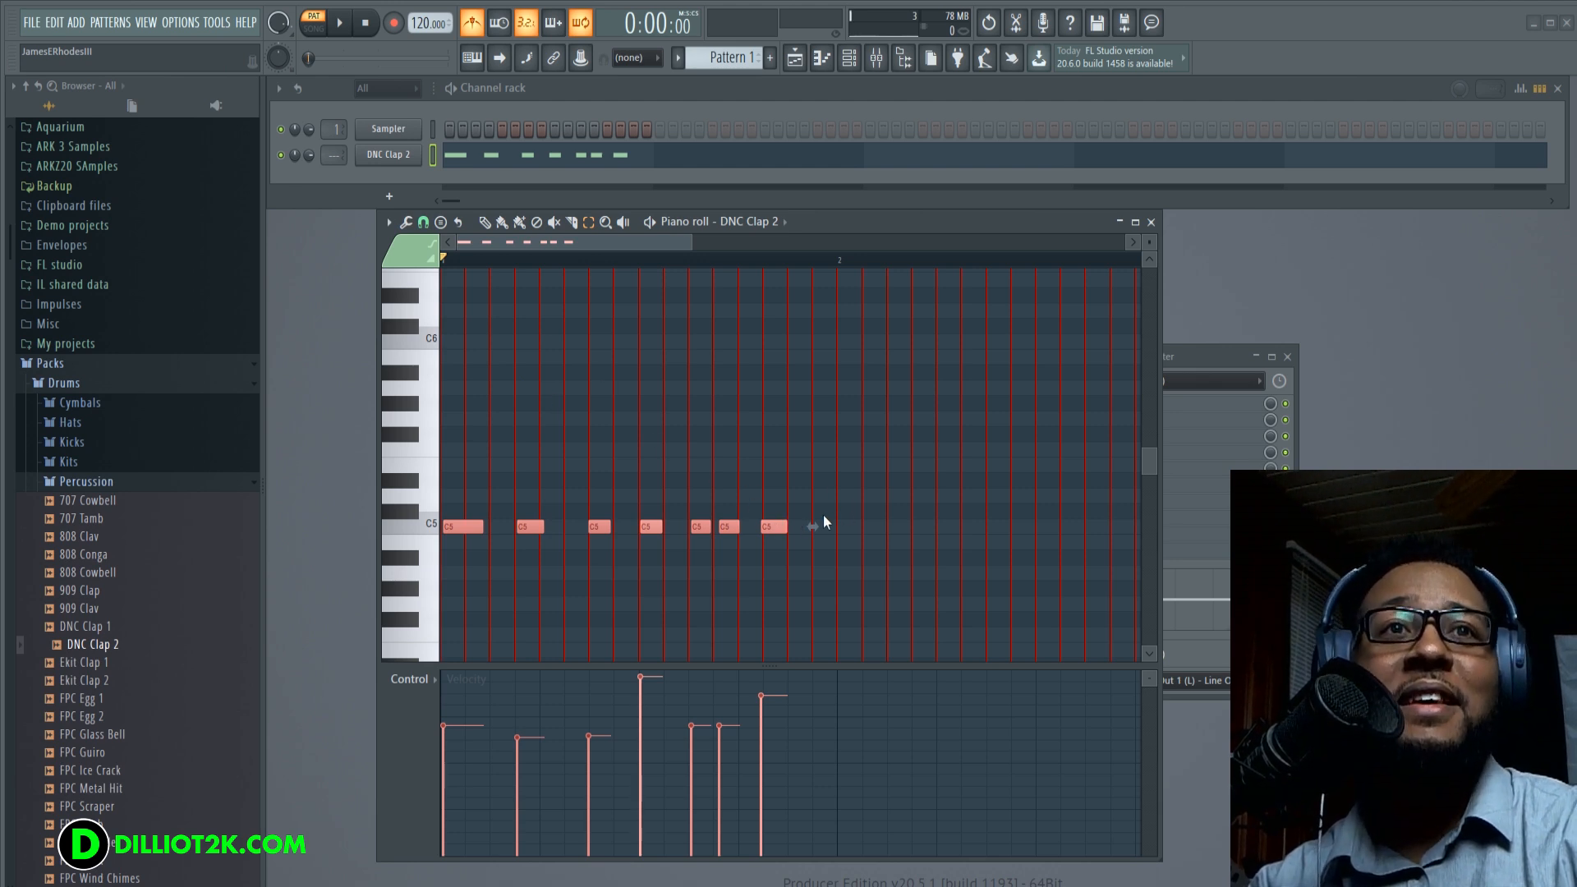
mouse_move(450, 266)
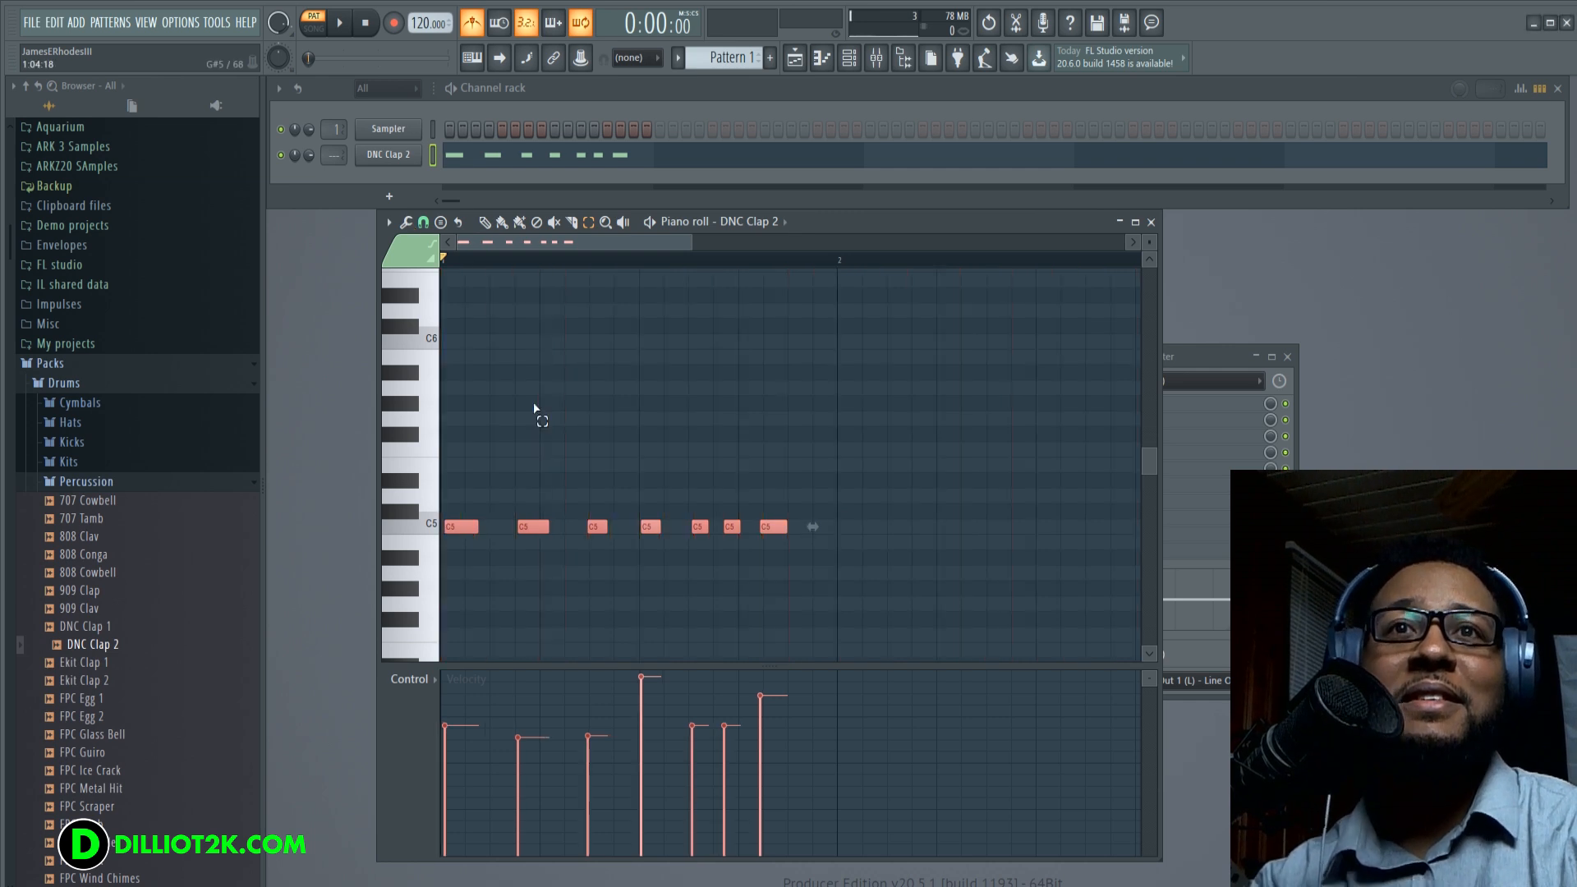
left_click(407, 221)
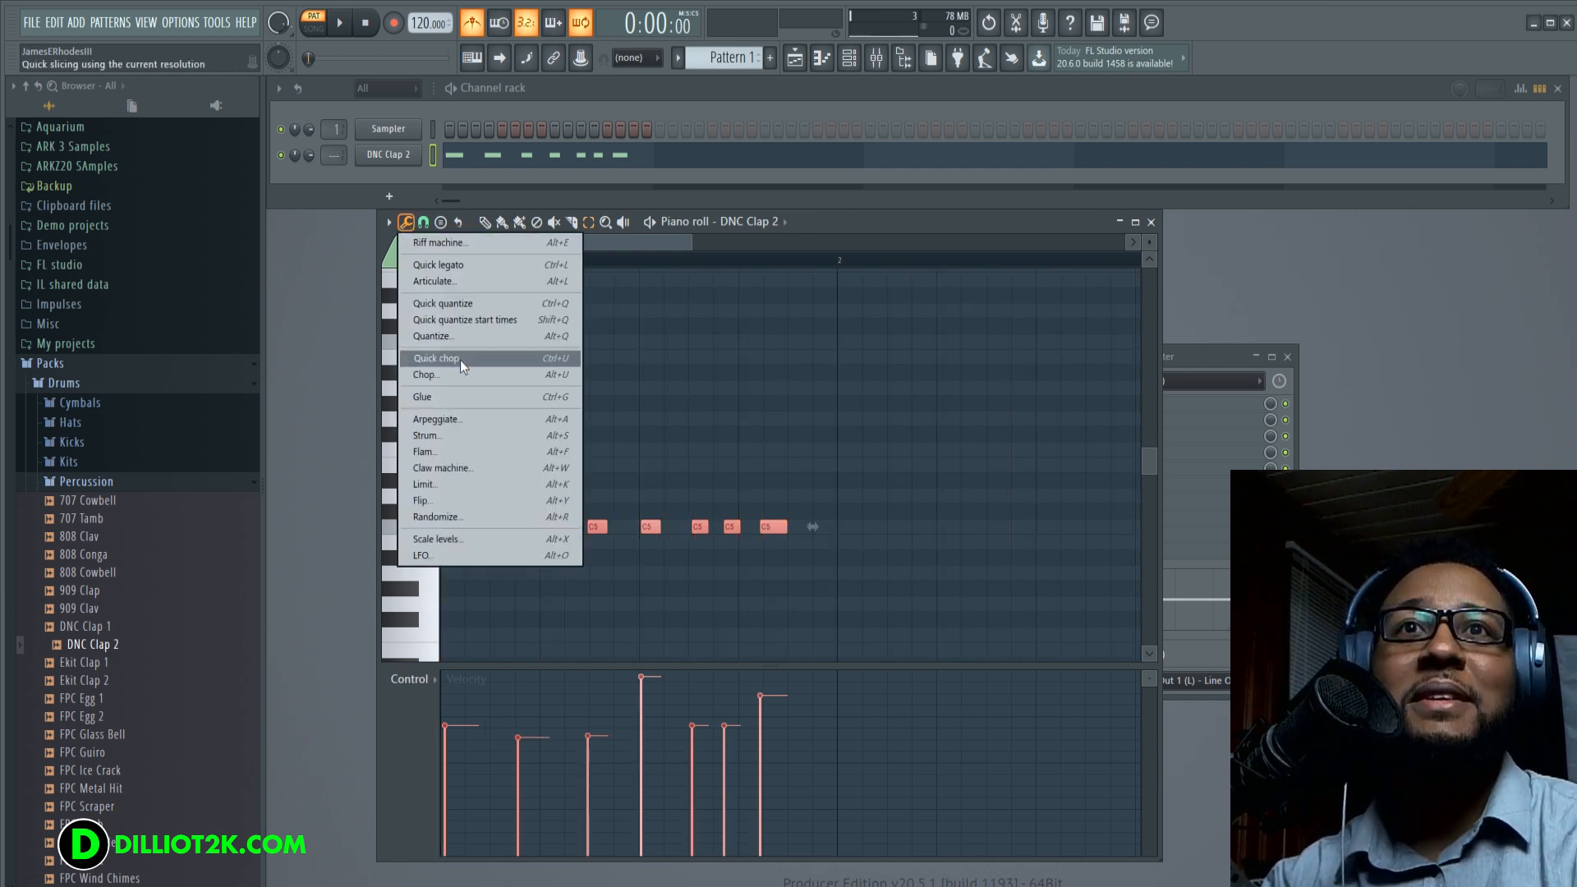
mouse_move(465, 319)
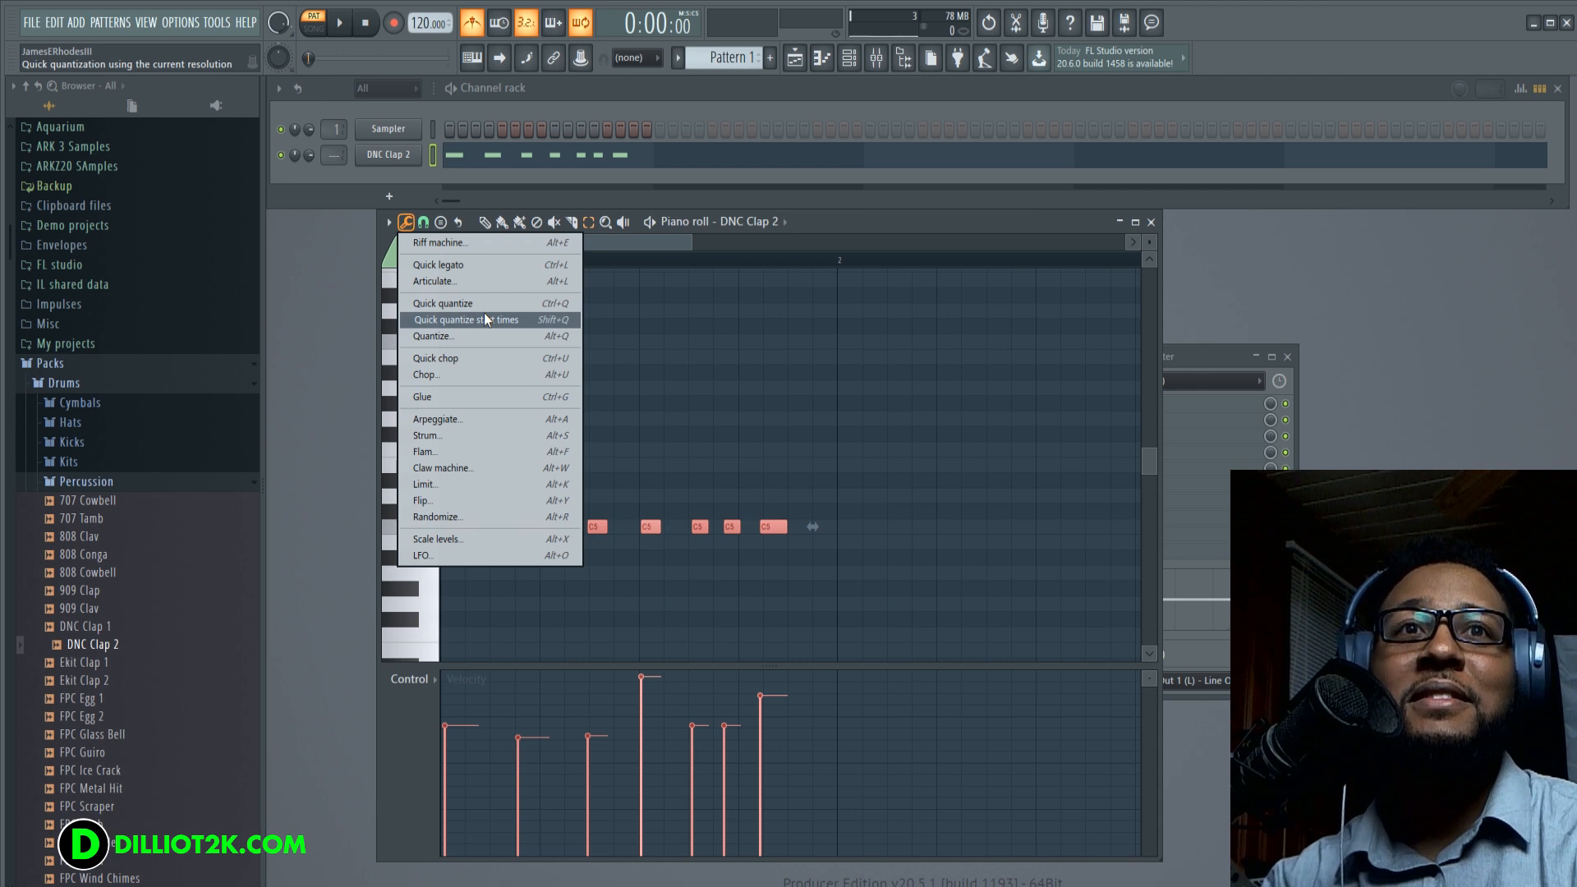
left_click(465, 320)
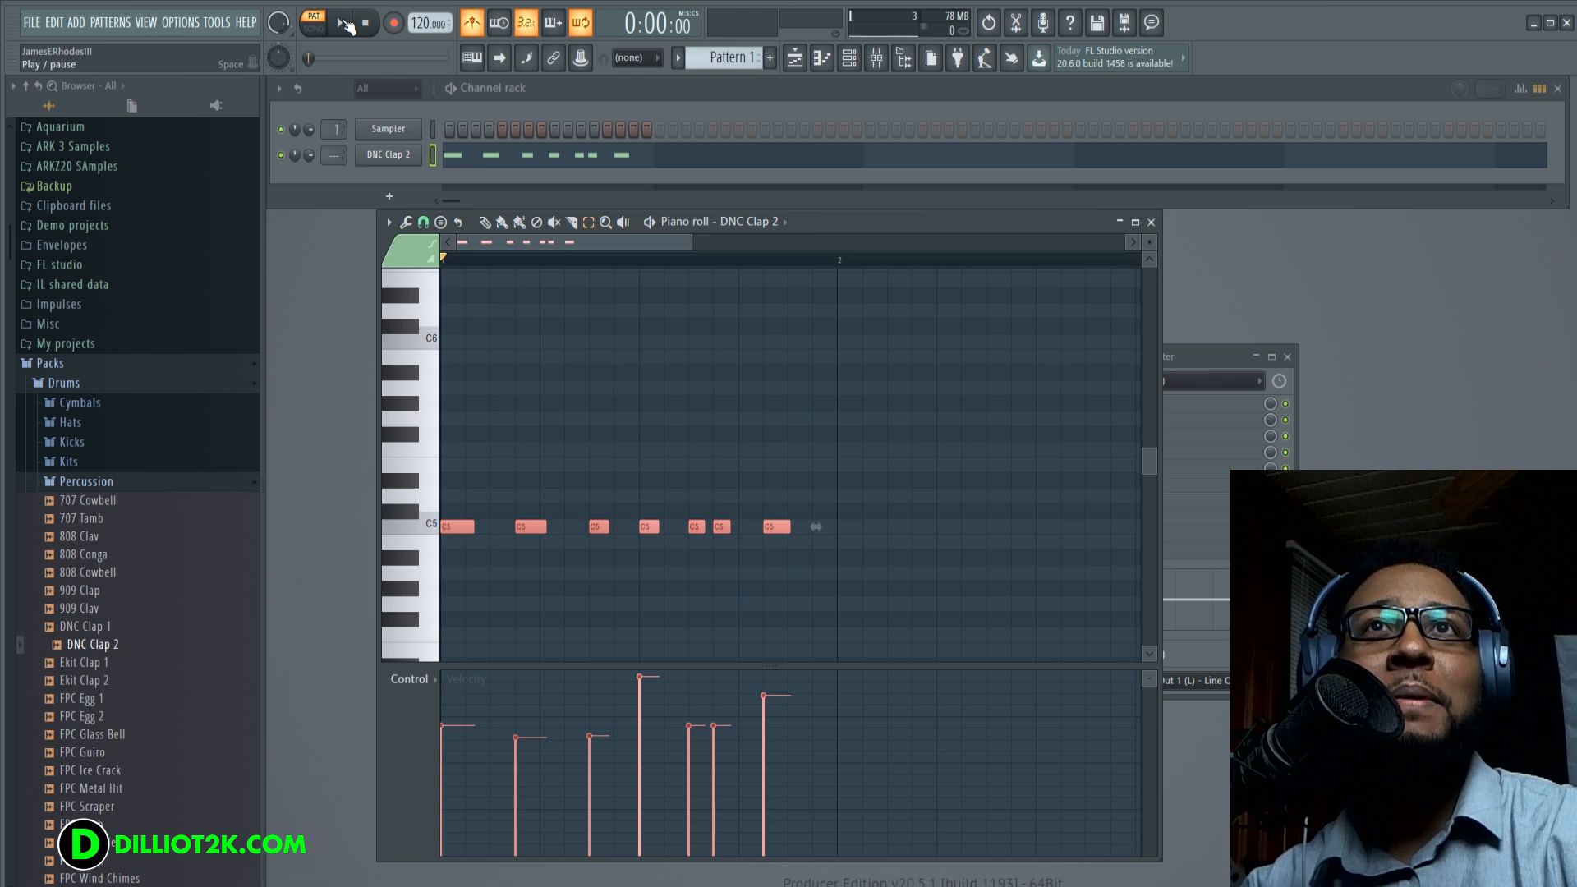
- Play back the quantized clap pattern, then stop playback
left_click(340, 22)
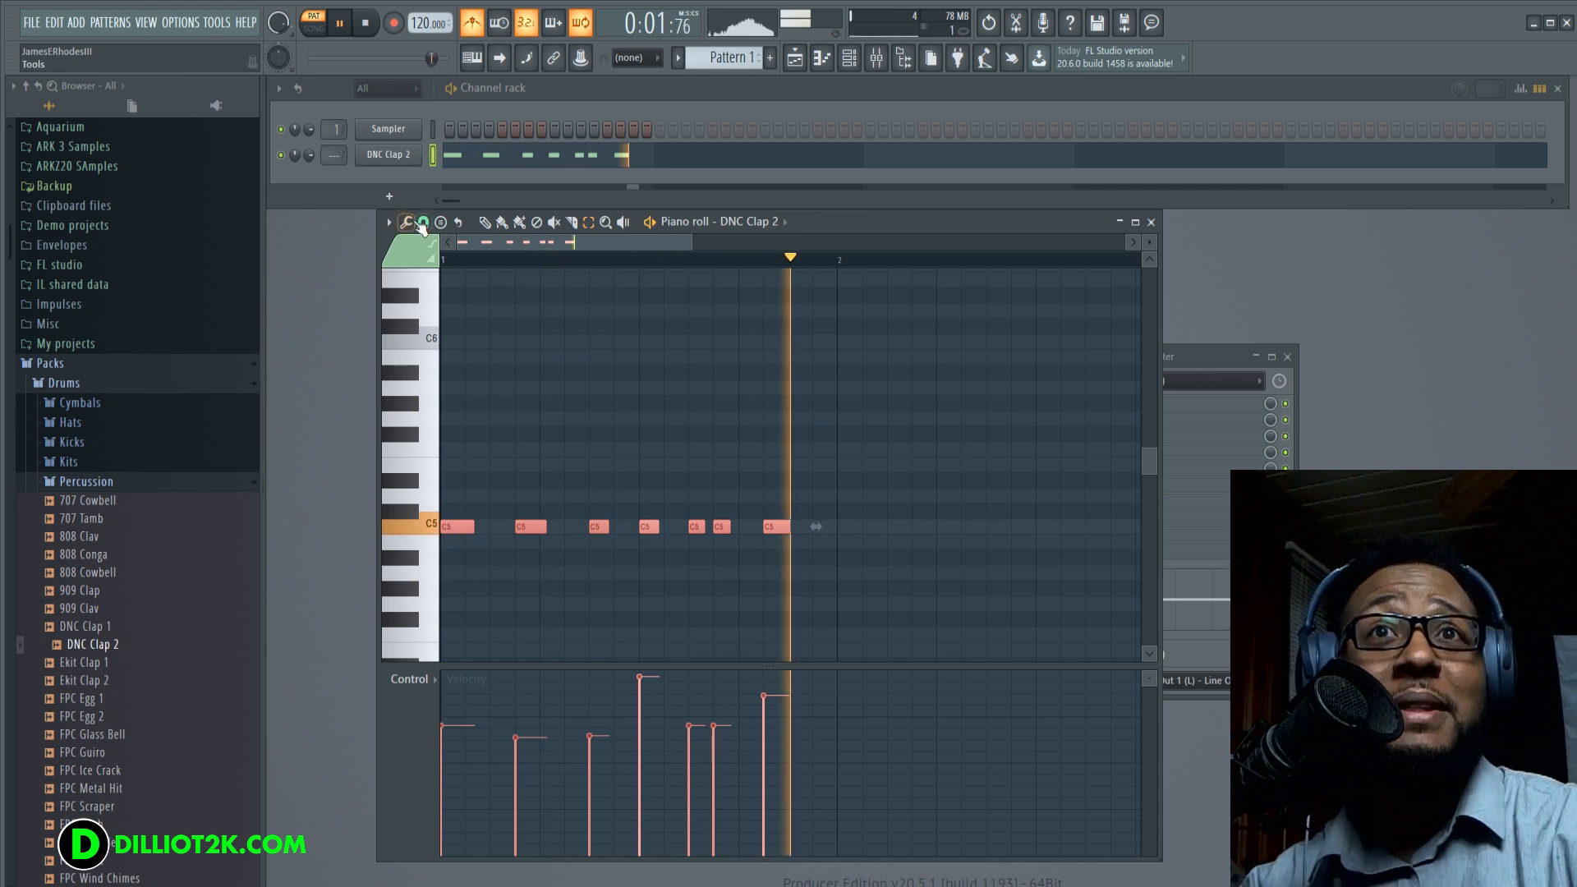
left_click(501, 221)
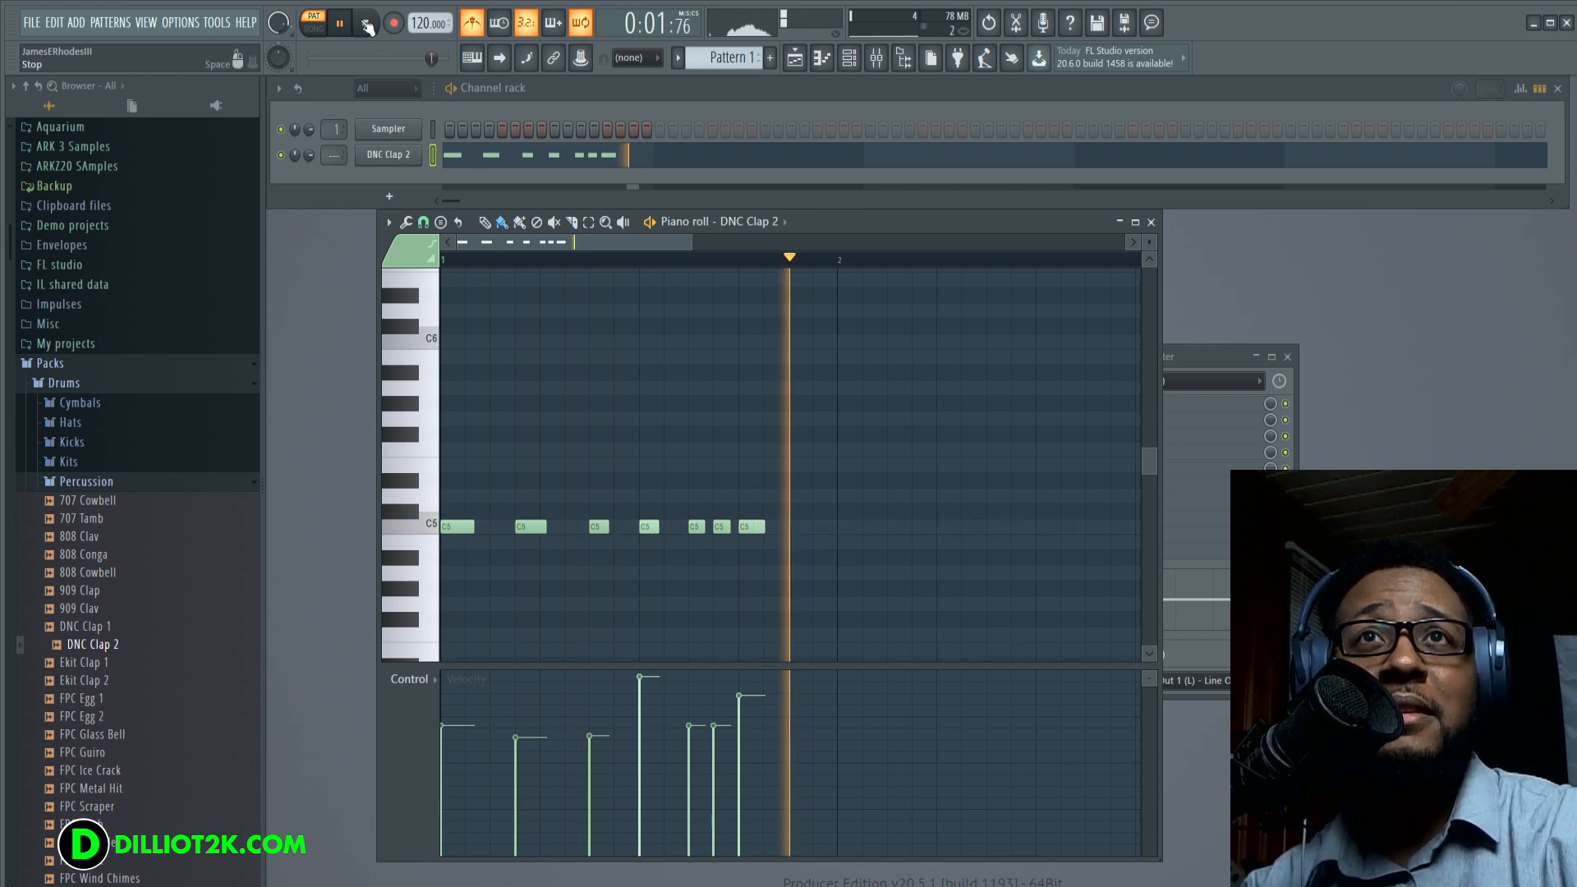
left_click(366, 22)
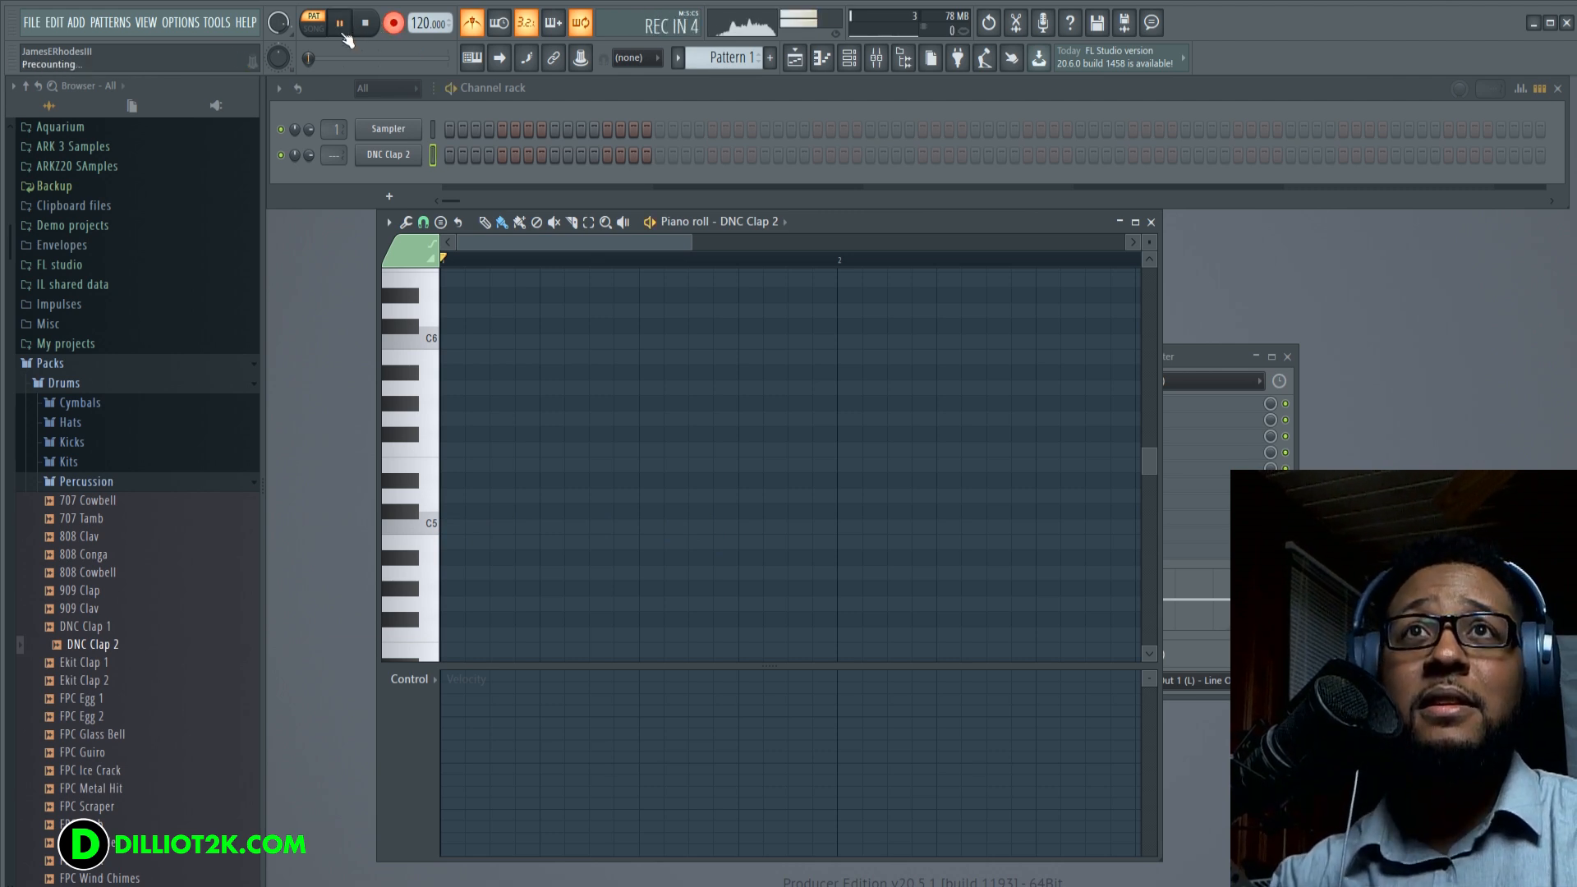
- Record a six-clap C5 take with precount and quantize its note start times
left_click(393, 22)
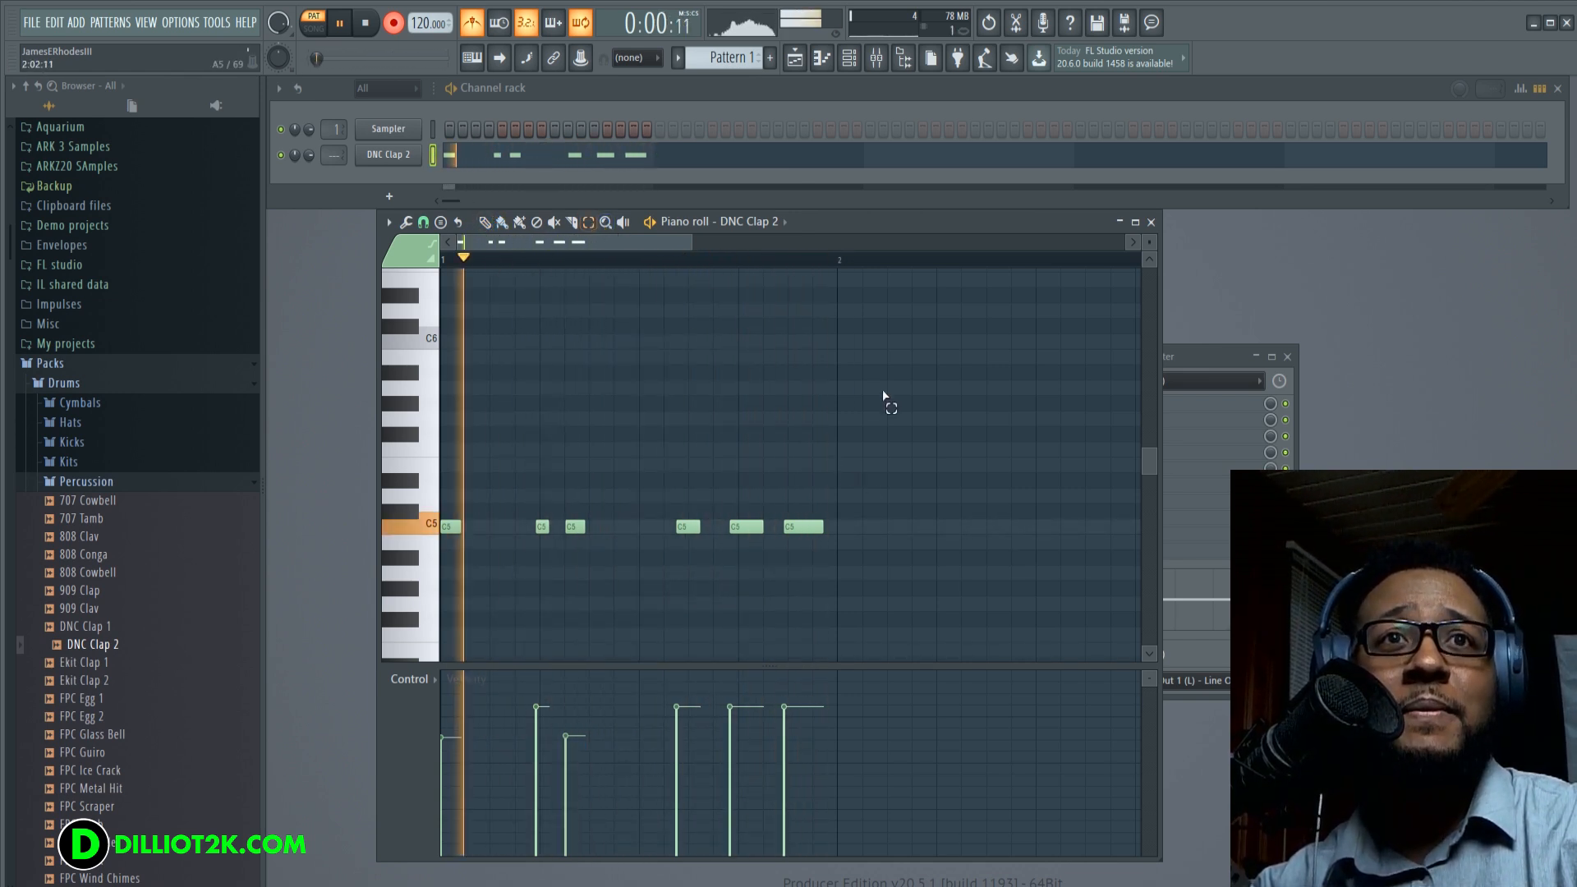
left_click(405, 221)
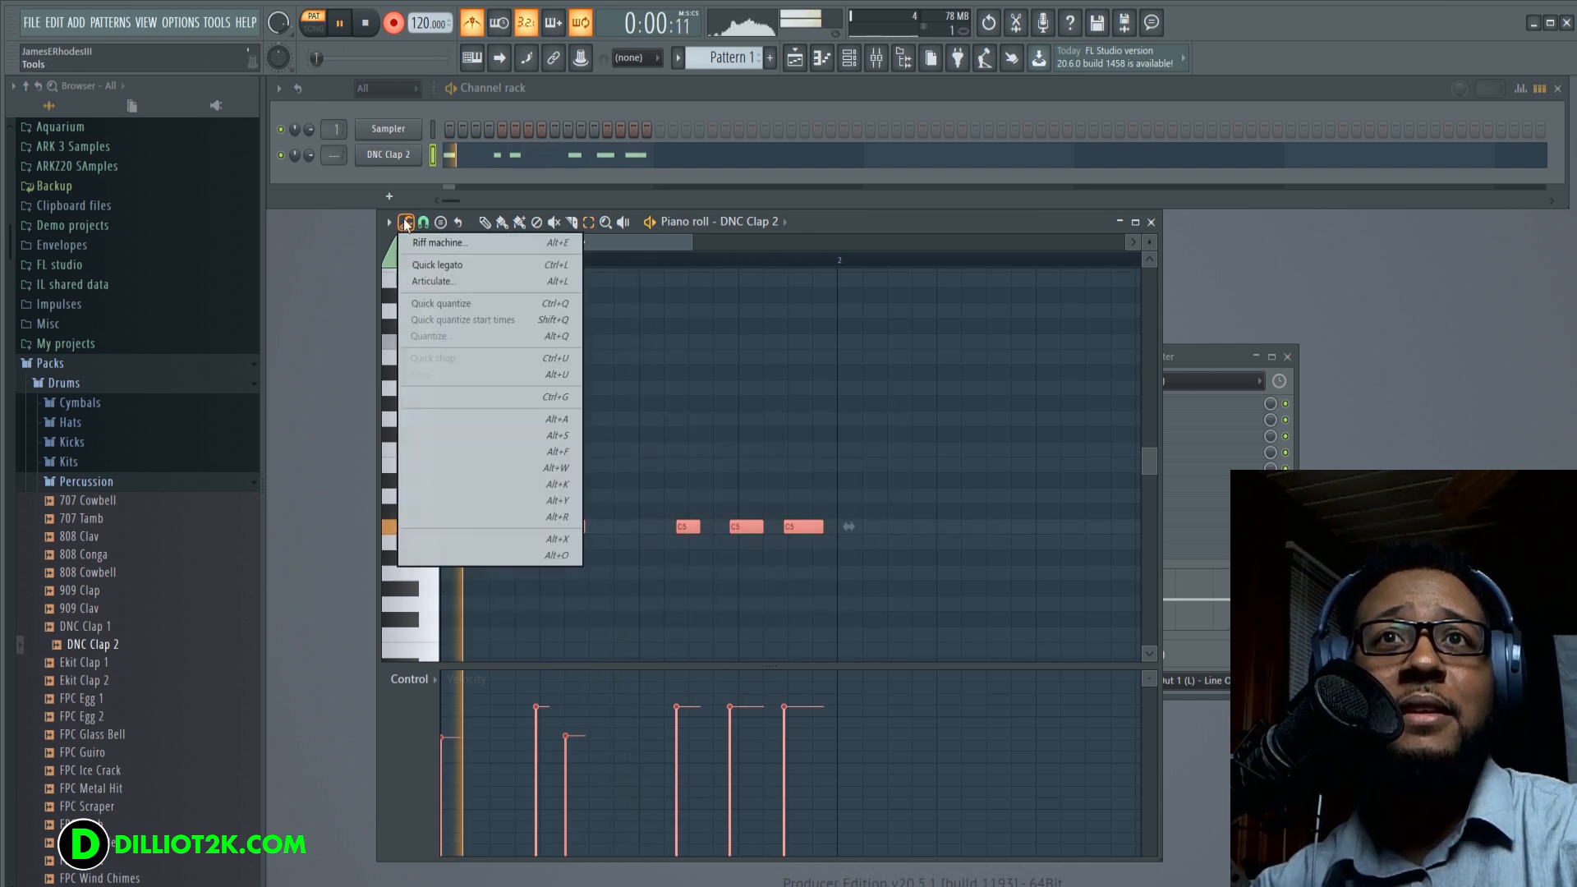
mouse_move(465, 319)
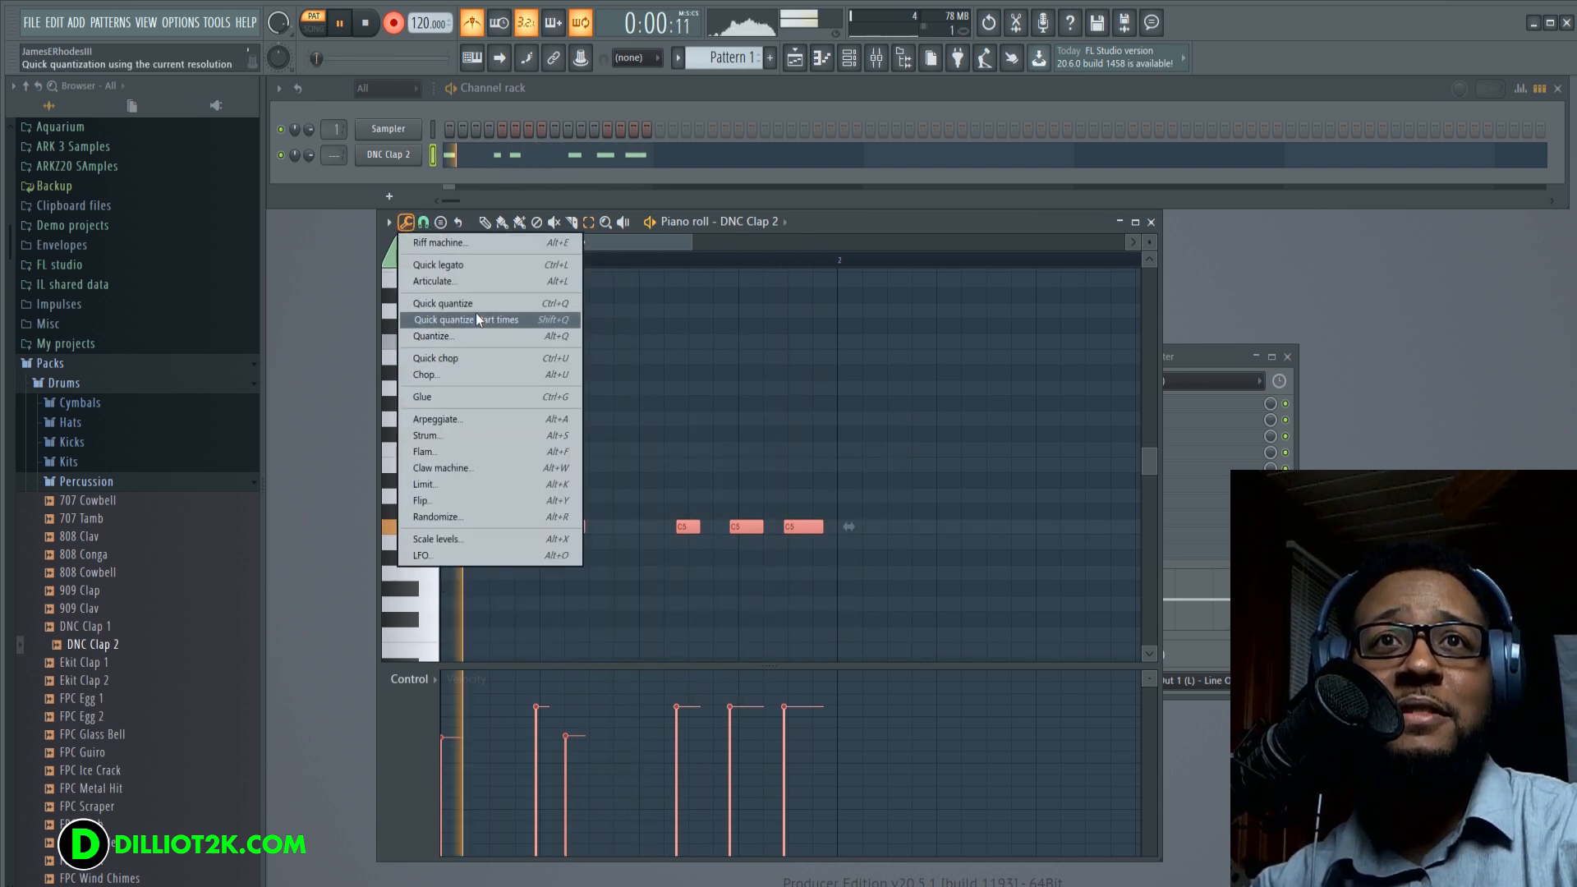
left_click(442, 303)
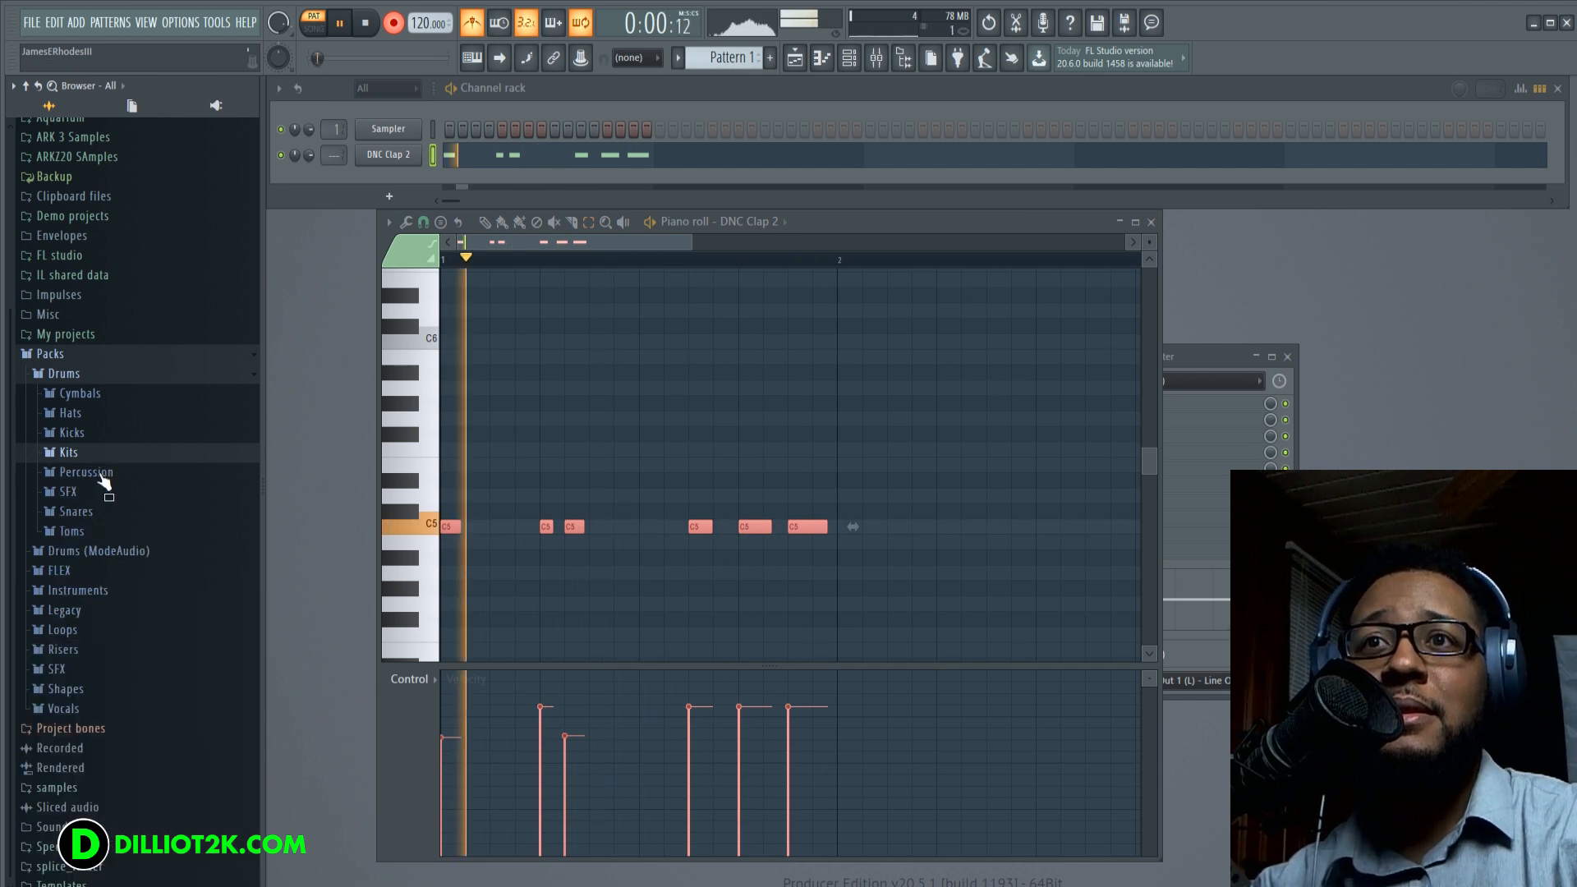
- Open the Kicks folder in the Browser and scroll to the 909 Kick sample
left_click(71, 432)
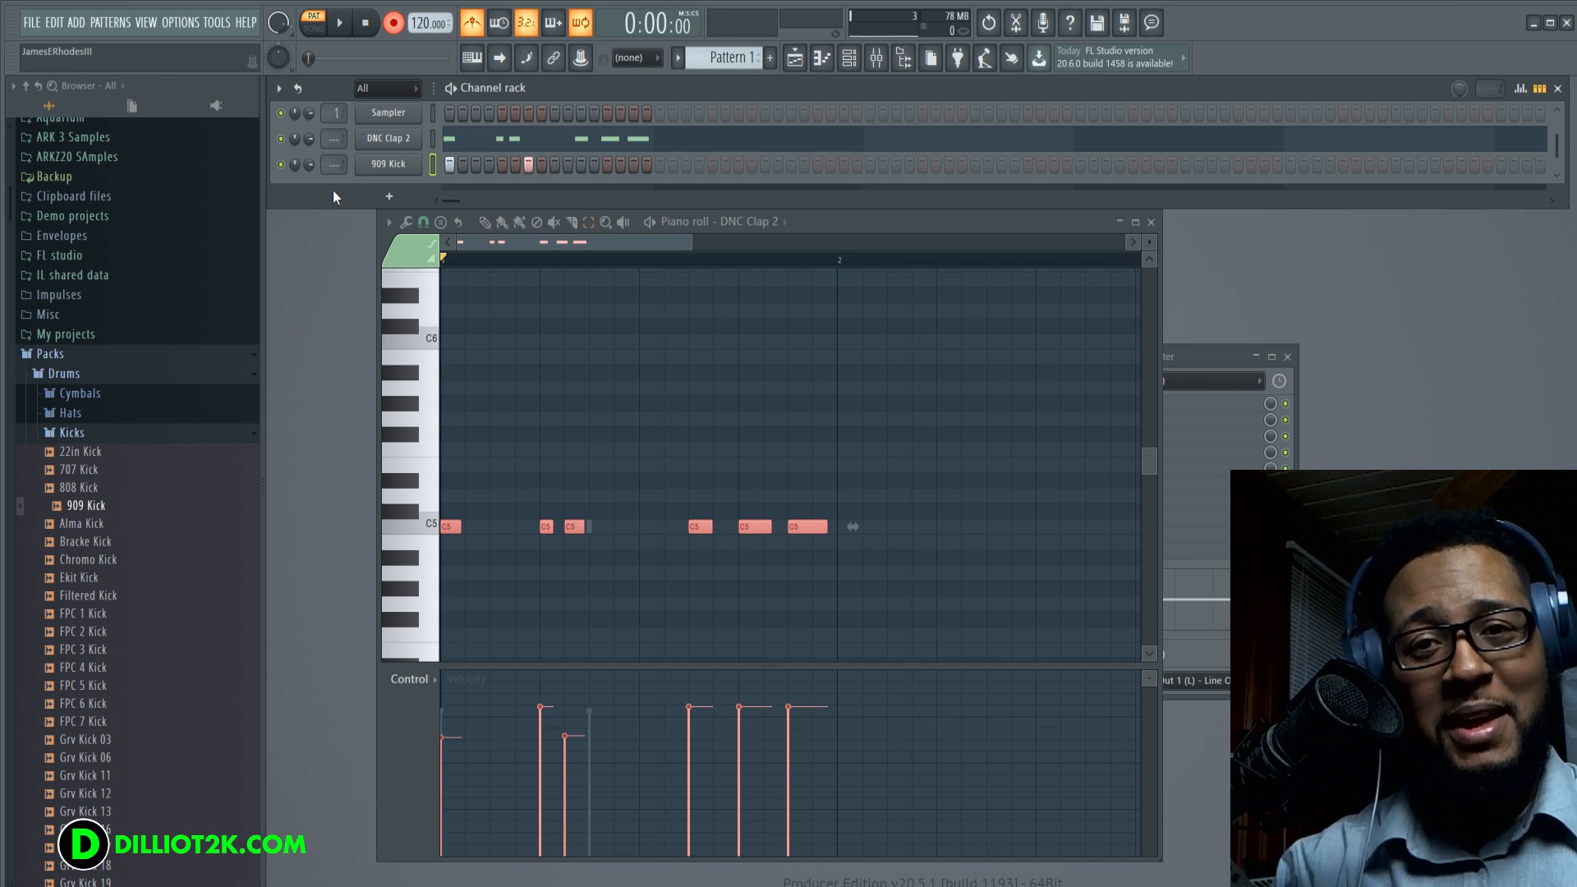
mouse_move(273, 400)
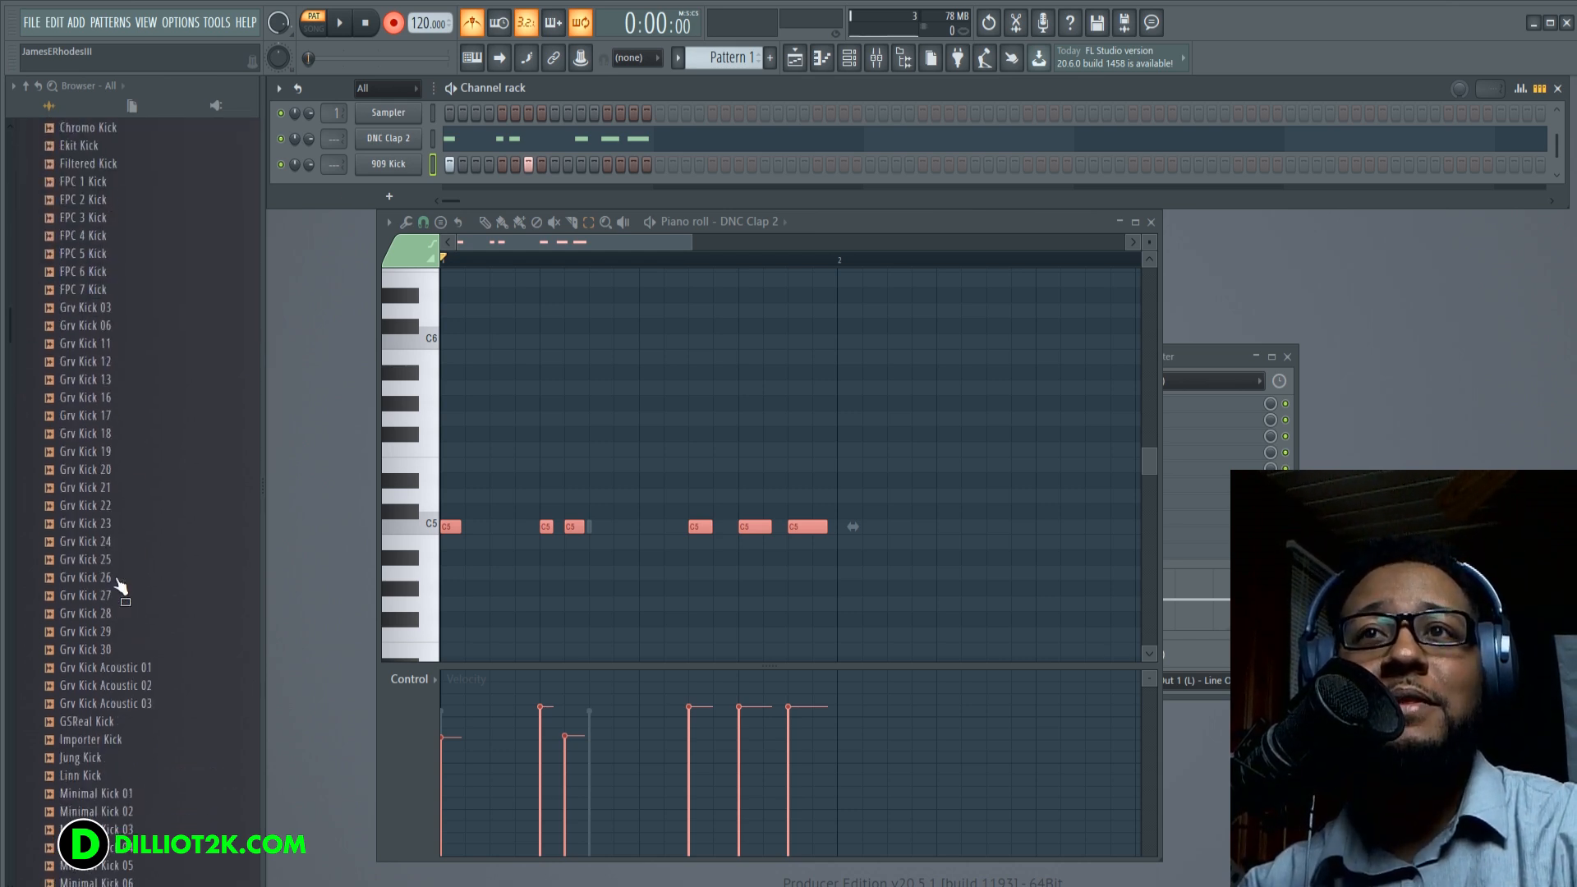
scroll("down", 3)
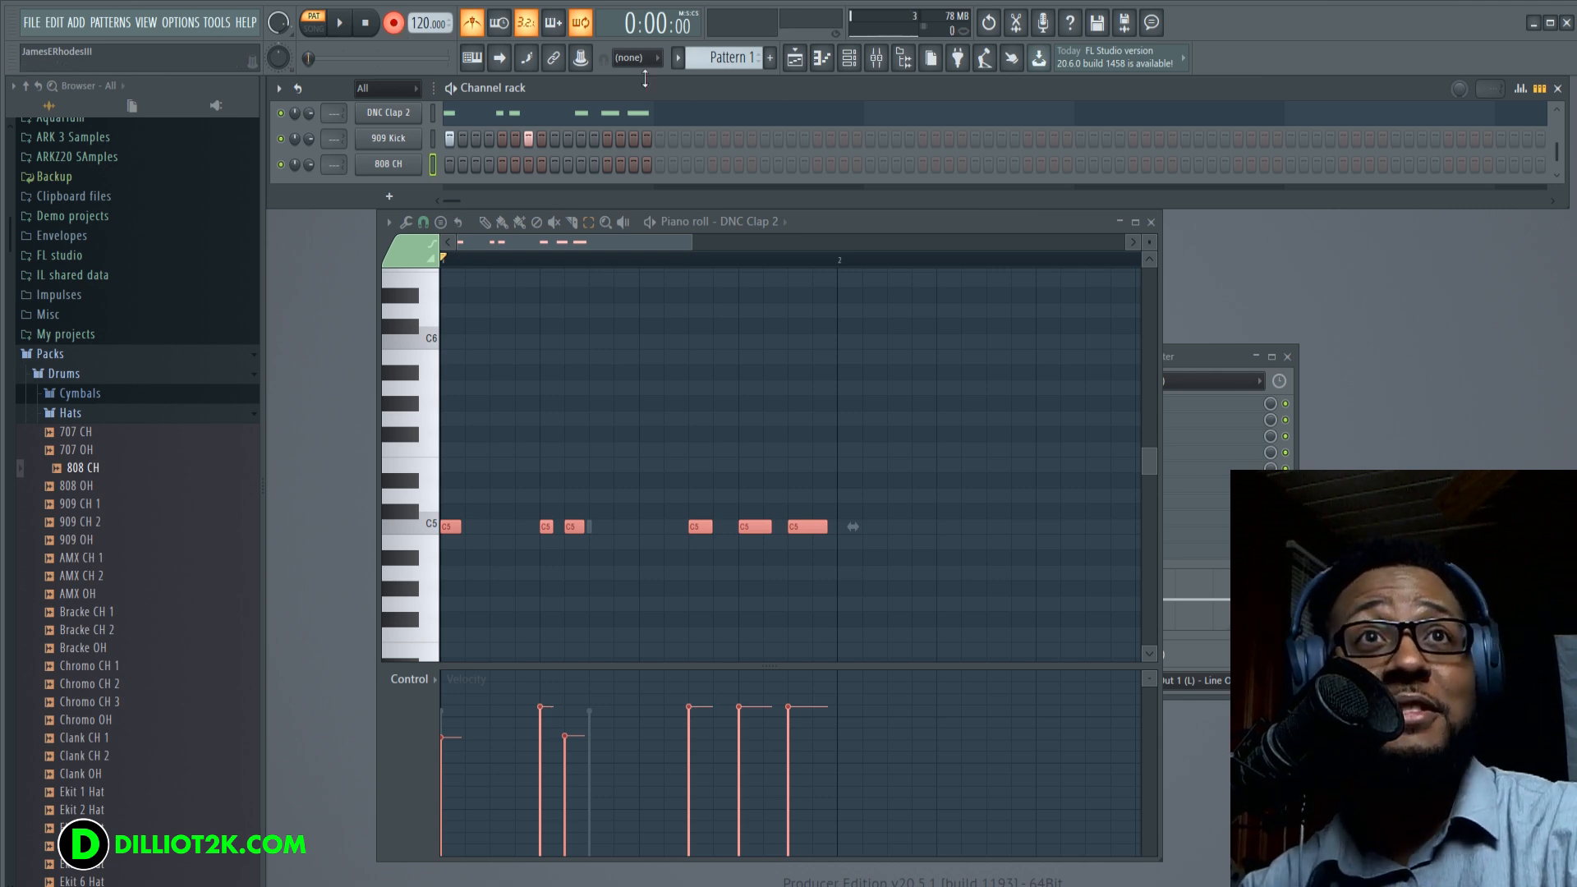
- Record a tapped 808 CH hi-hat part into Pattern 1 alongside the clap and kick
left_click(340, 23)
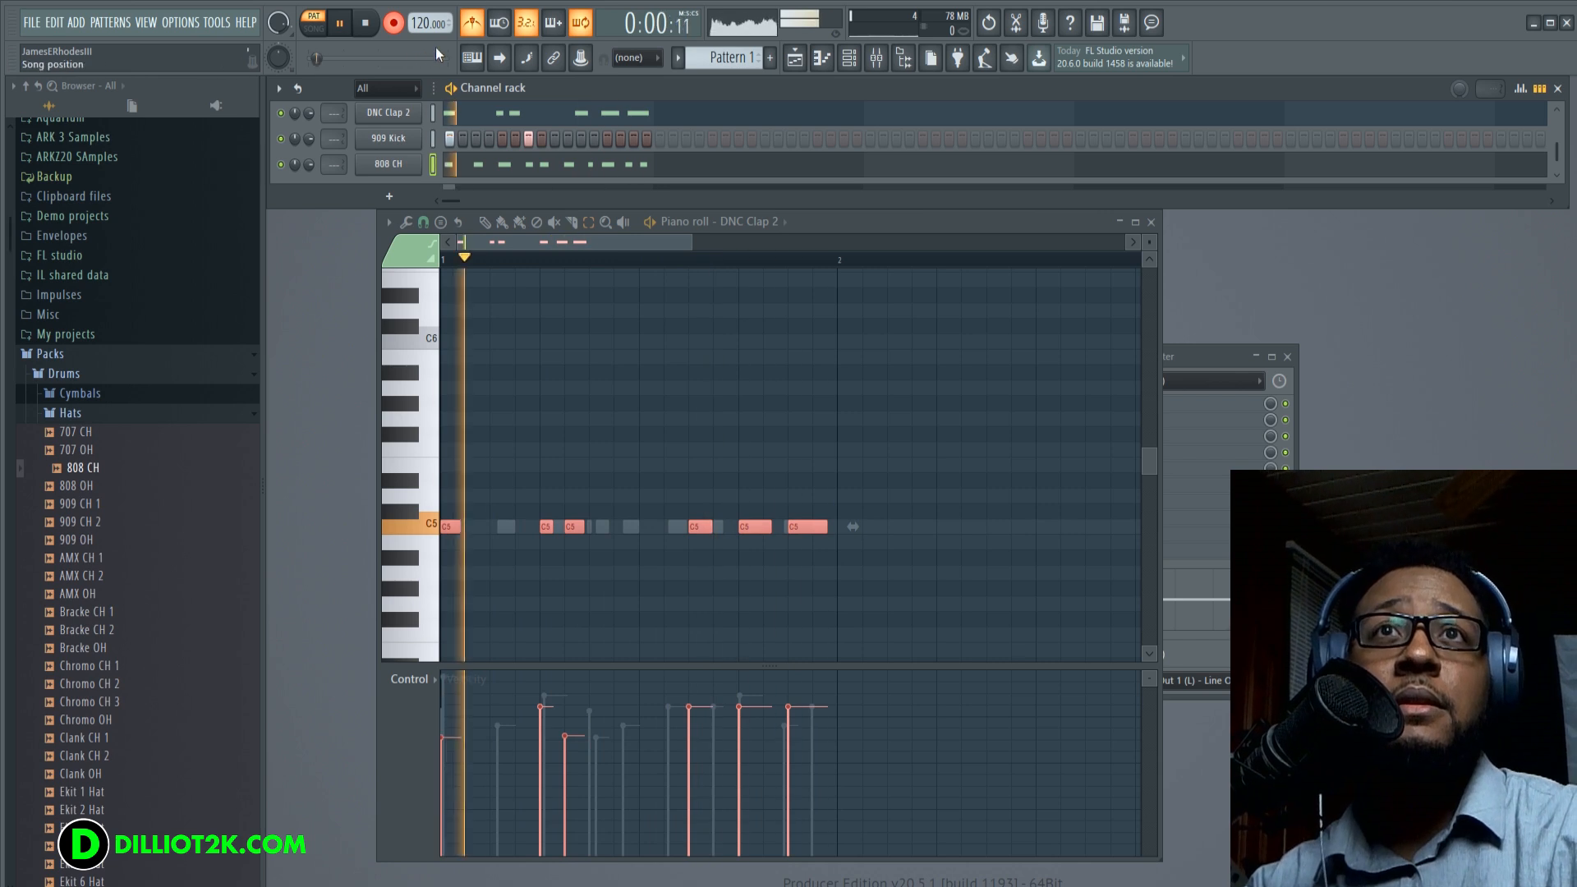
left_click(393, 22)
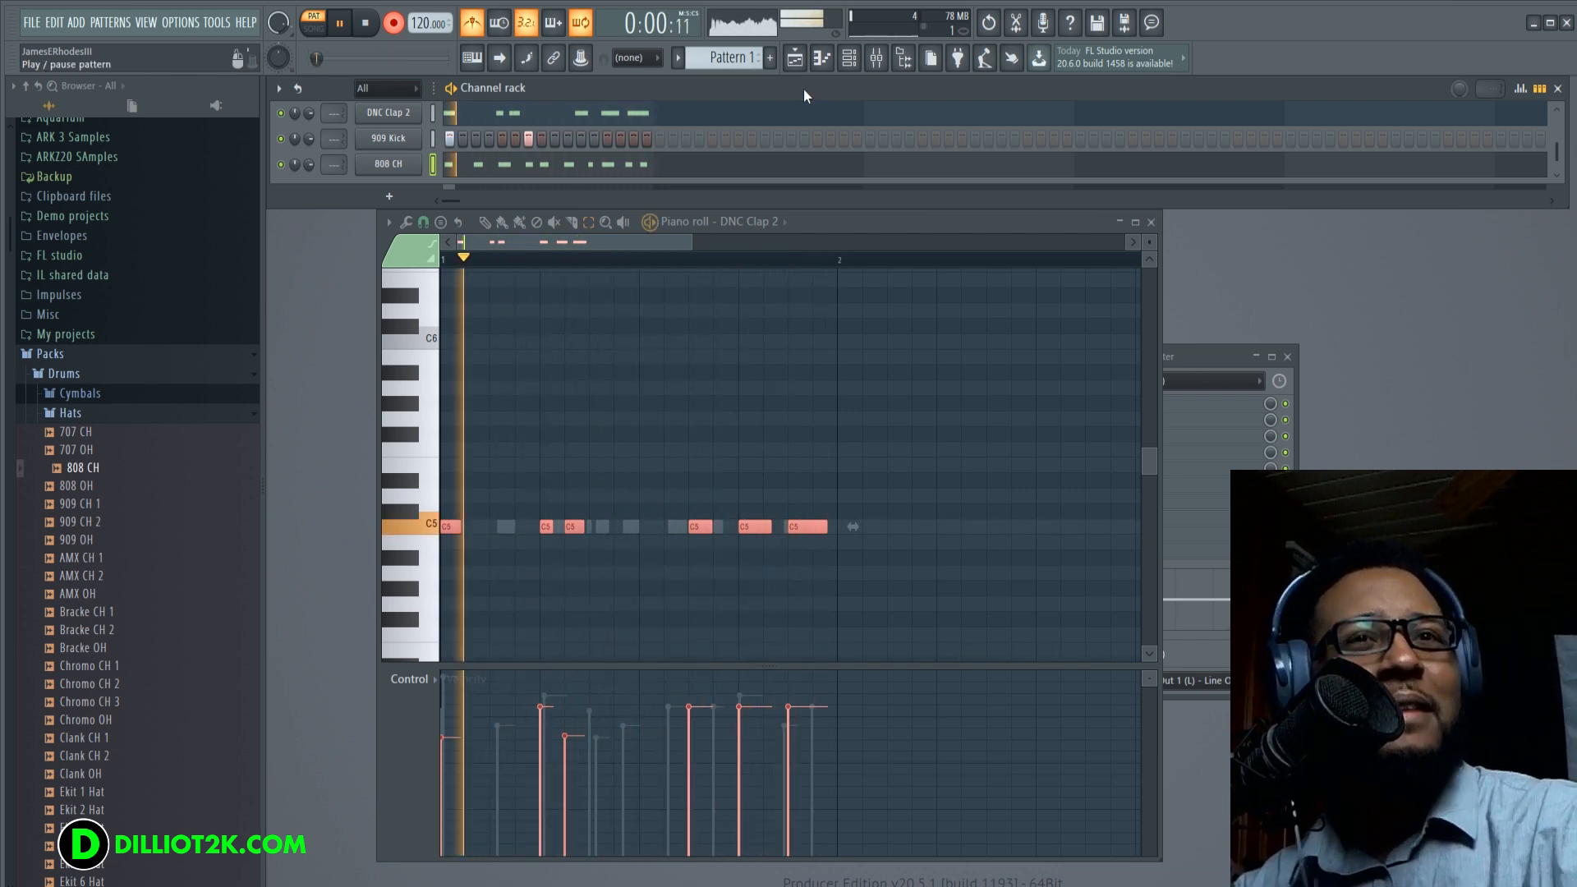
- Bring Grv CH 13 from Packs > Drums > Hats into the Channel rack with 1/2-step snap
left_click_drag(438, 386, 973, 662)
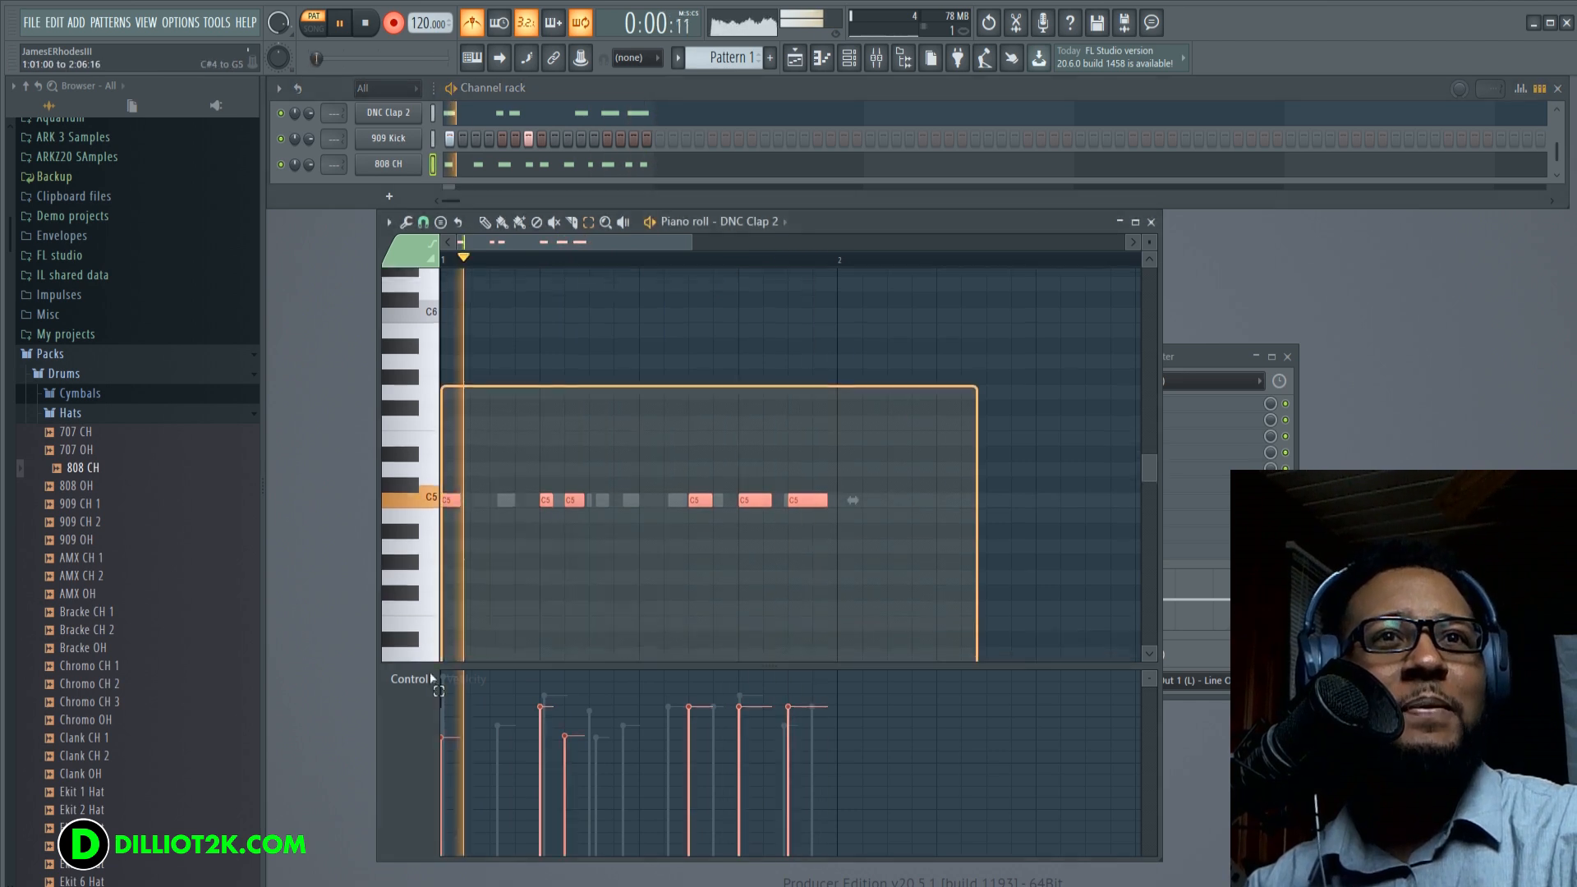
left_click(407, 221)
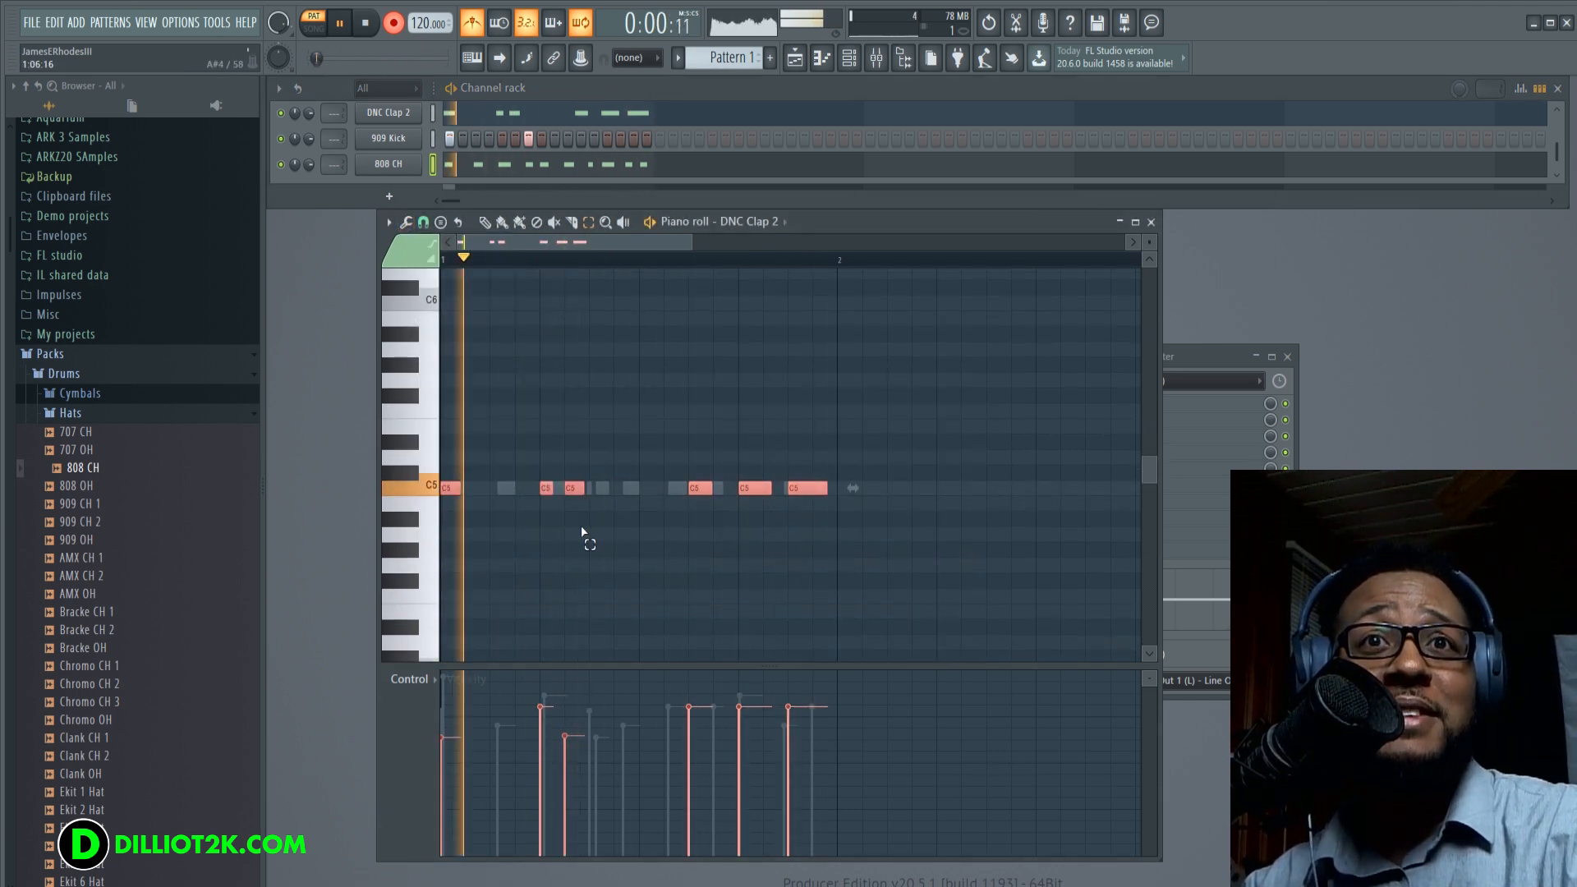
mouse_move(659, 551)
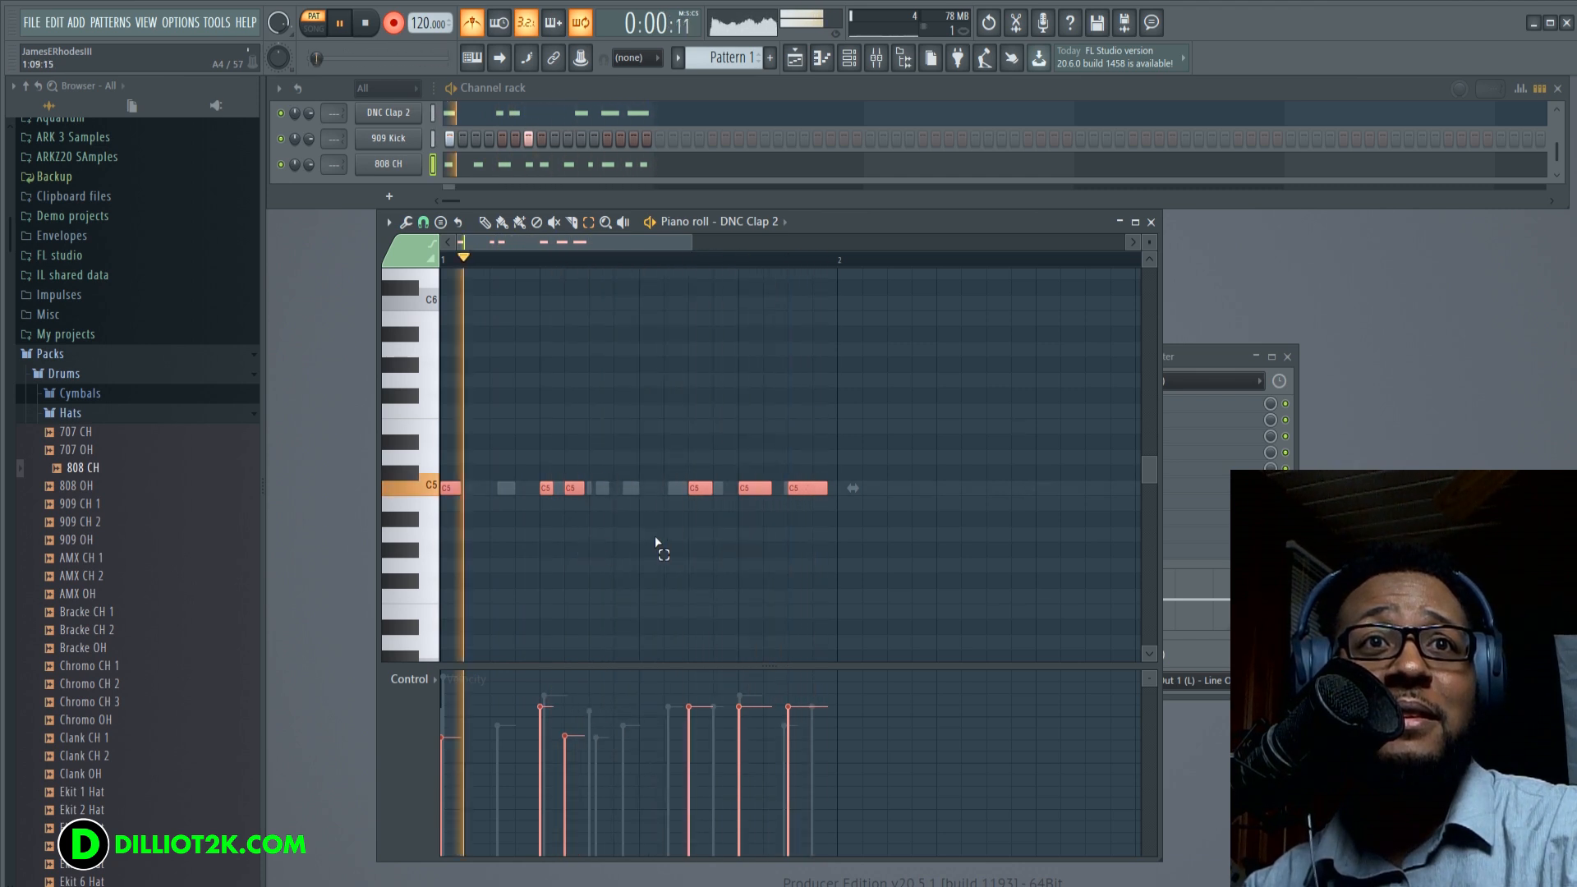
left_click(404, 223)
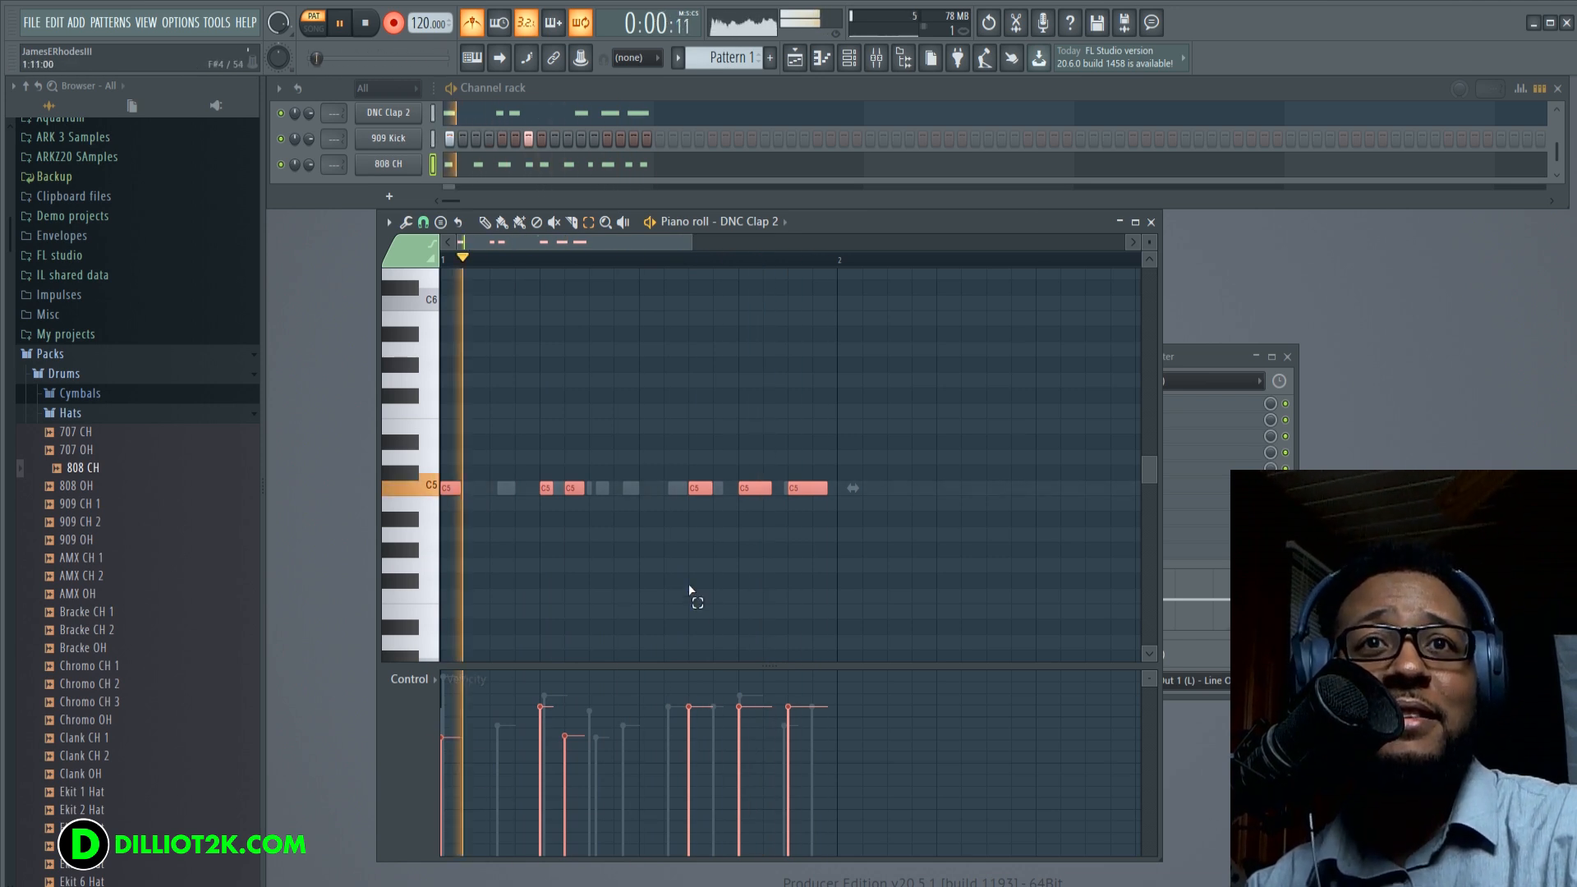
left_click(338, 22)
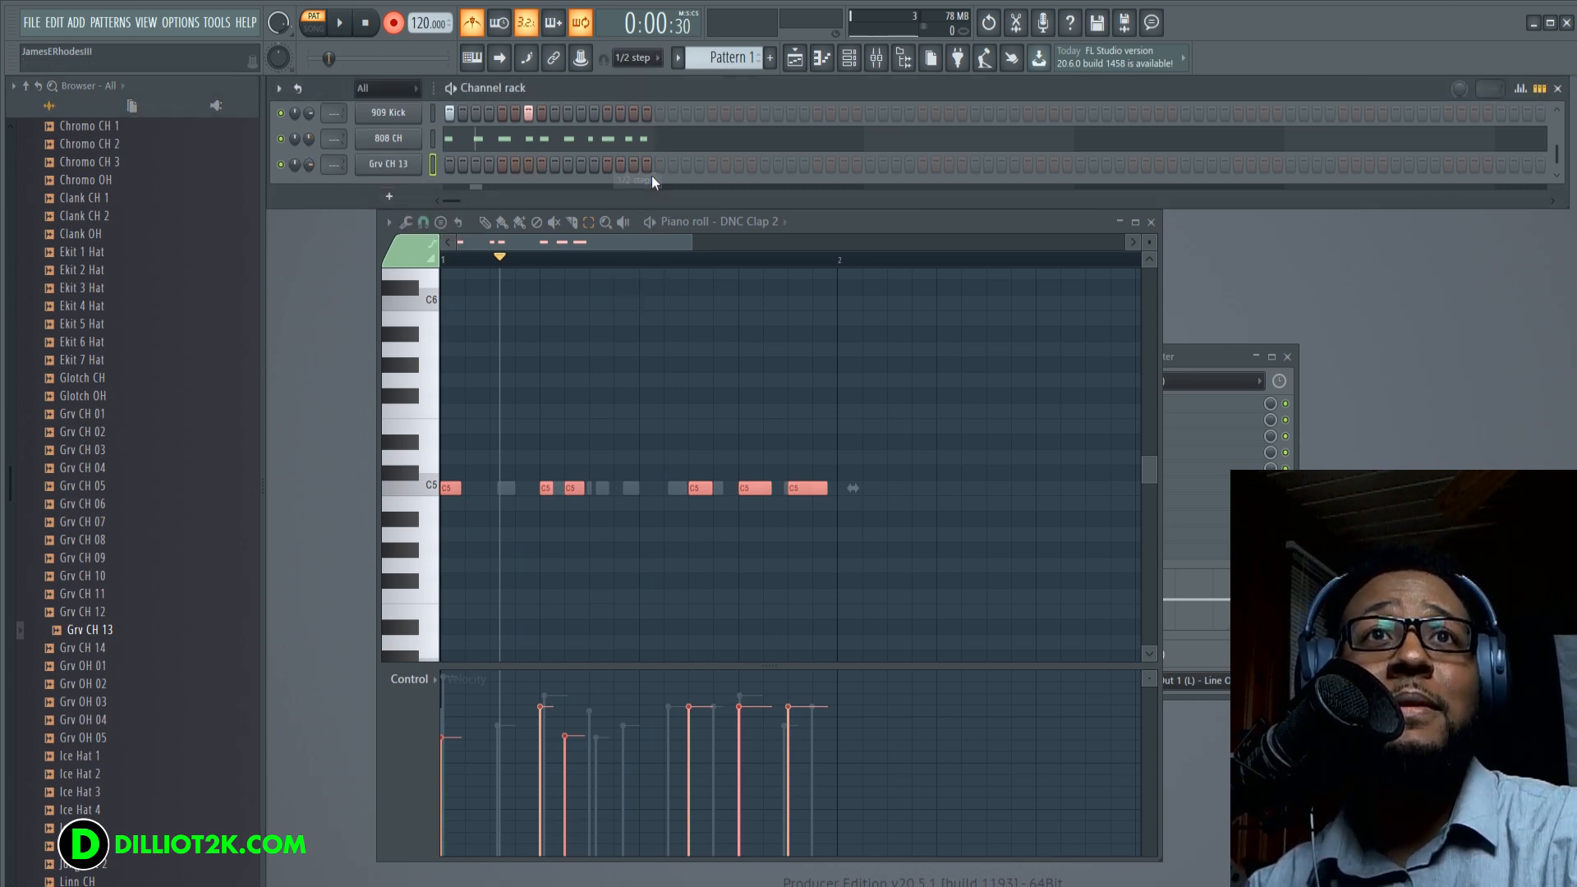
- Record a looping C5 hi-hat run with varied velocities into the Grv CH 13 Piano roll
left_click(387, 162)
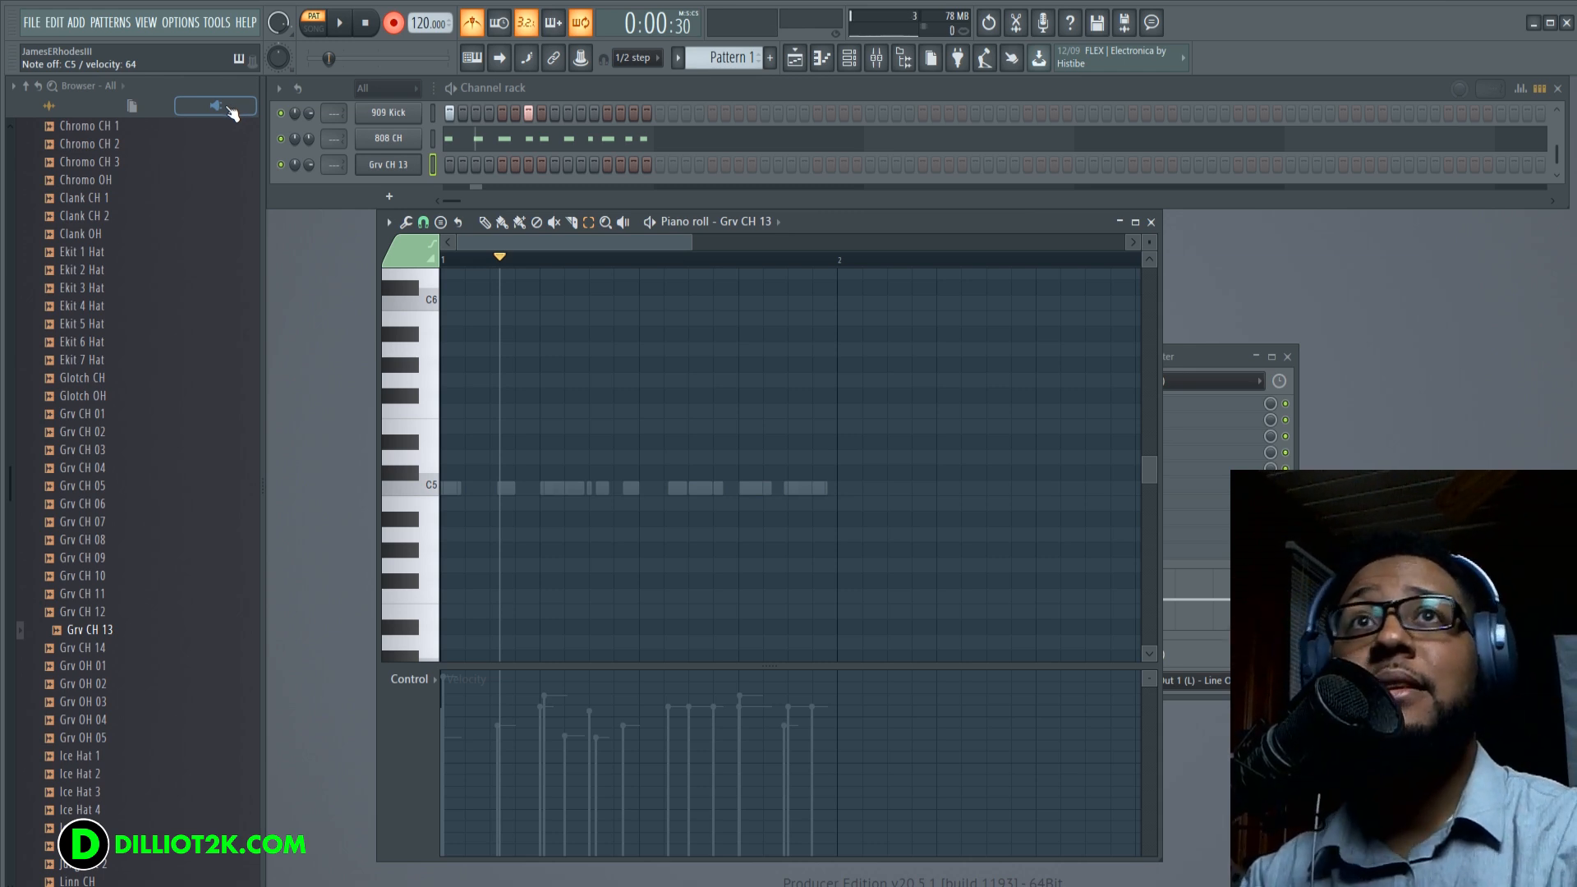
left_click(339, 22)
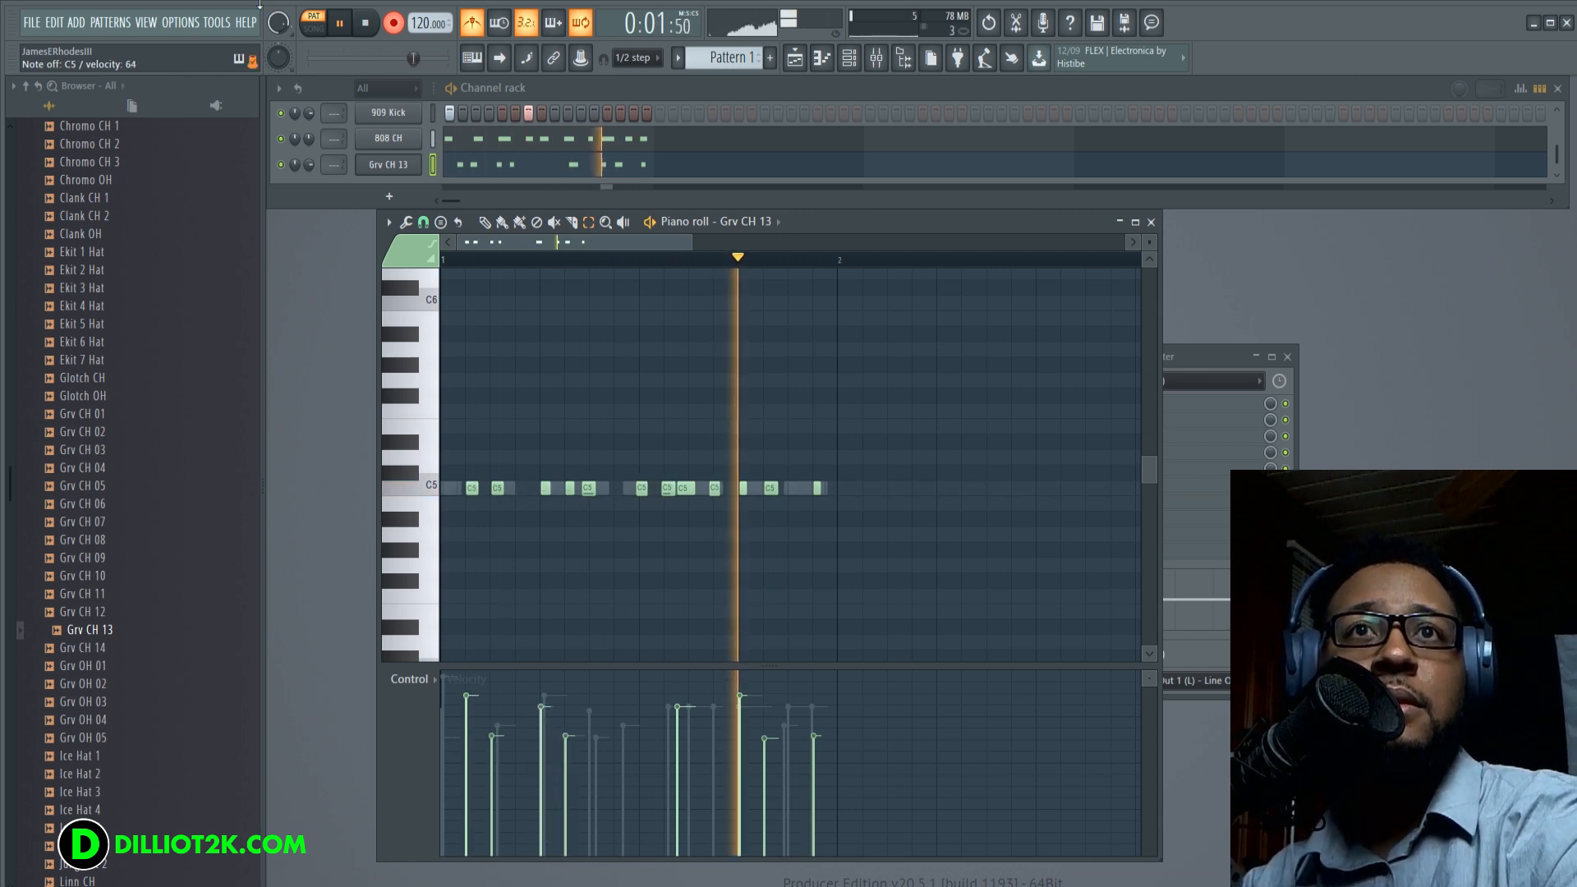
left_click(633, 57)
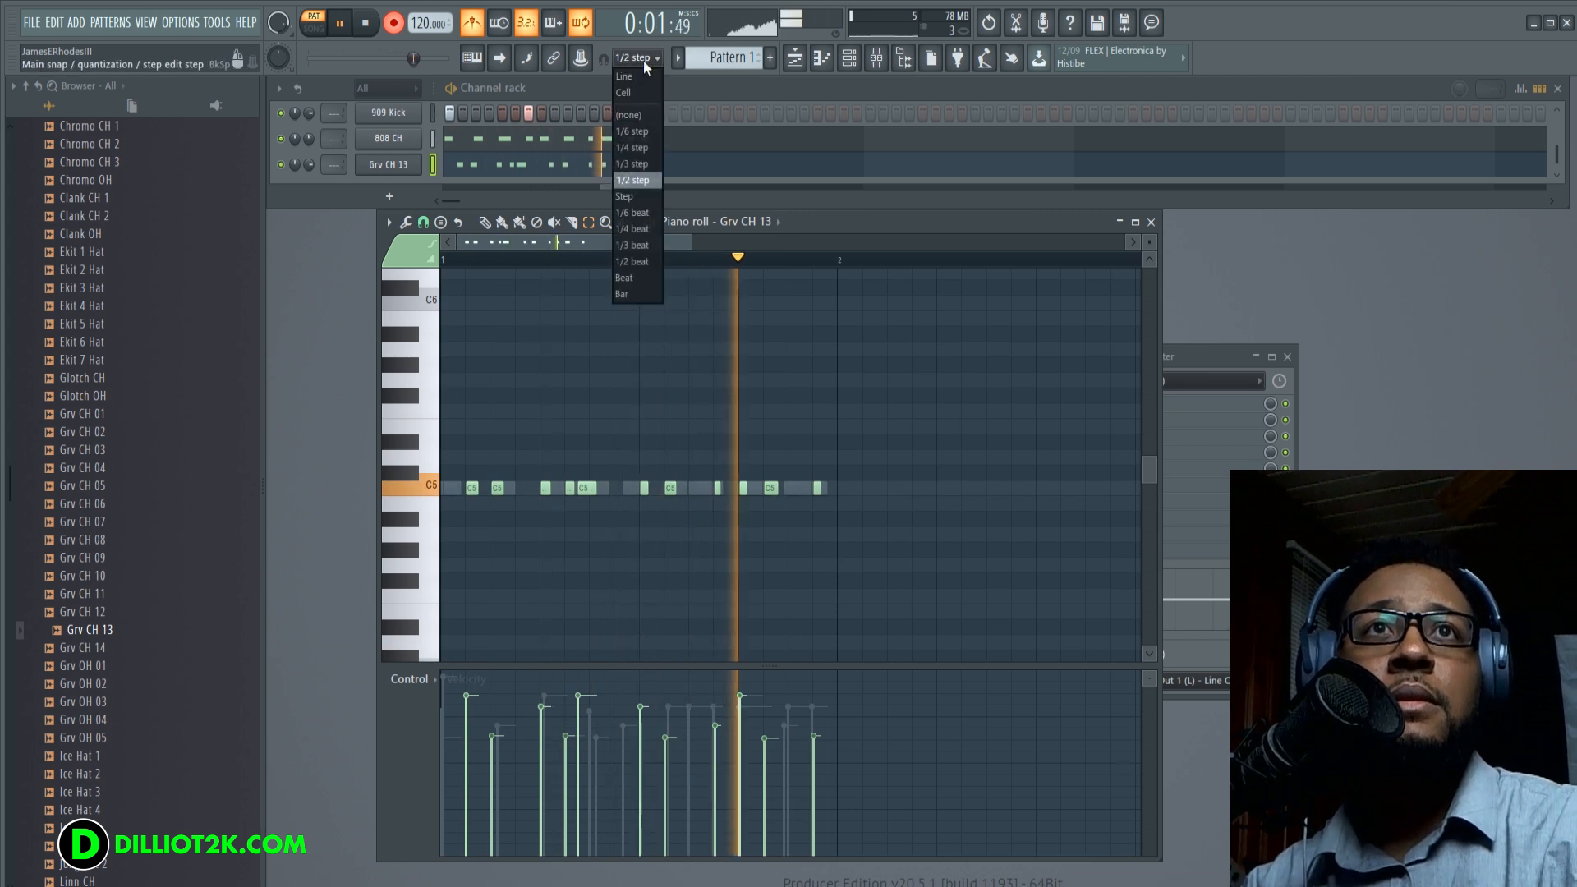
- Snap the grid to whole steps, stop playback, and quantize the Grv CH 13 hats
left_click(623, 195)
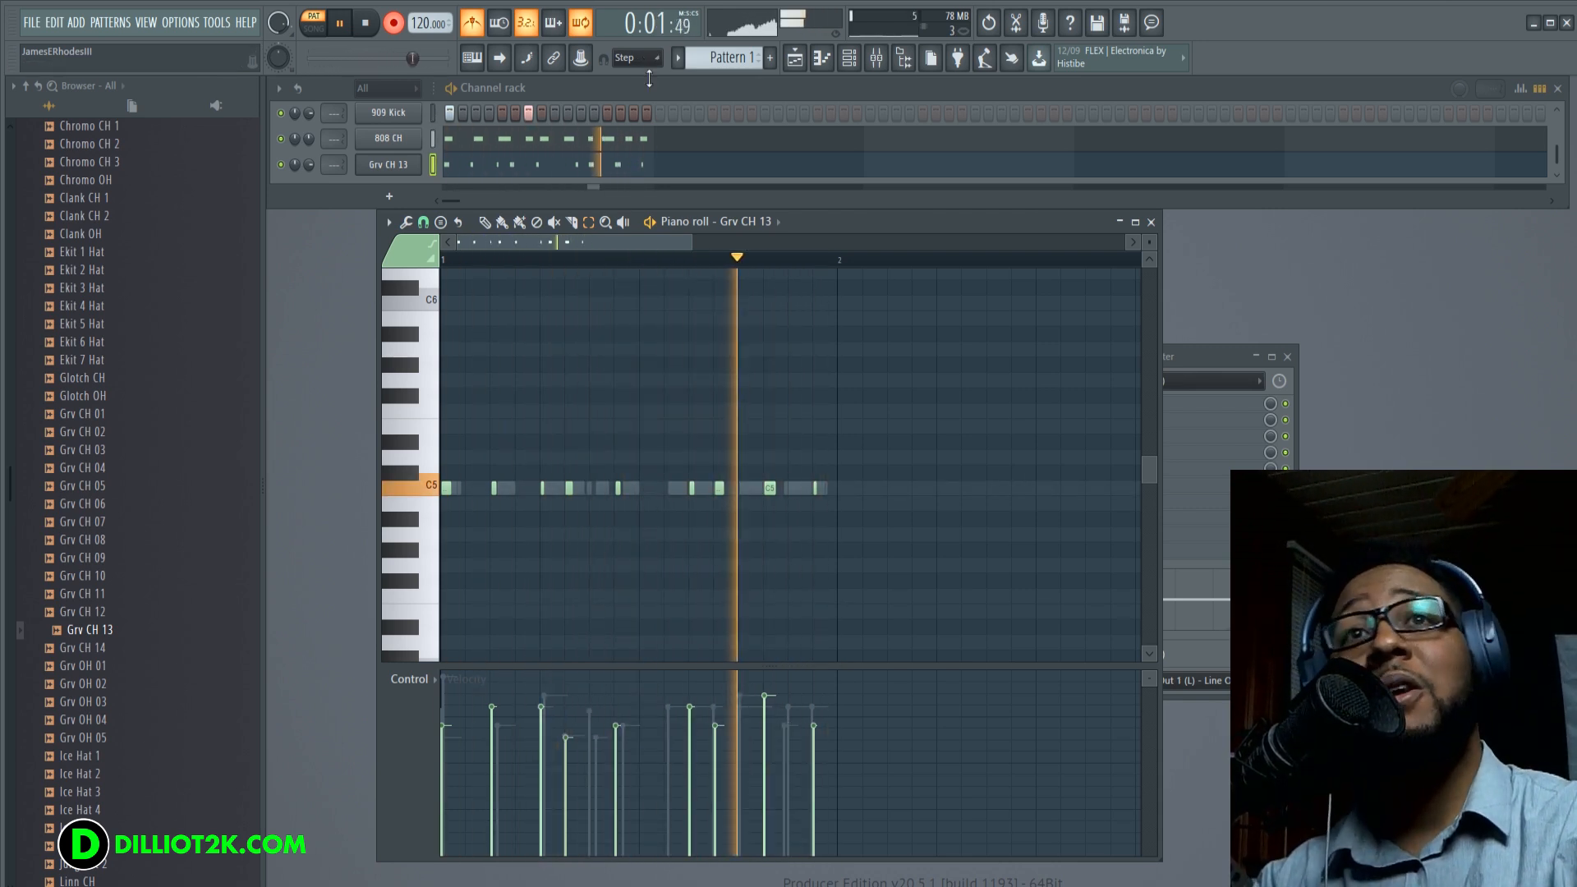
left_click(366, 22)
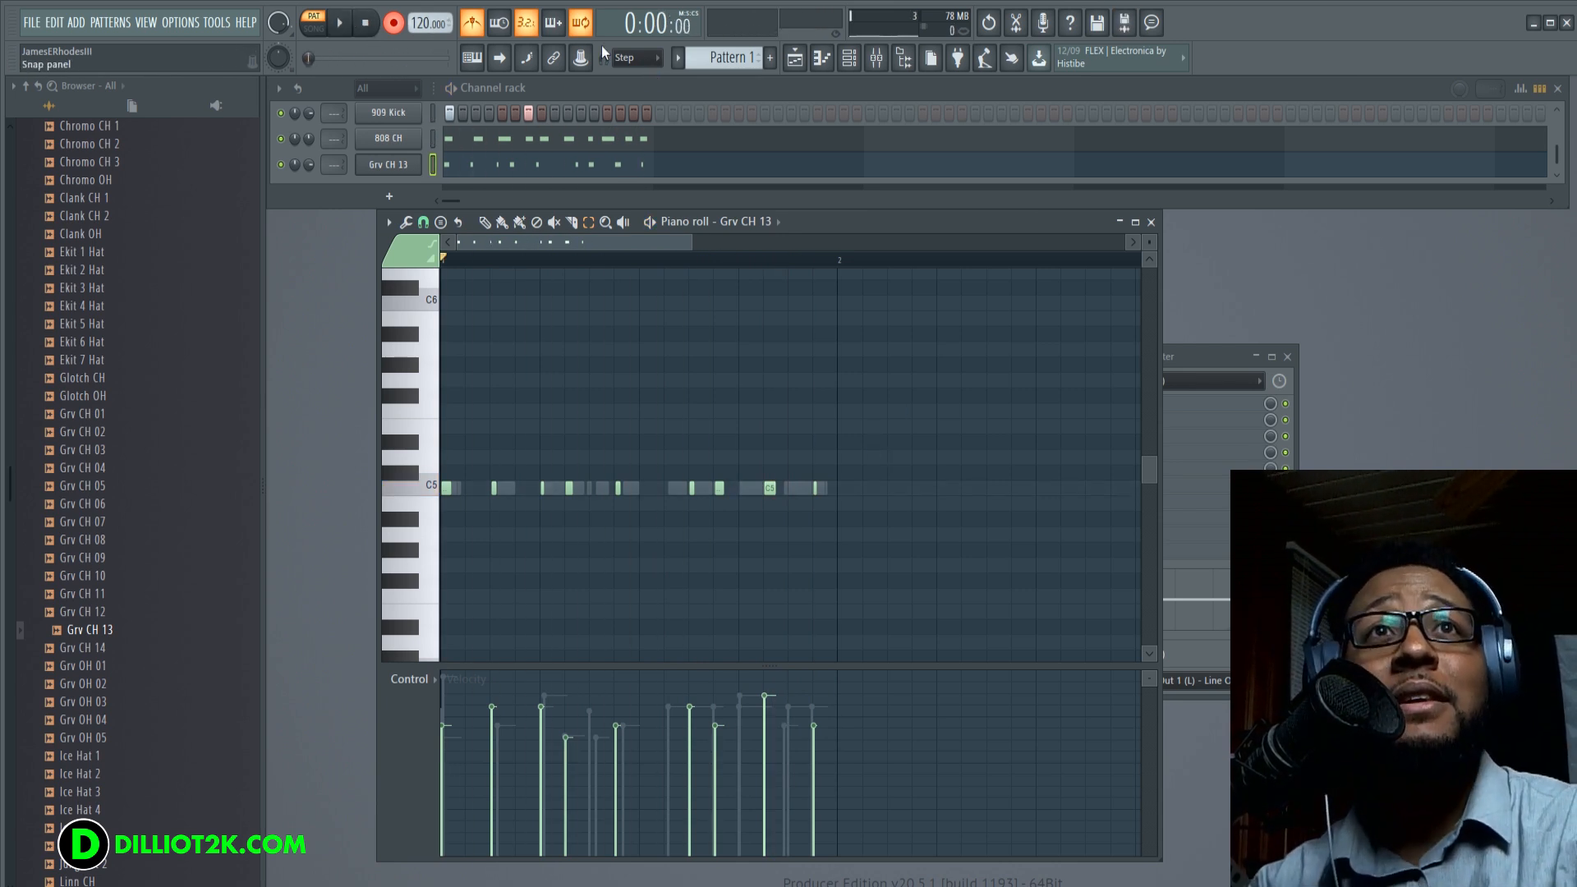
left_click(628, 58)
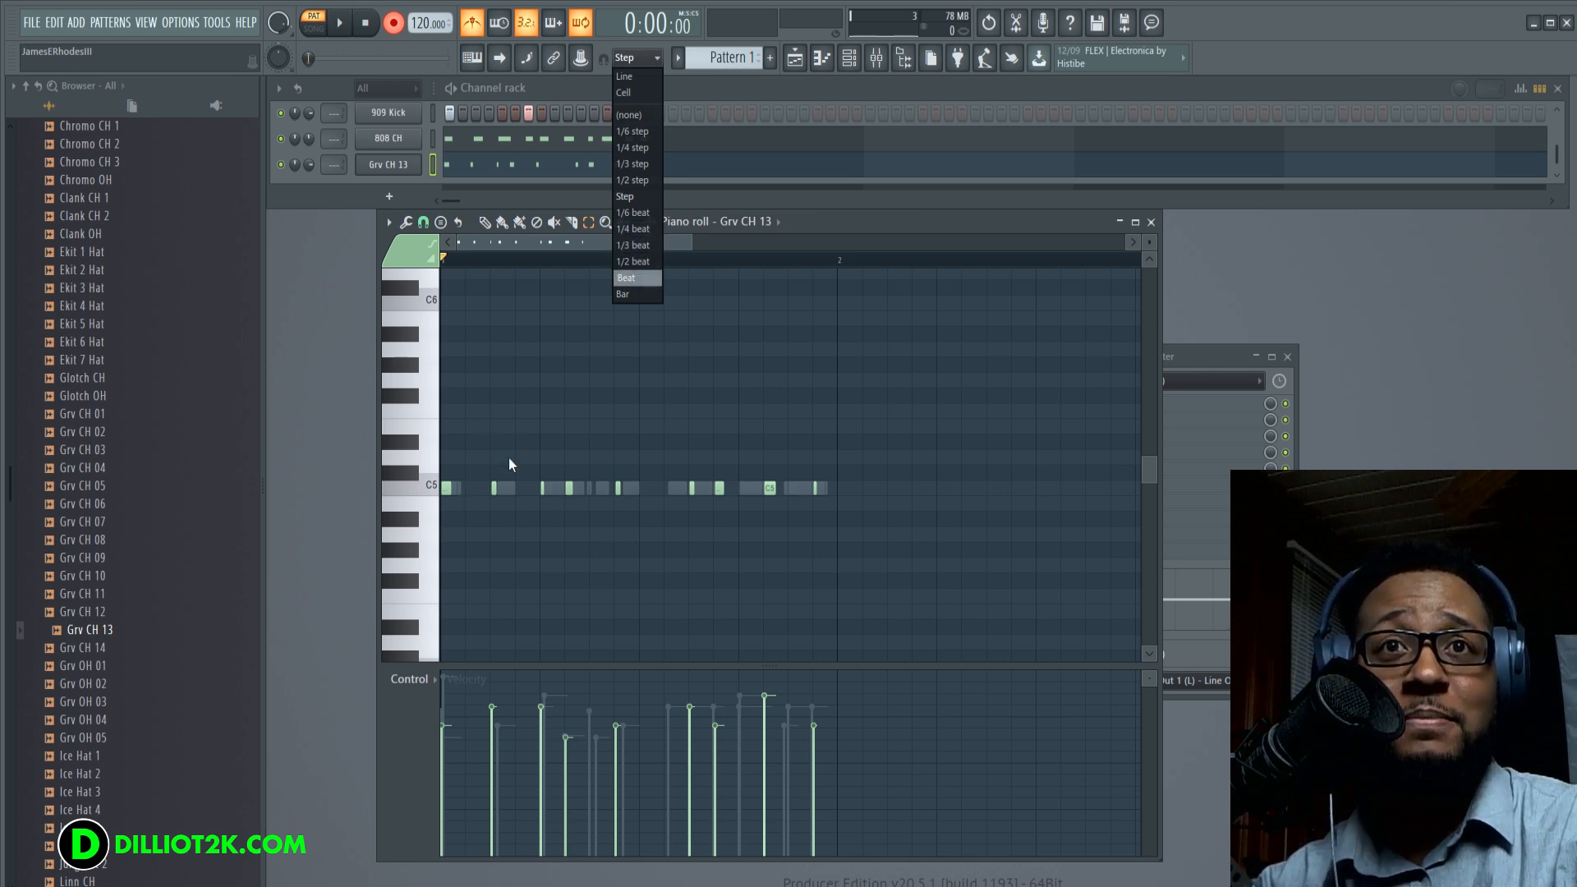
mouse_move(433, 440)
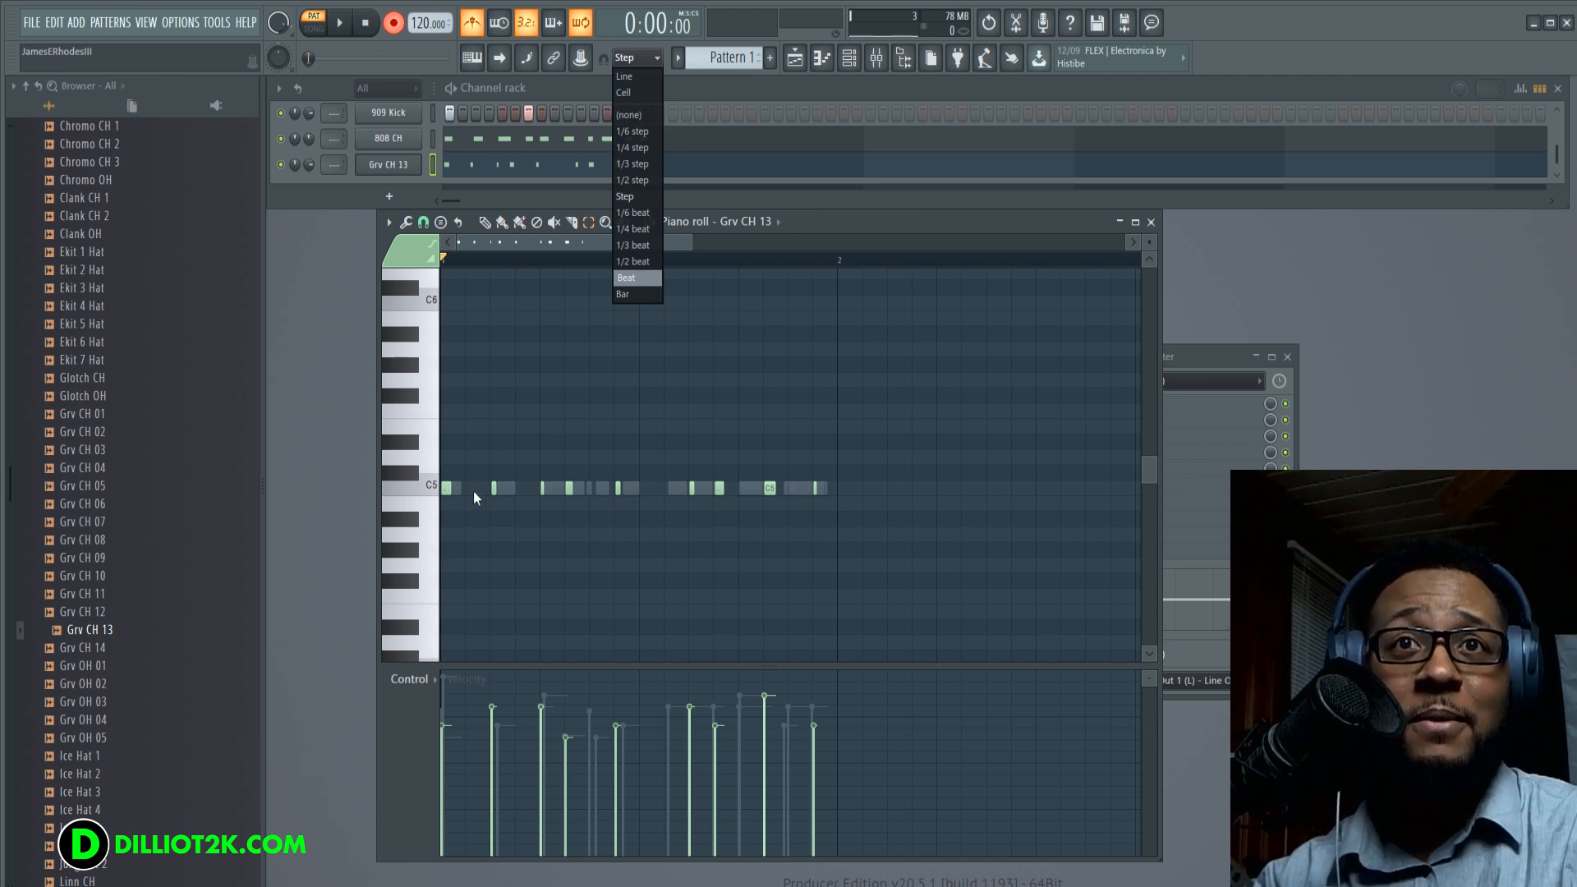
mouse_move(775, 223)
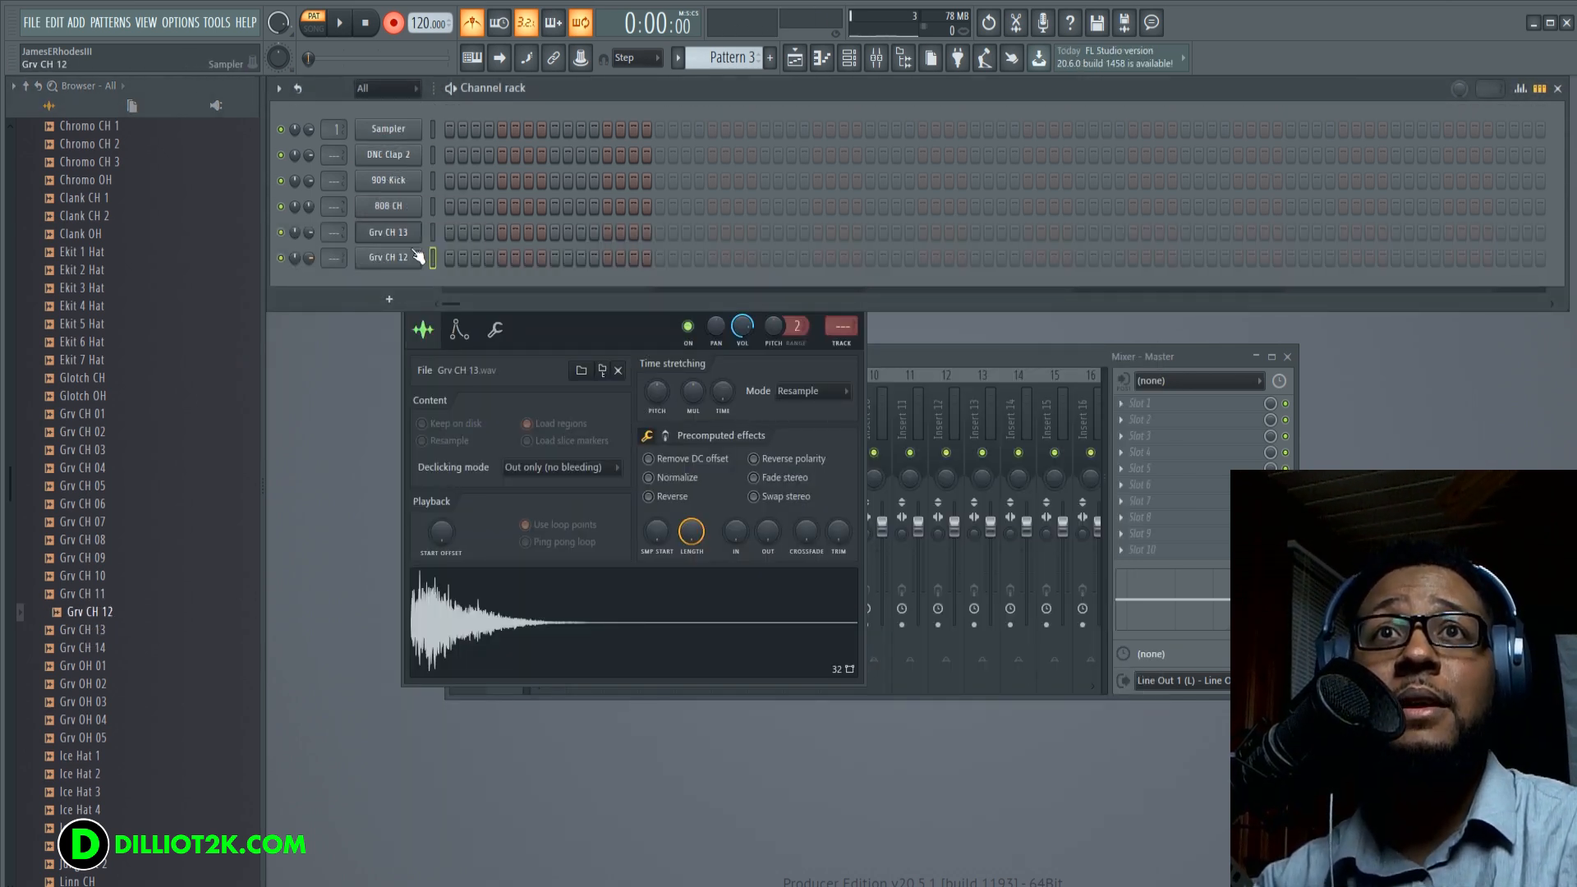
- At 89 BPM, record seven evenly spaced Grv CH 12 C5 hats into Pattern 3
left_click(394, 22)
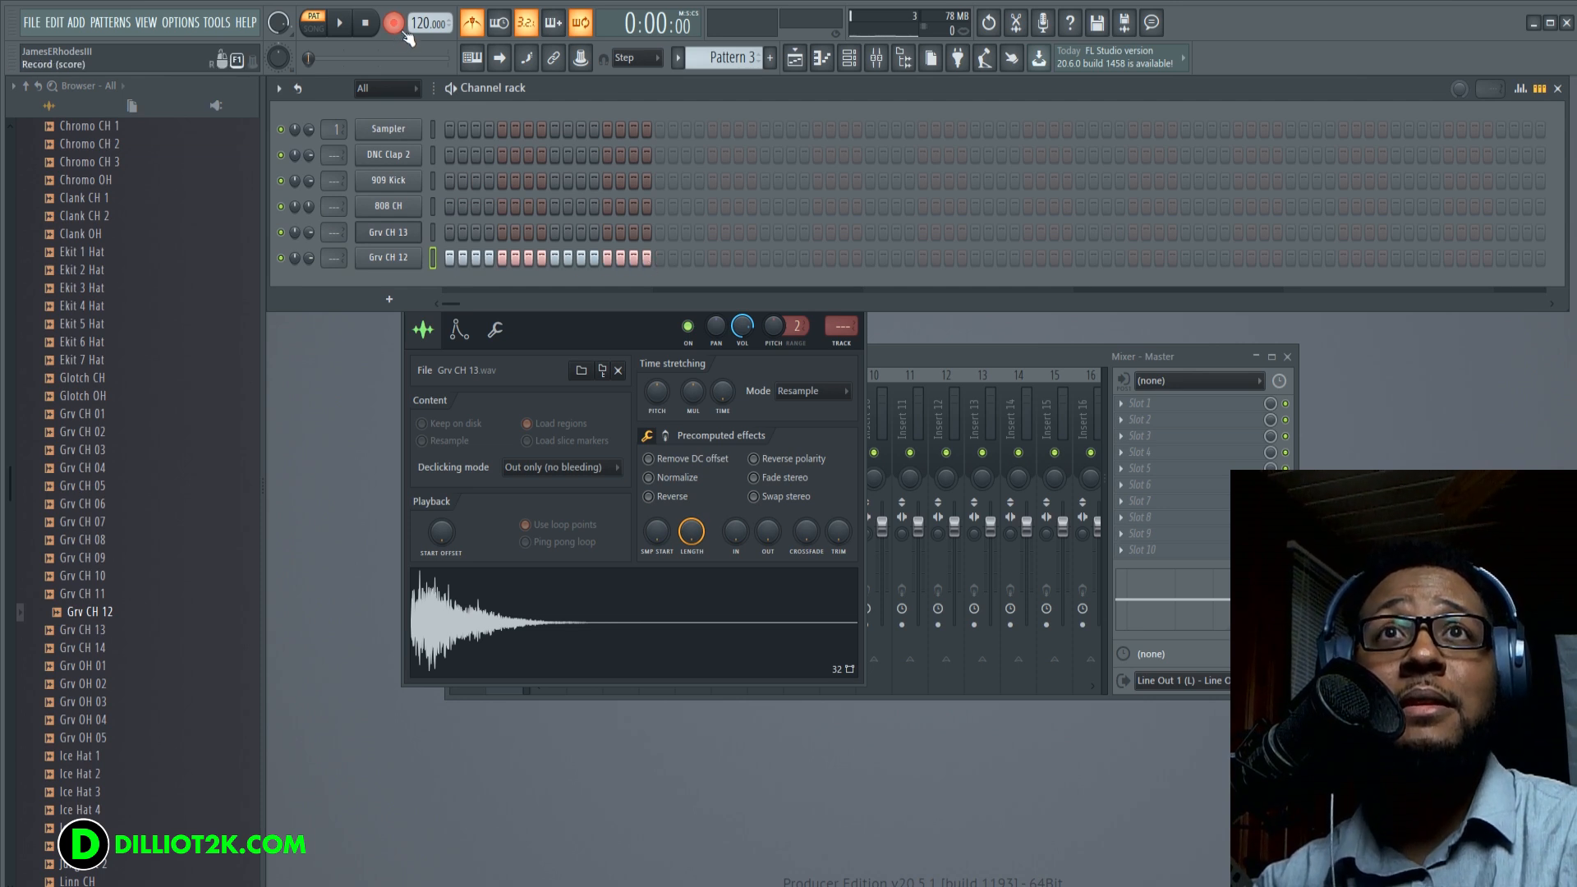
left_click(339, 22)
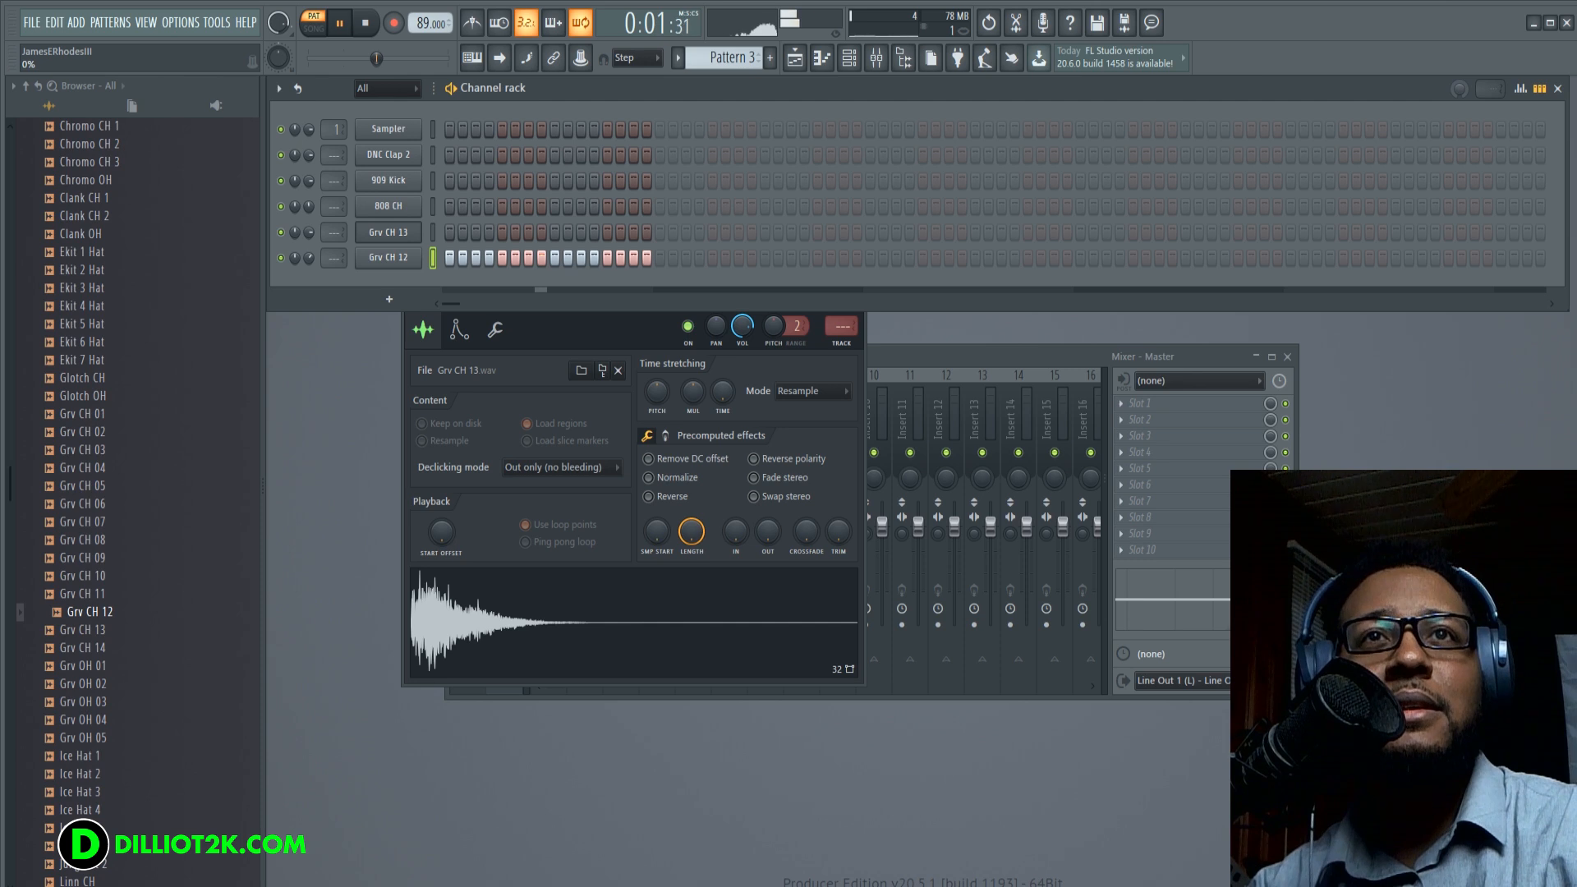
left_click(339, 22)
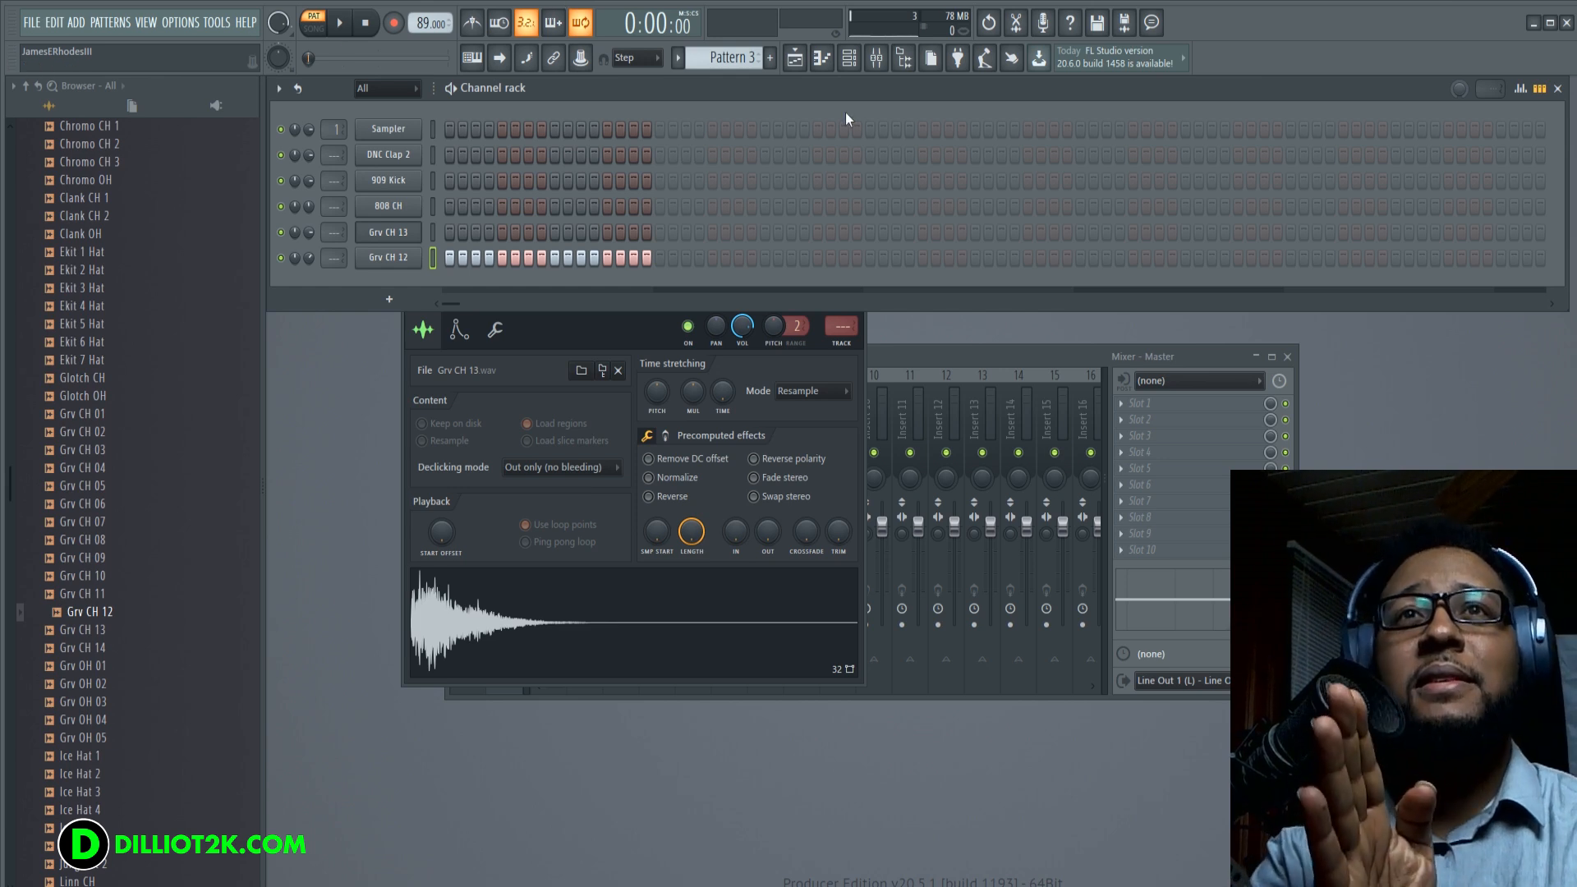
left_click(820, 57)
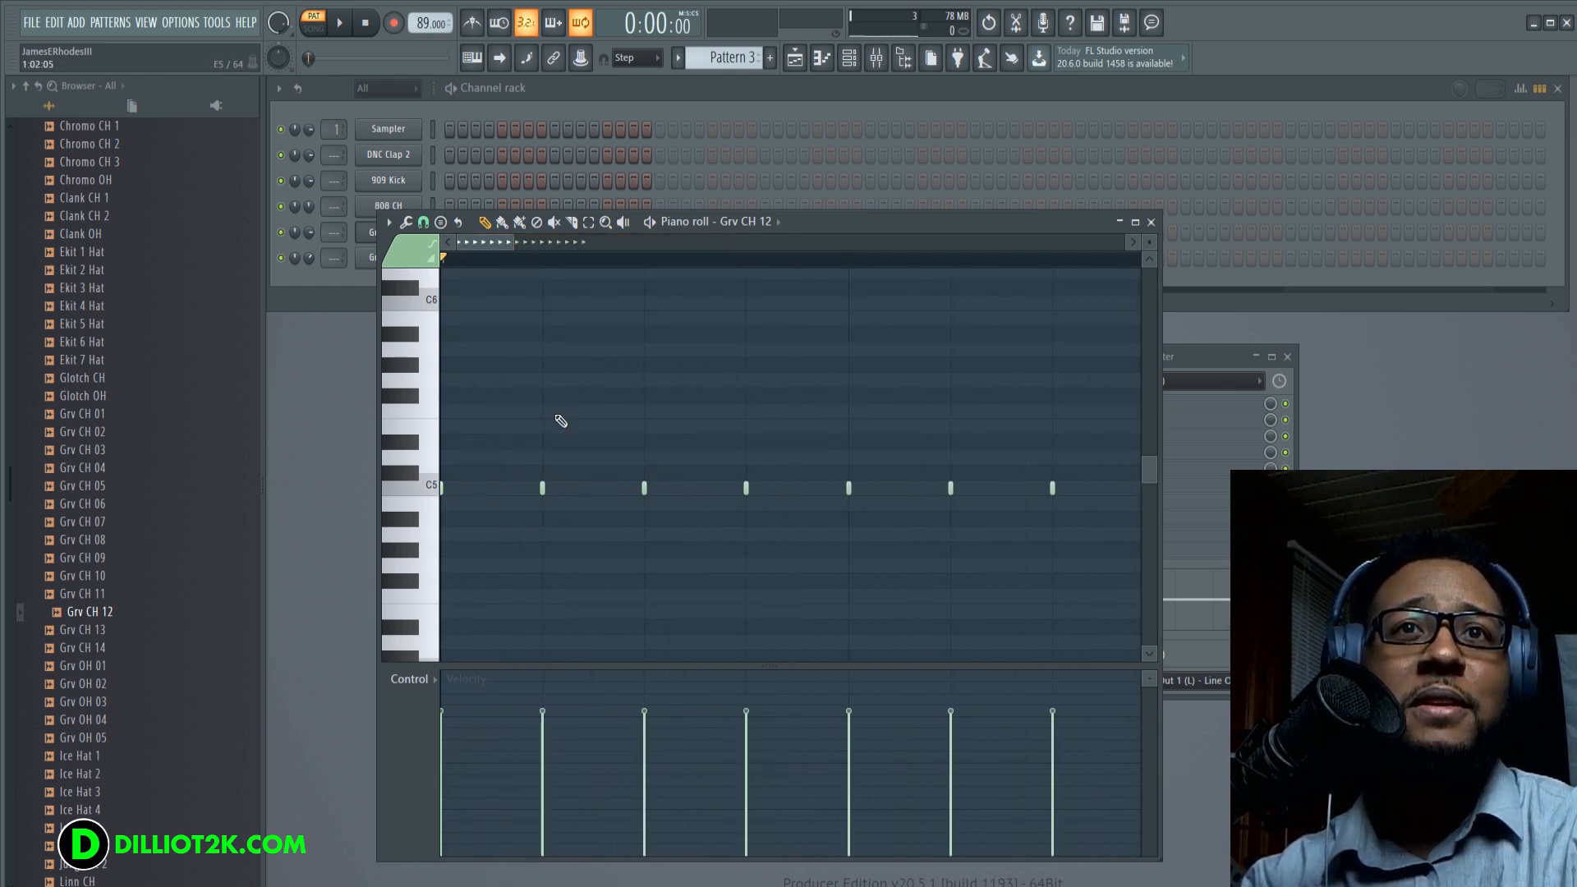
- Quick-chop the Grv CH 12 C5 hat notes, then close the Piano roll
left_click(404, 222)
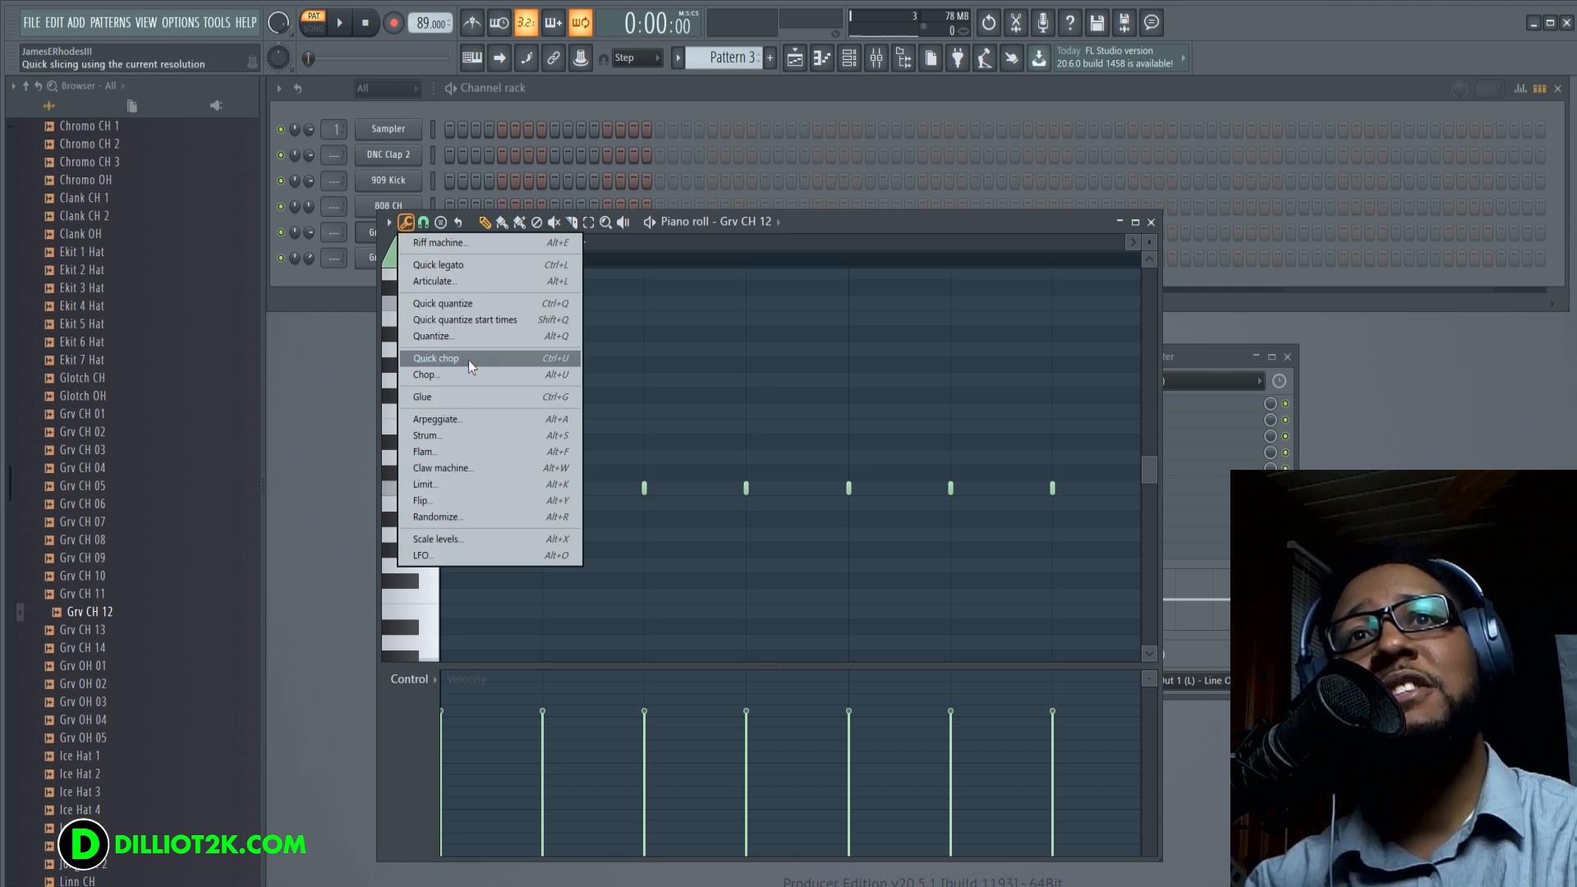
left_click(422, 222)
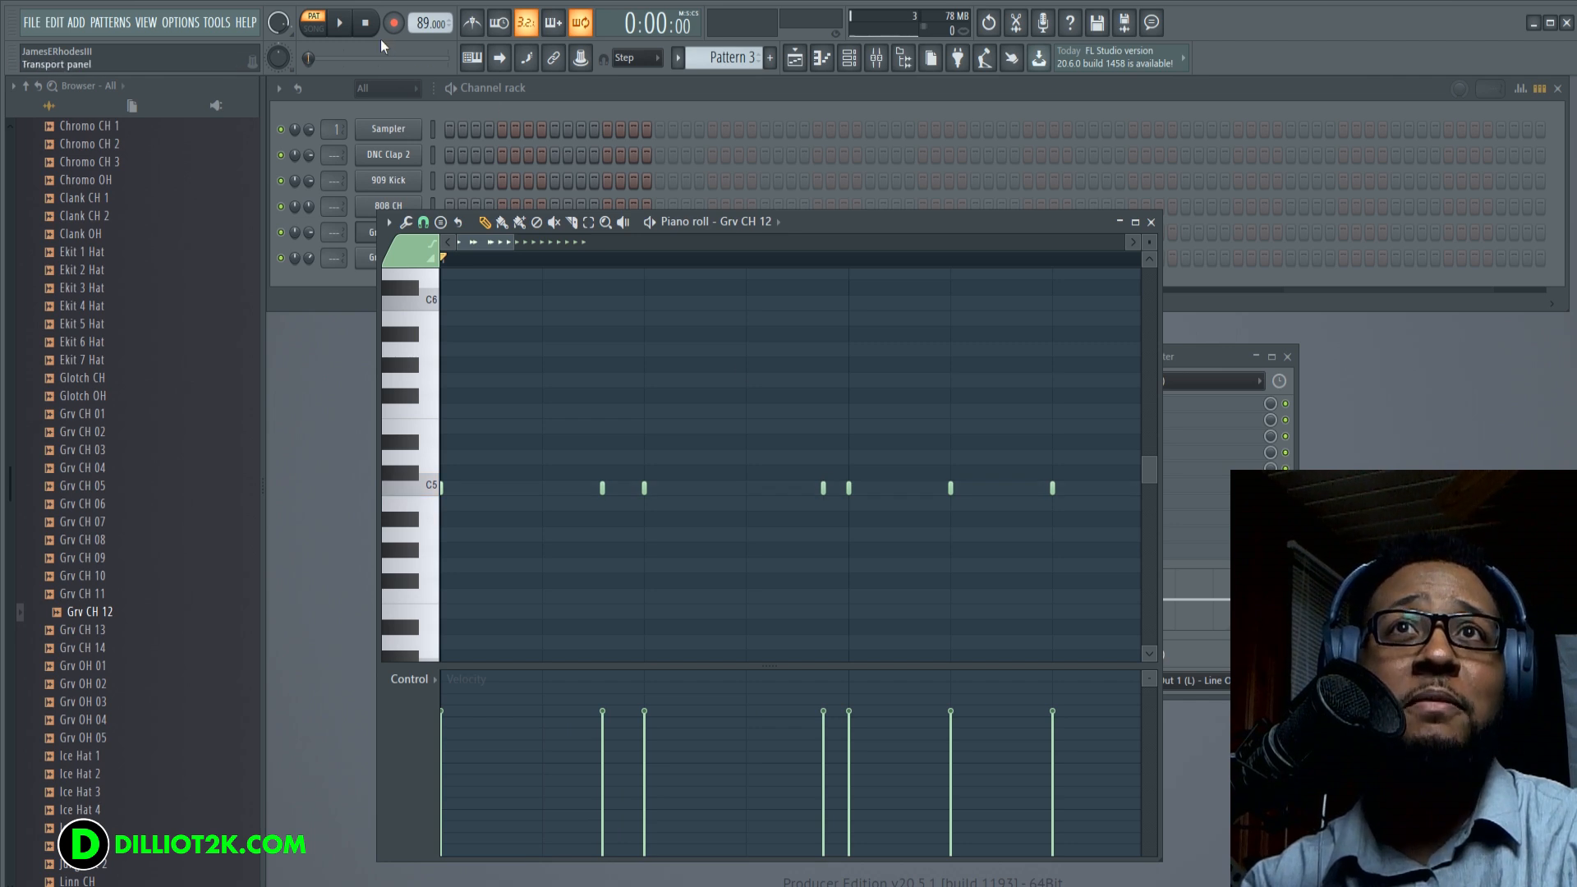
left_click(340, 22)
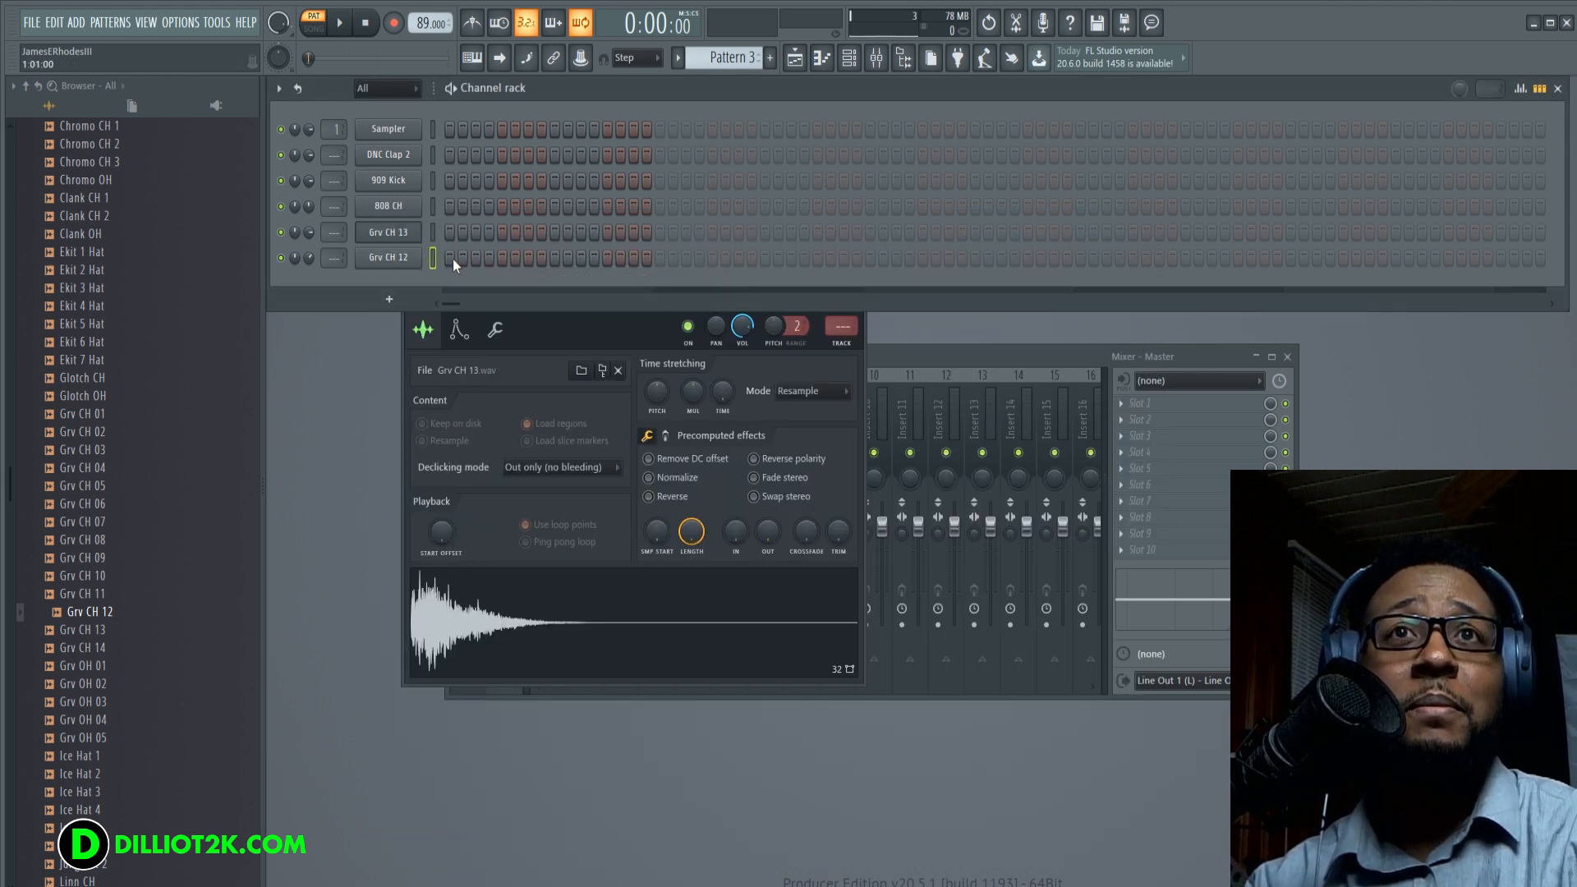
- Record tapped DNC Clap 2 and 909 Kick parts over the Pattern 3 hats
left_click(340, 22)
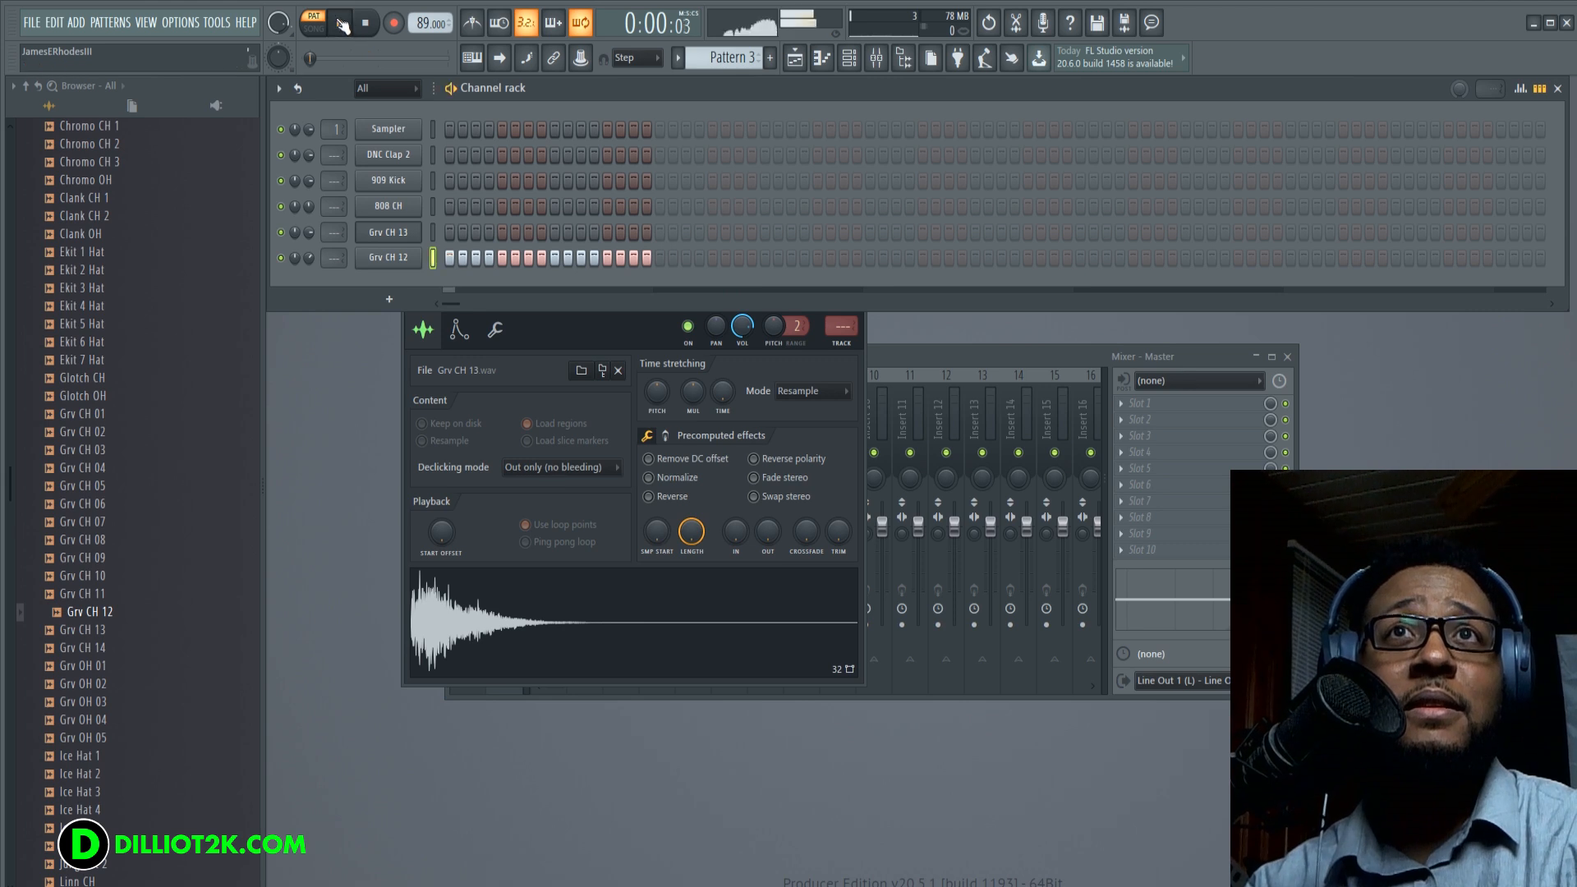
left_click(313, 22)
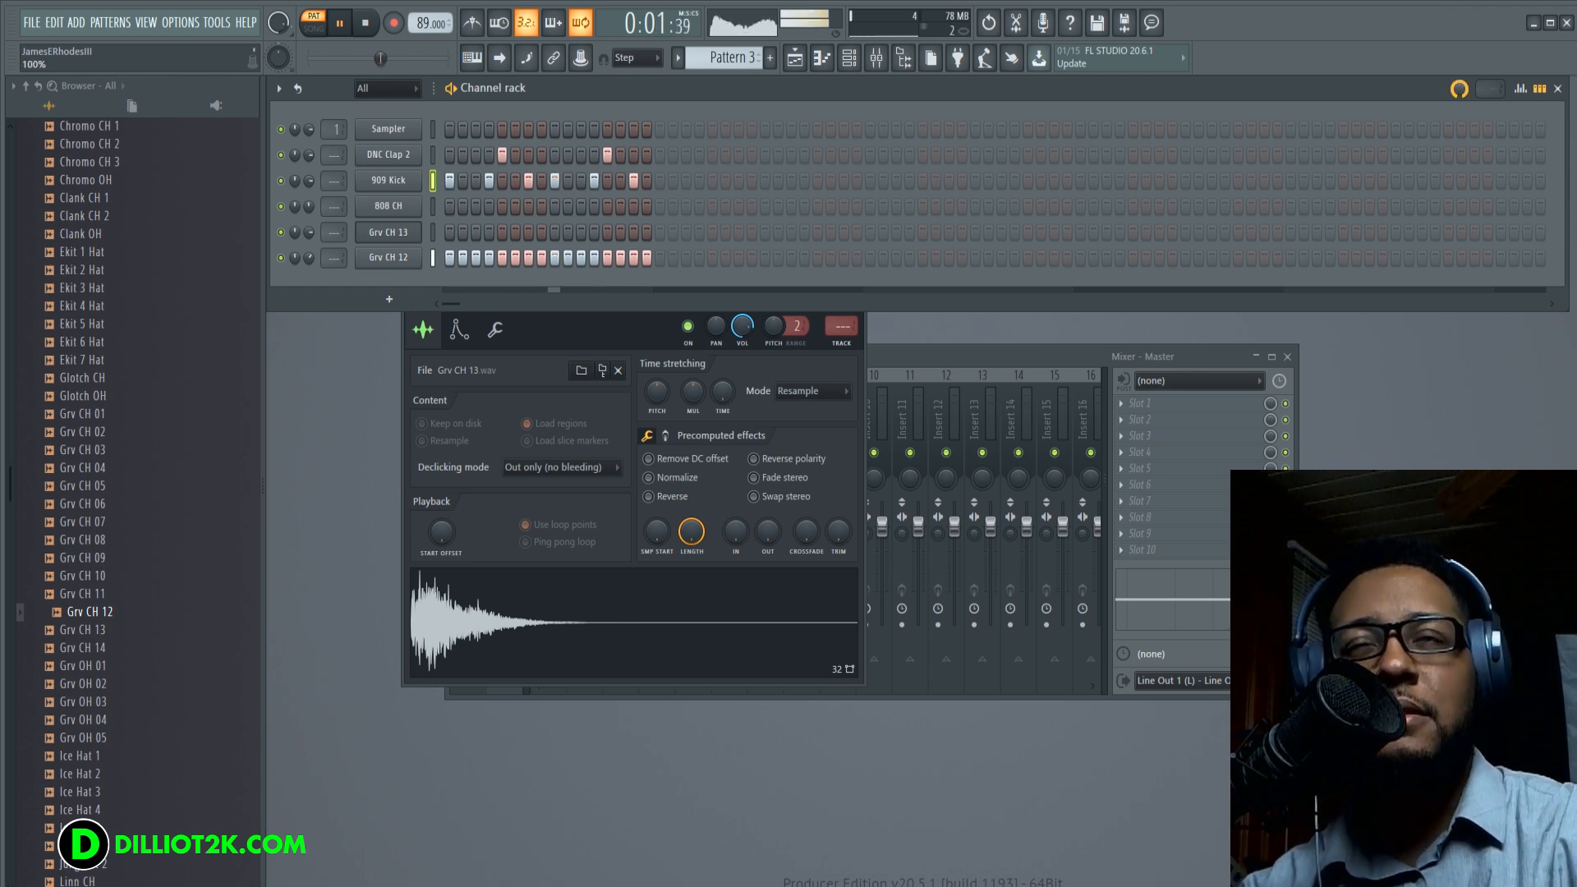
left_click(393, 22)
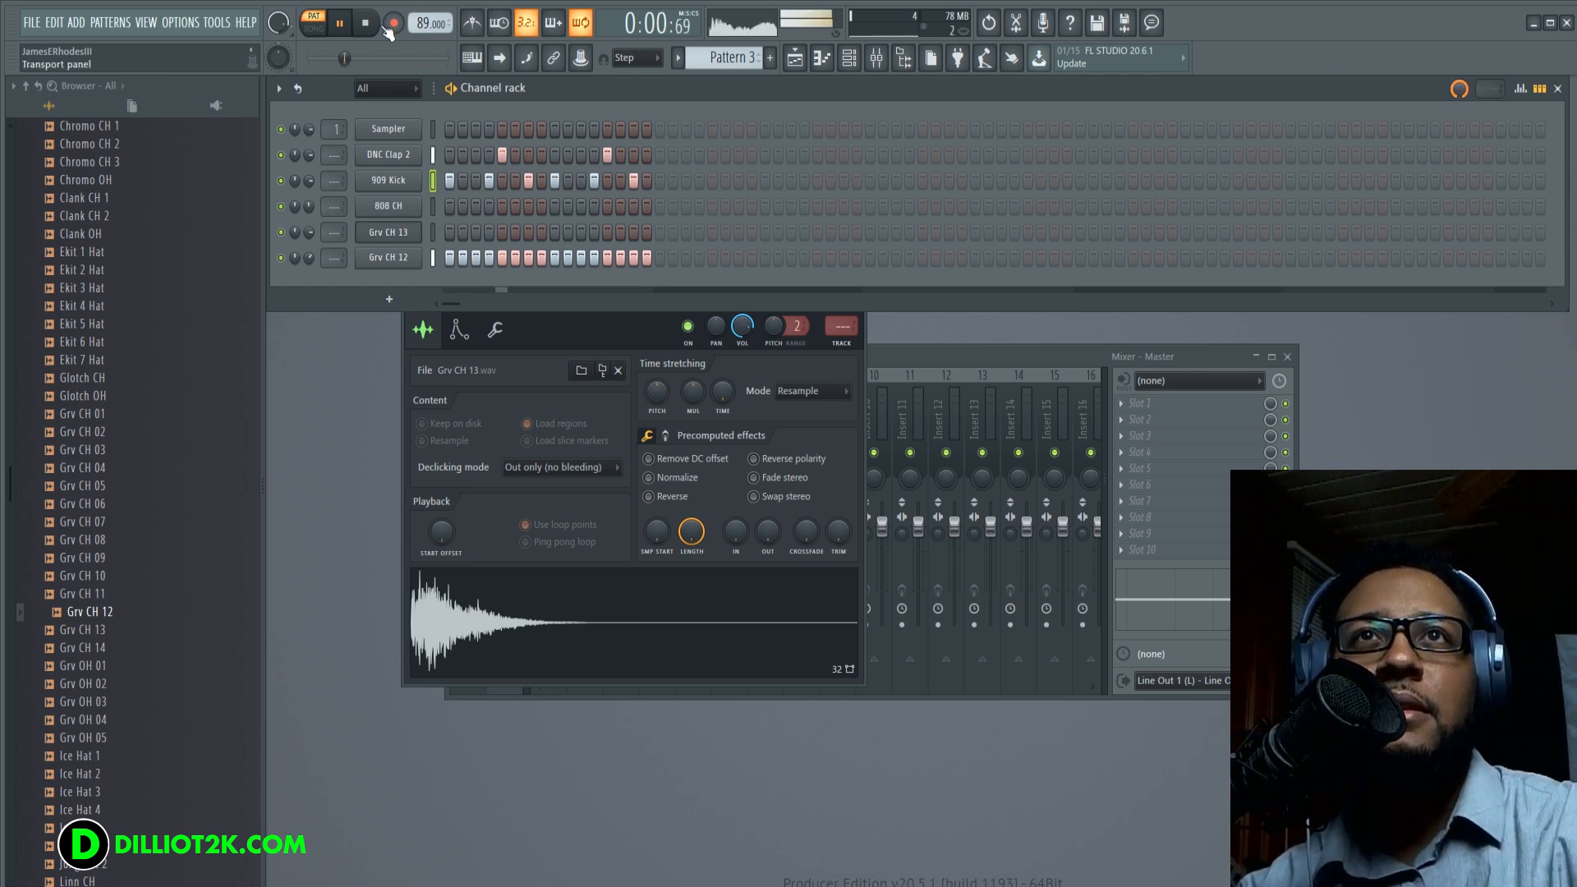